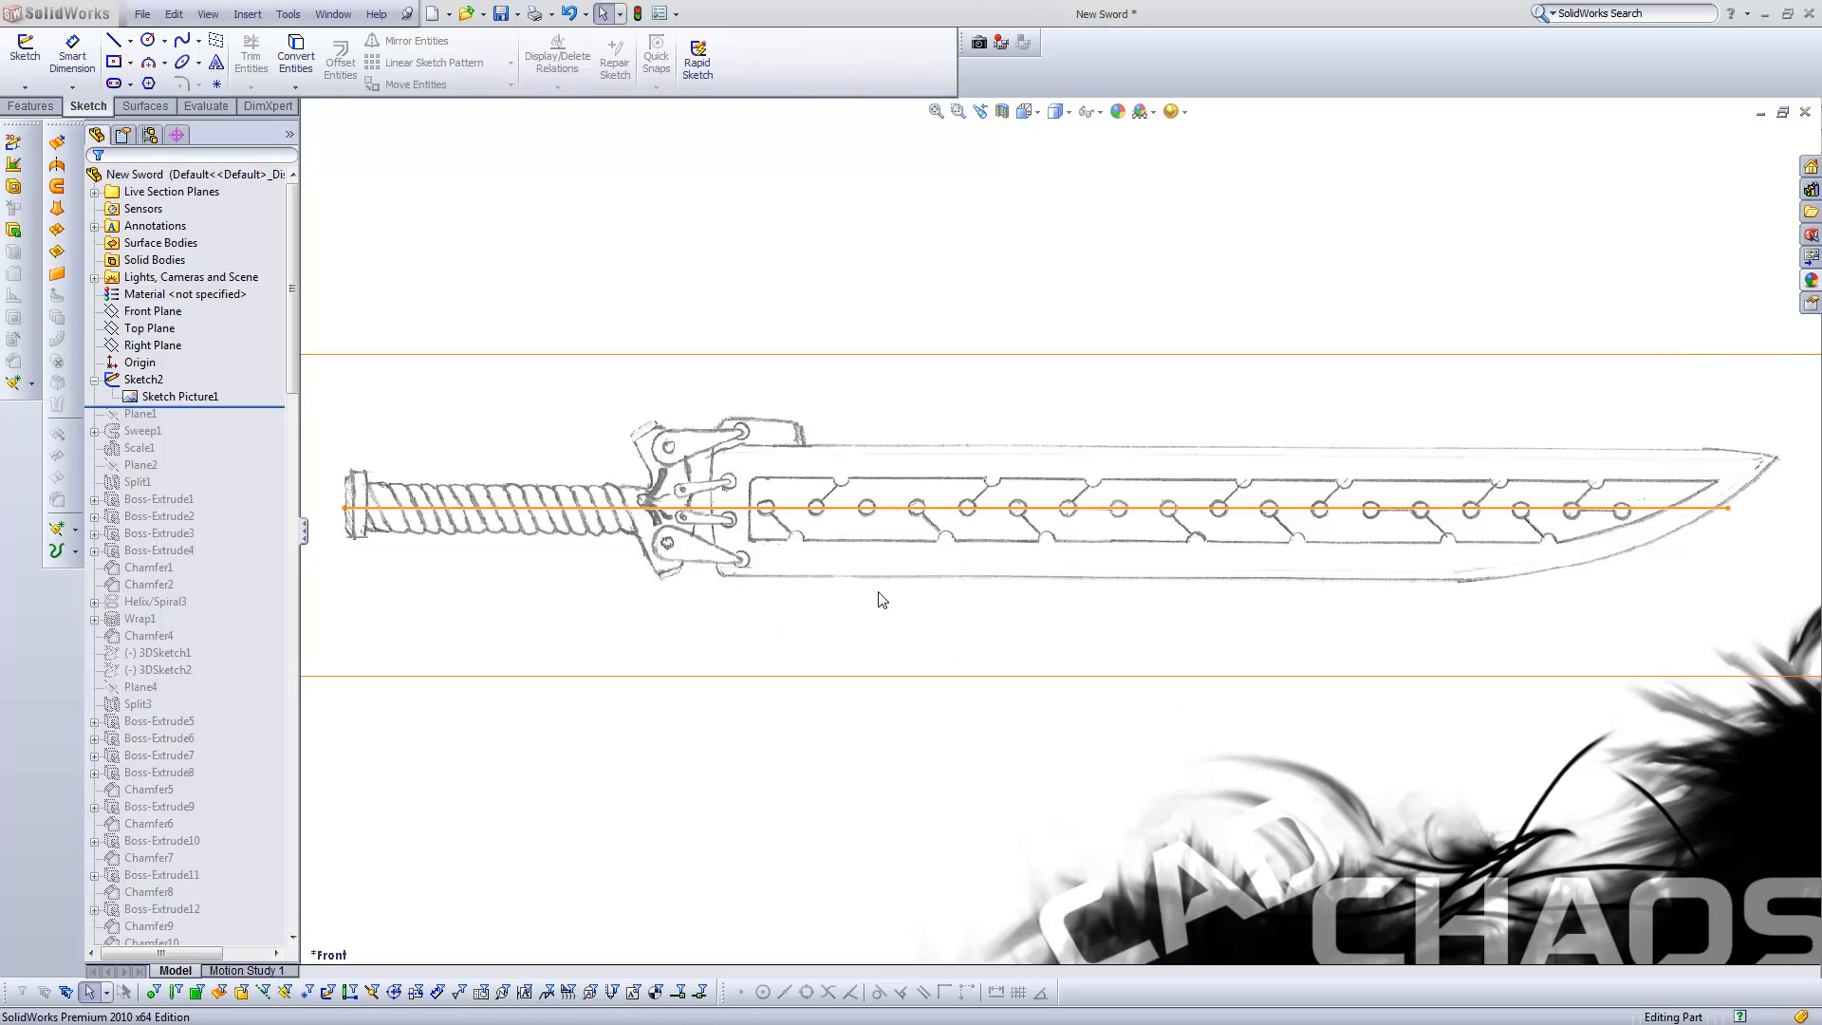
pyautogui.moveTo(877, 621)
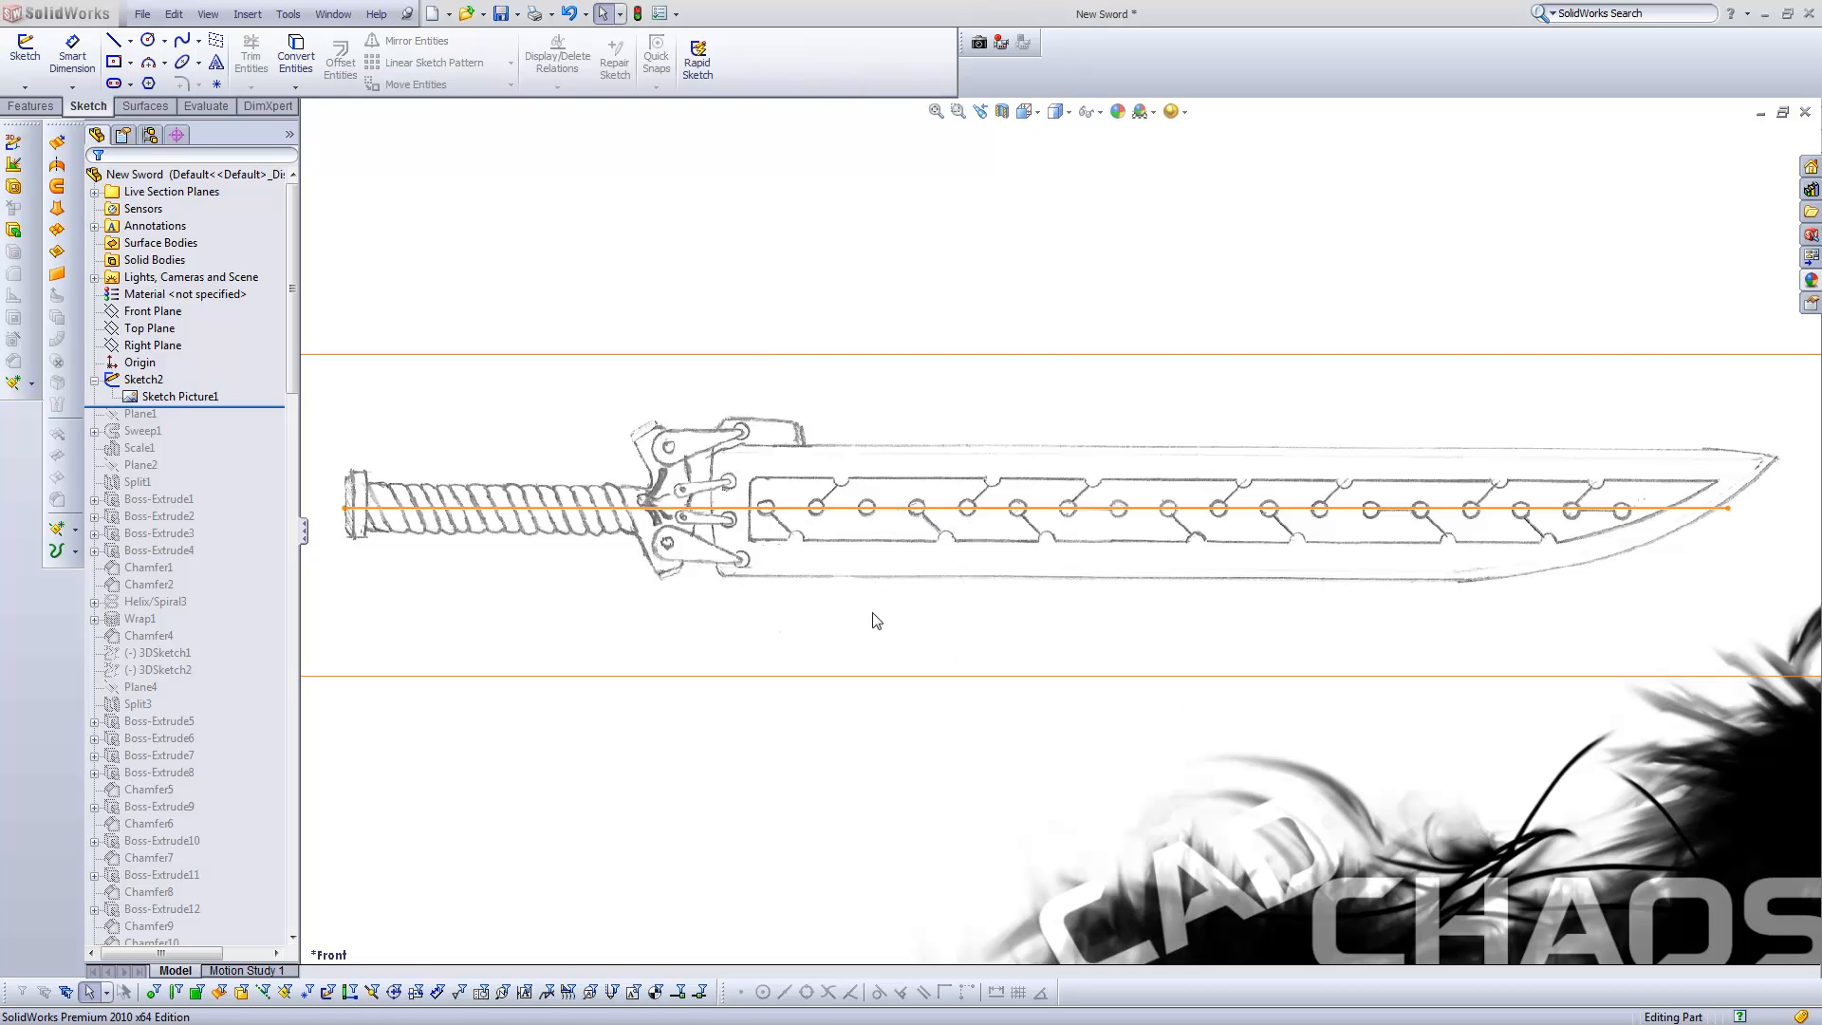
pyautogui.moveTo(644, 480)
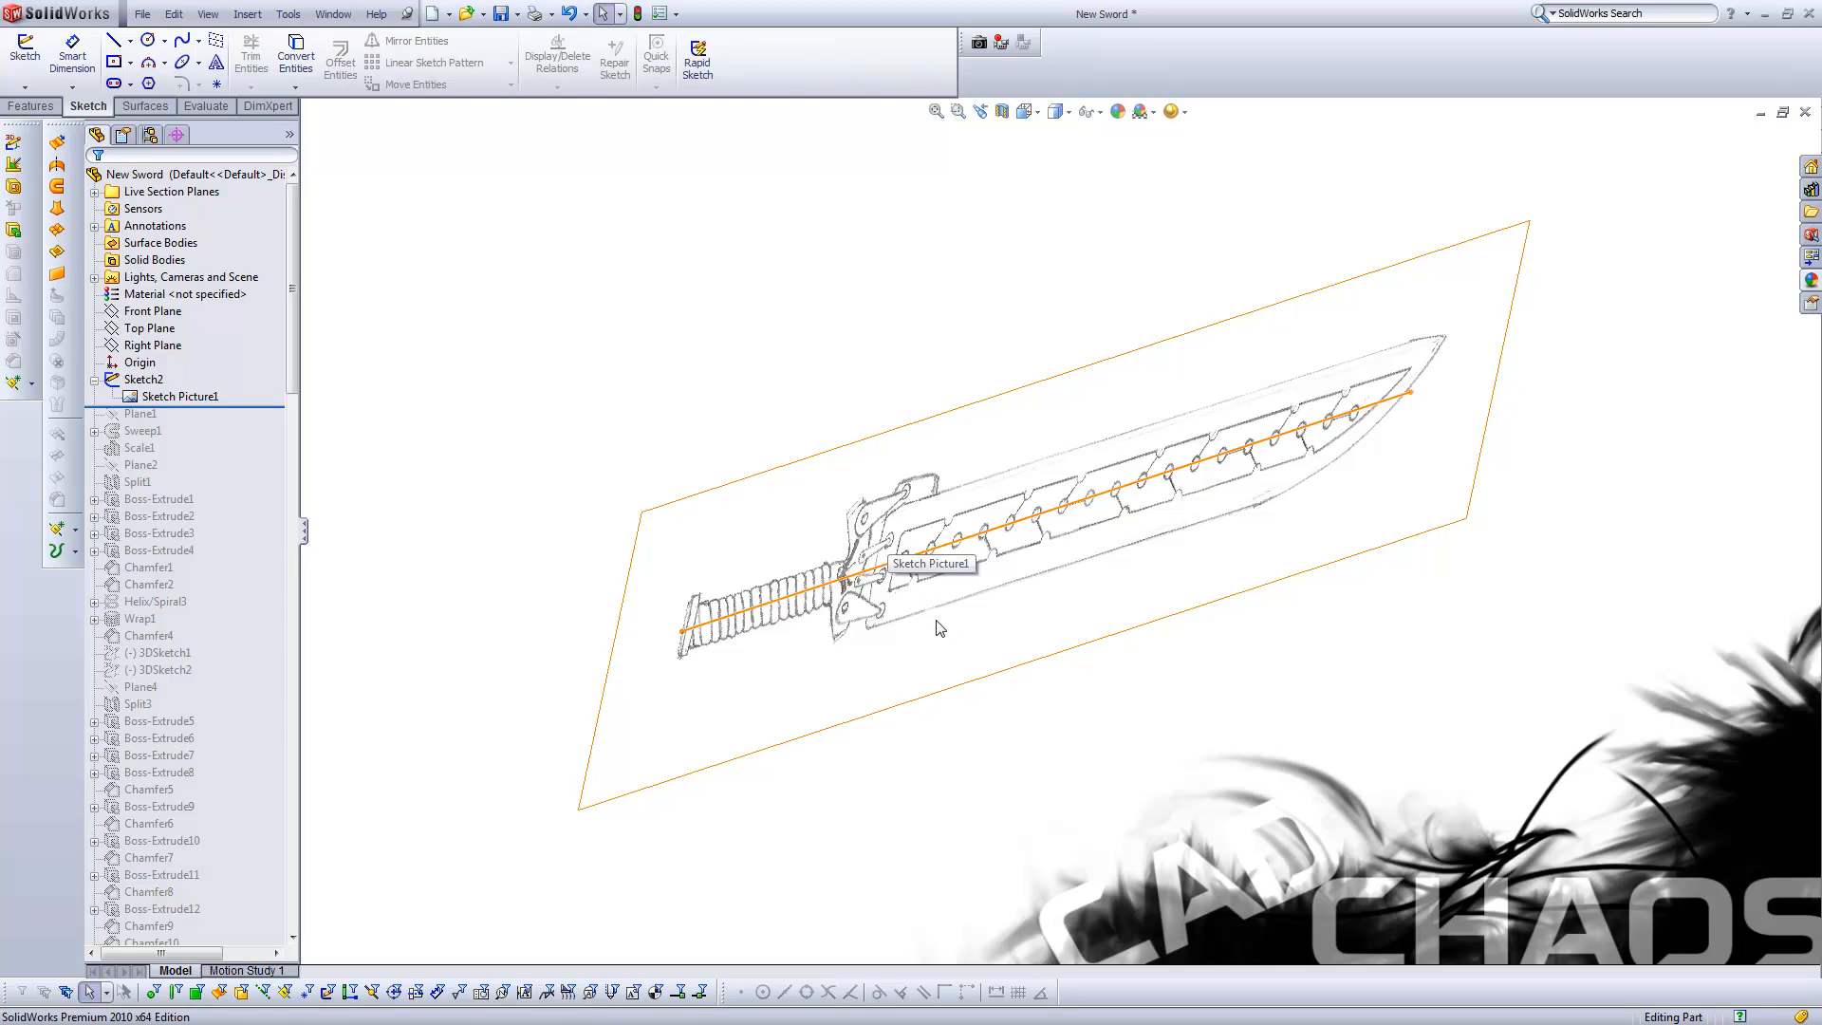
pyautogui.moveTo(1030, 609)
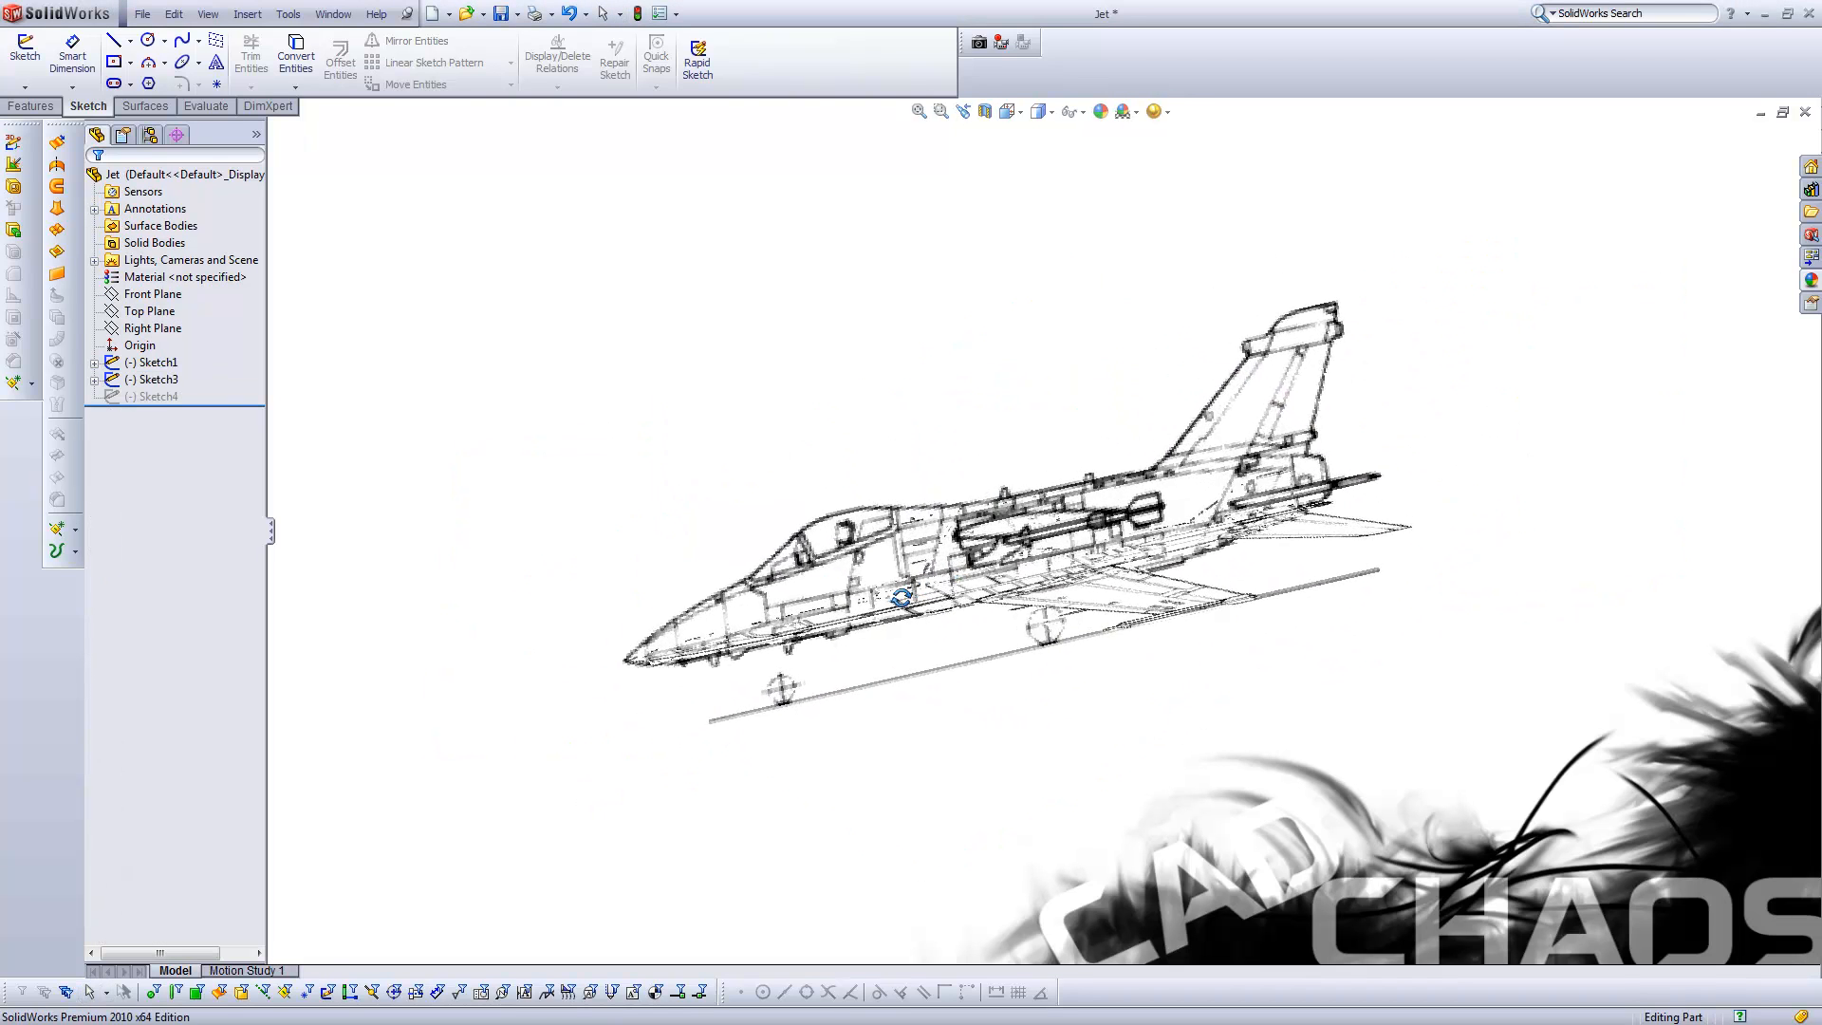
# - Select the jet example's last sketch and bring up its context options
pyautogui.click(155, 397)
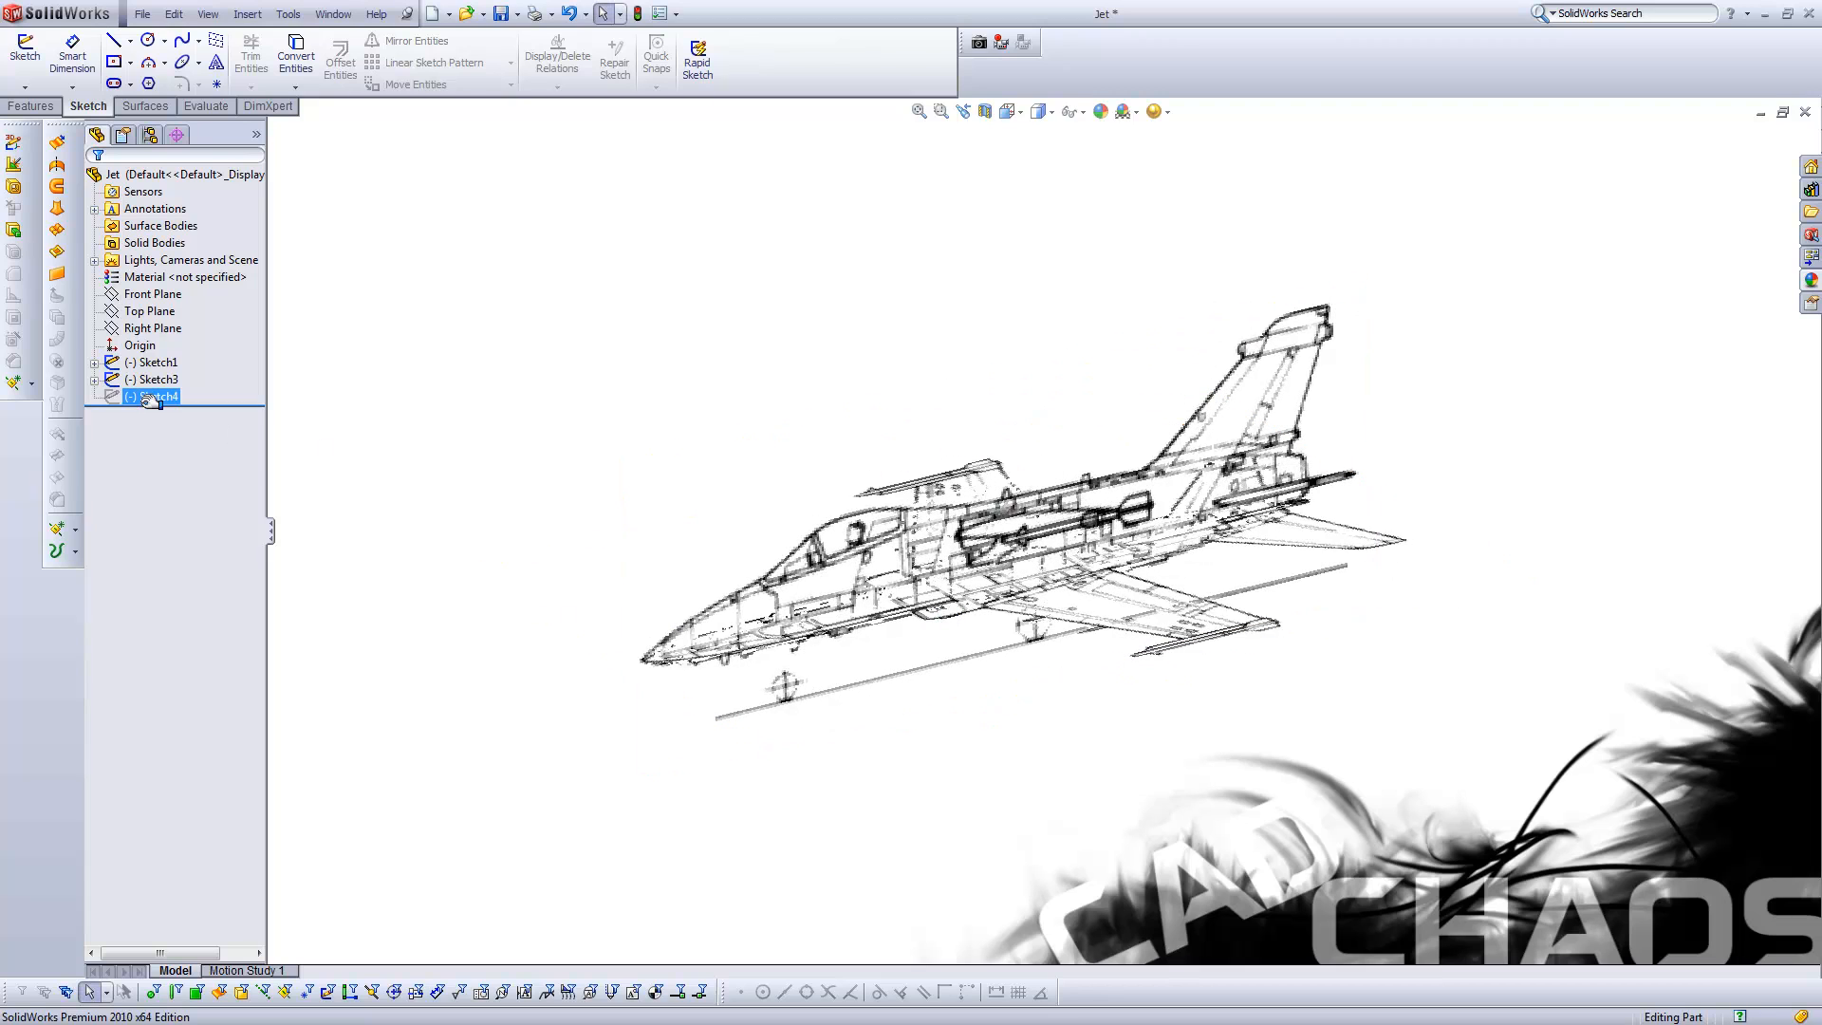
pyautogui.rightClick(156, 397)
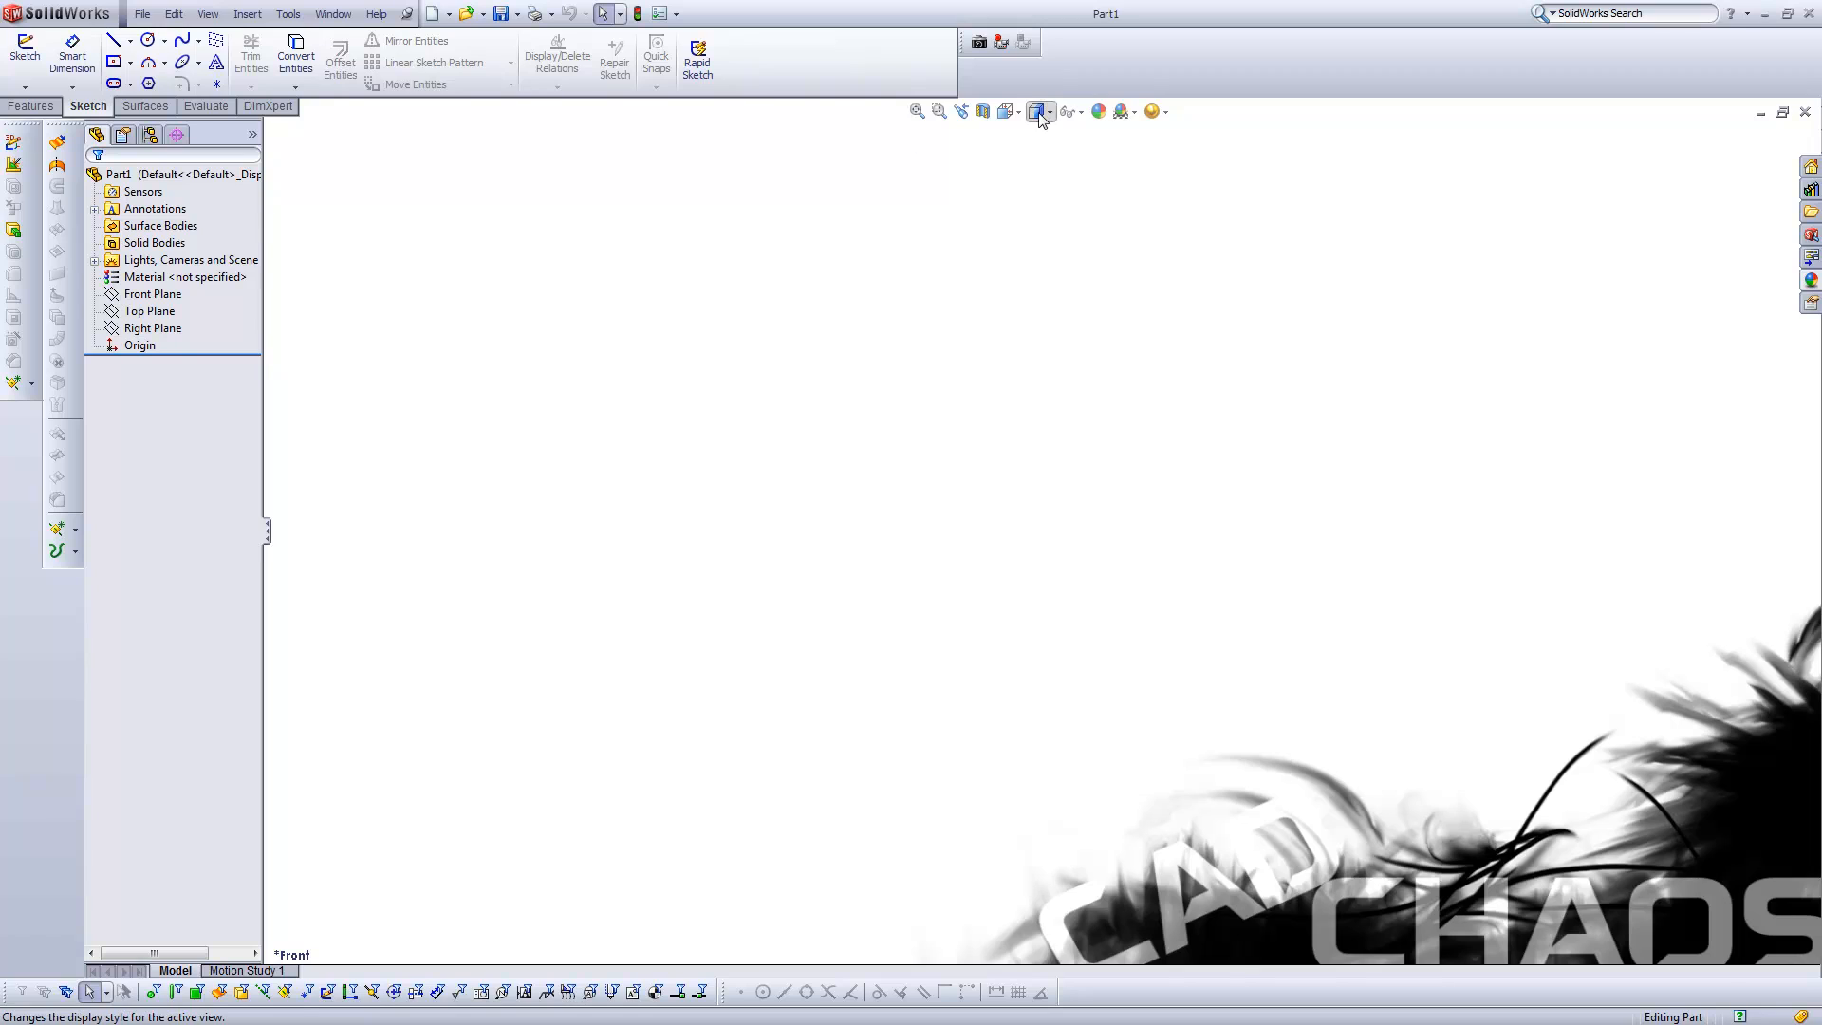
# - Switch to Isometric view and select the Right Plane for a new sketch
pyautogui.click(1003, 110)
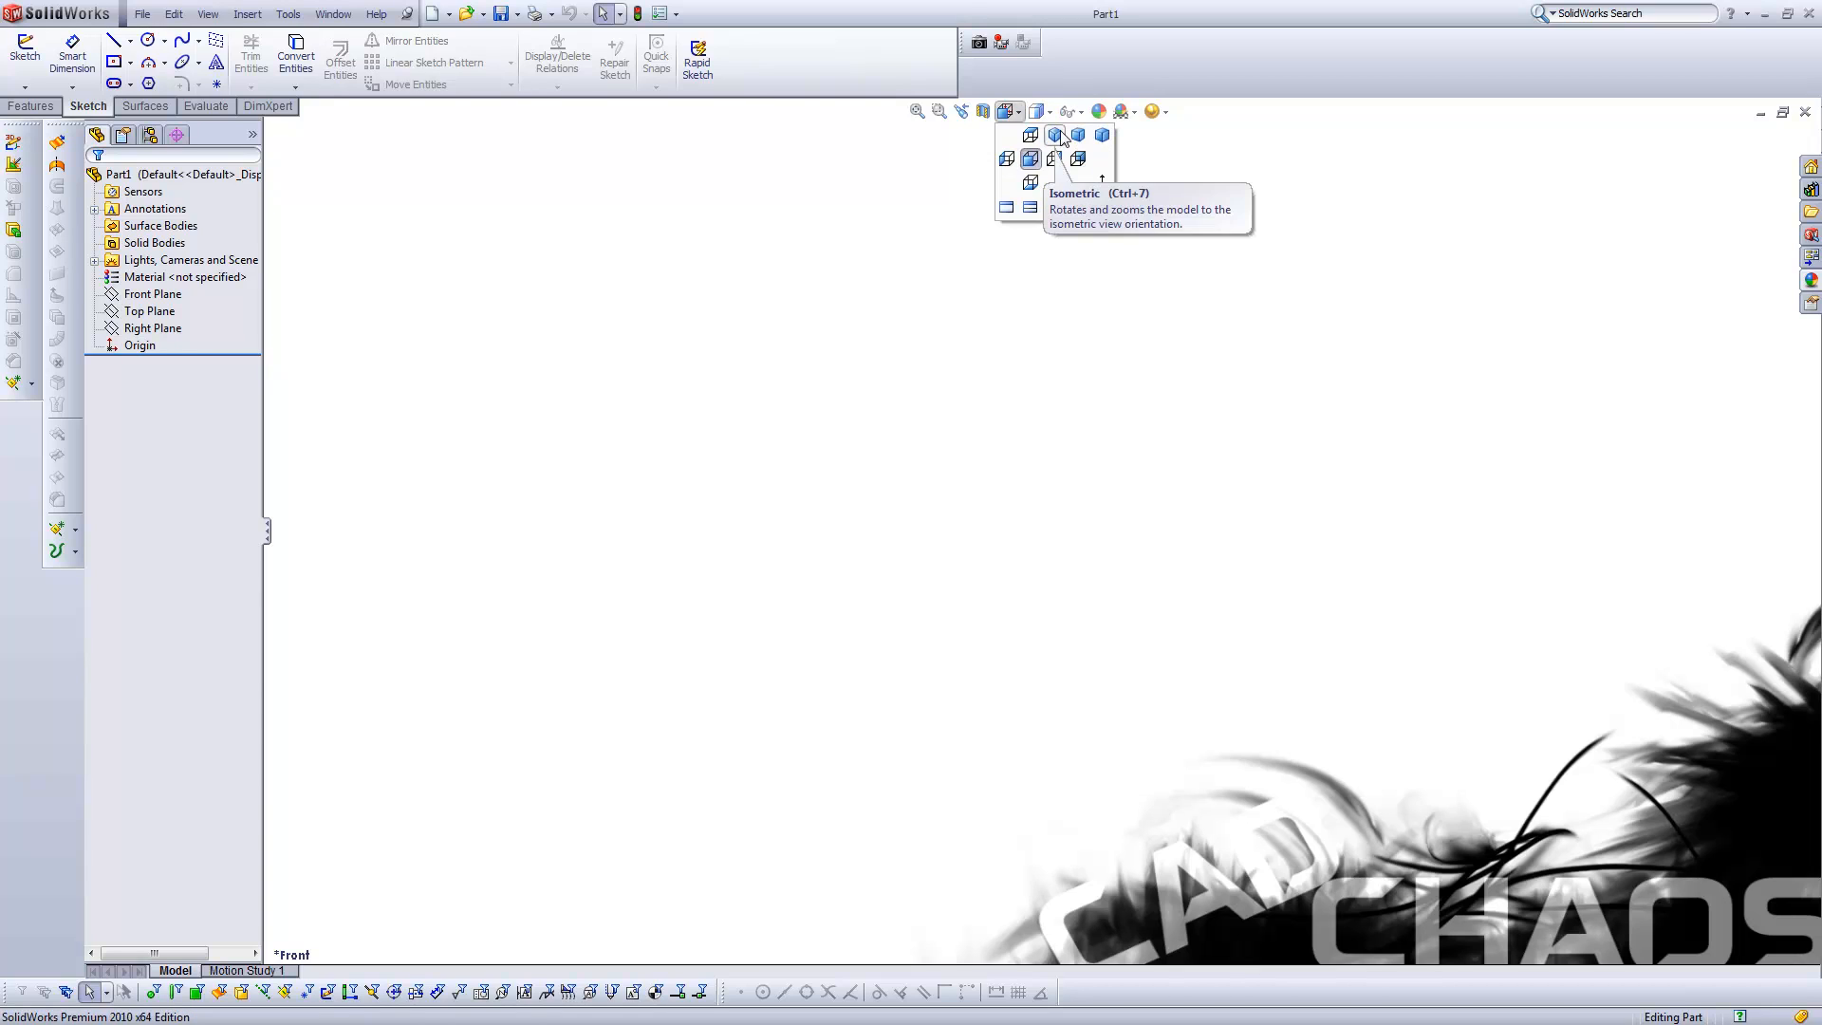
pyautogui.click(1051, 135)
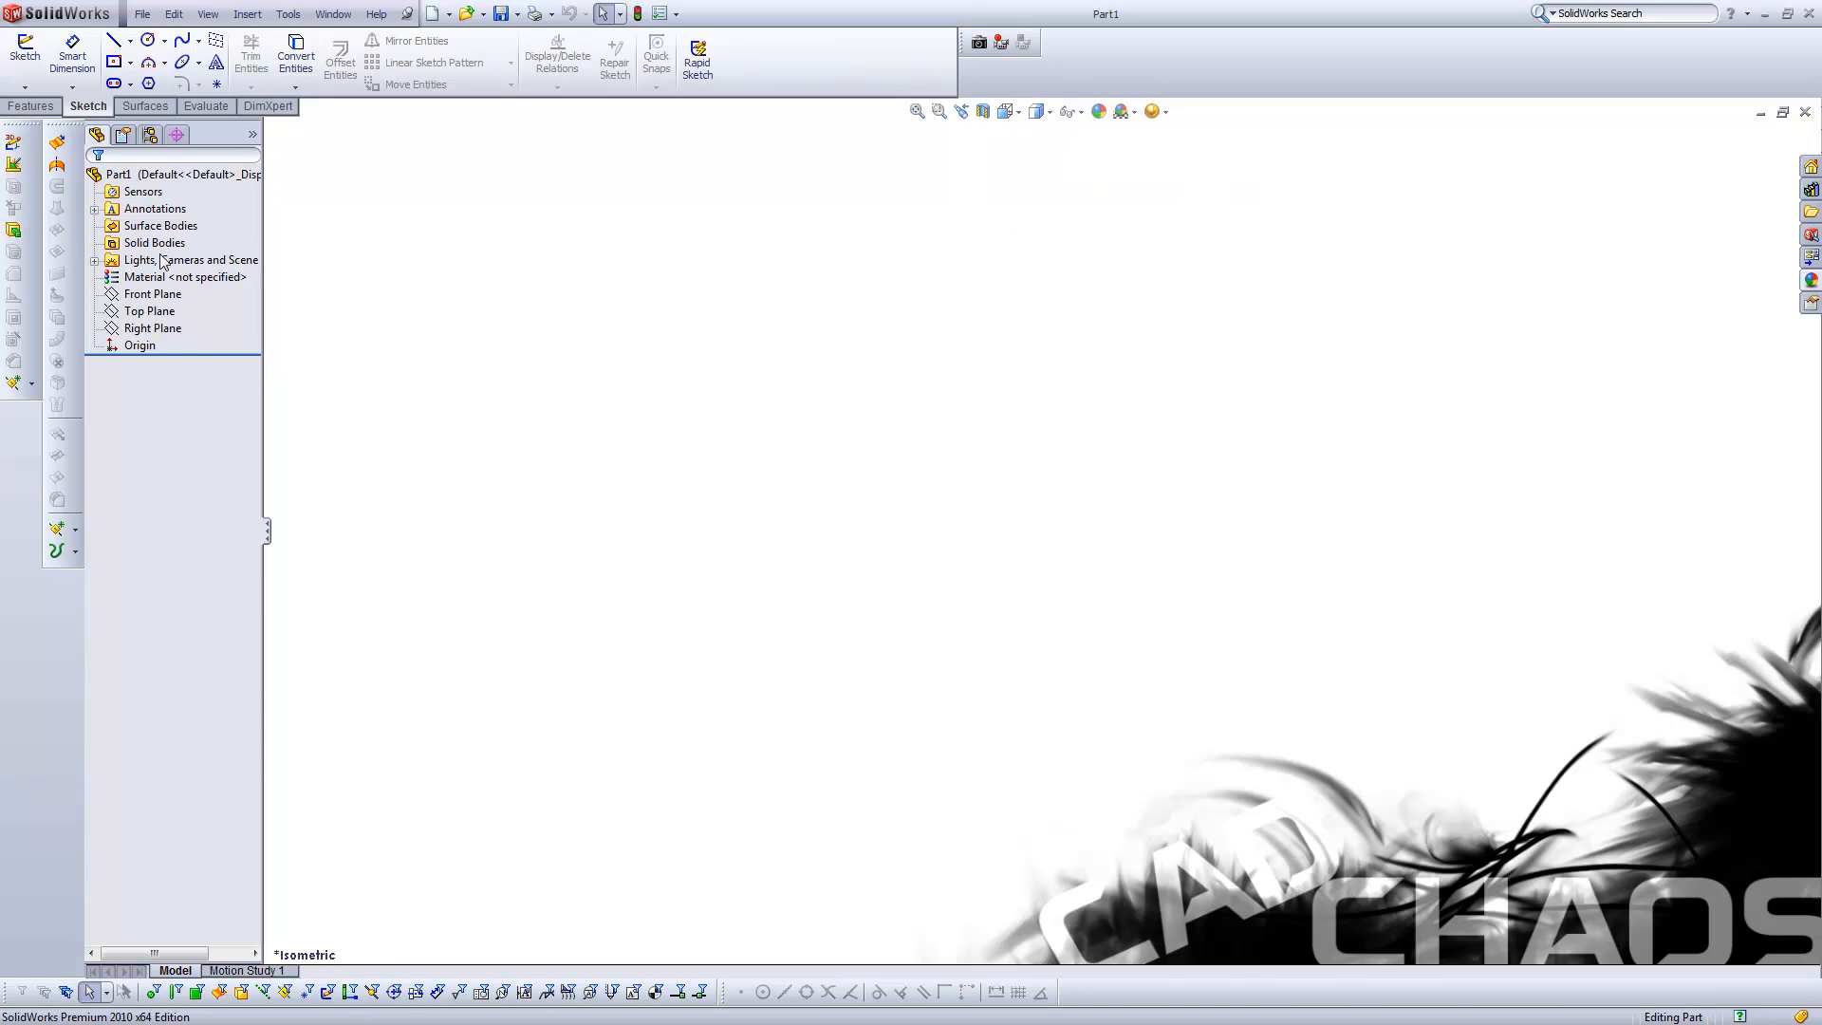
pyautogui.click(152, 326)
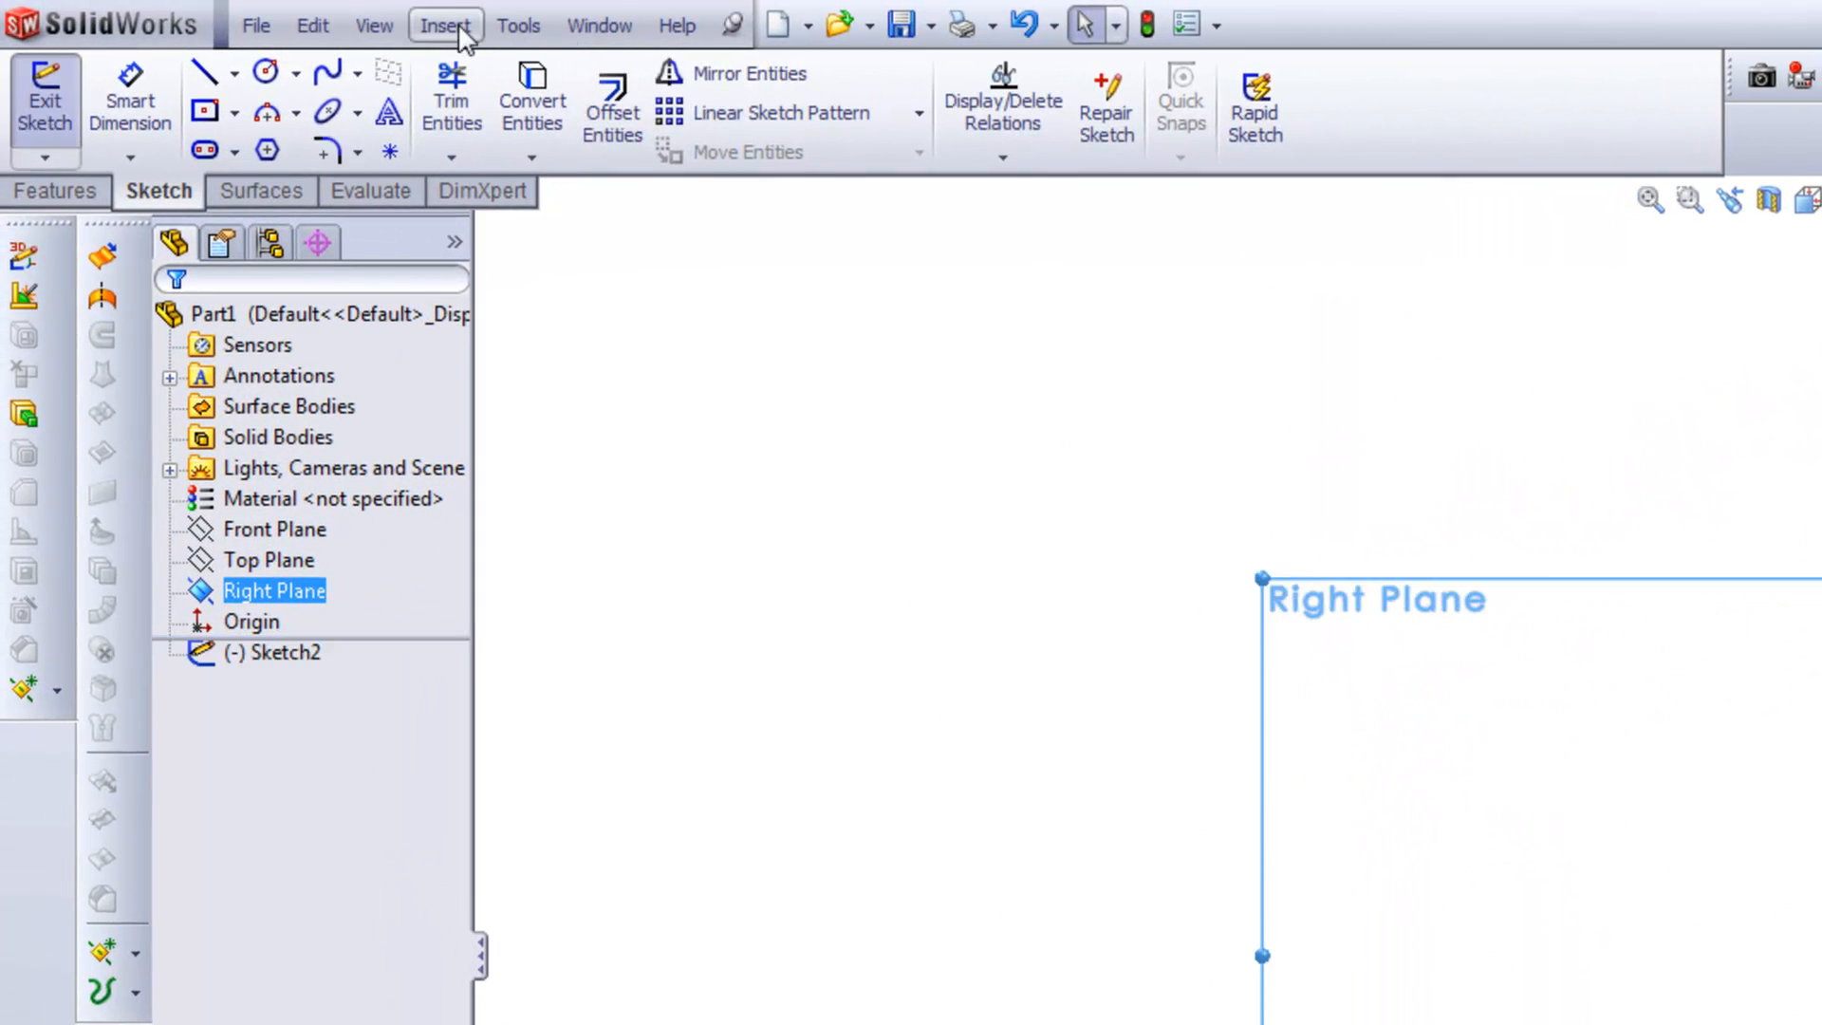
# - Start the Sketch Picture command from Tools > Sketch Tools
pyautogui.click(518, 24)
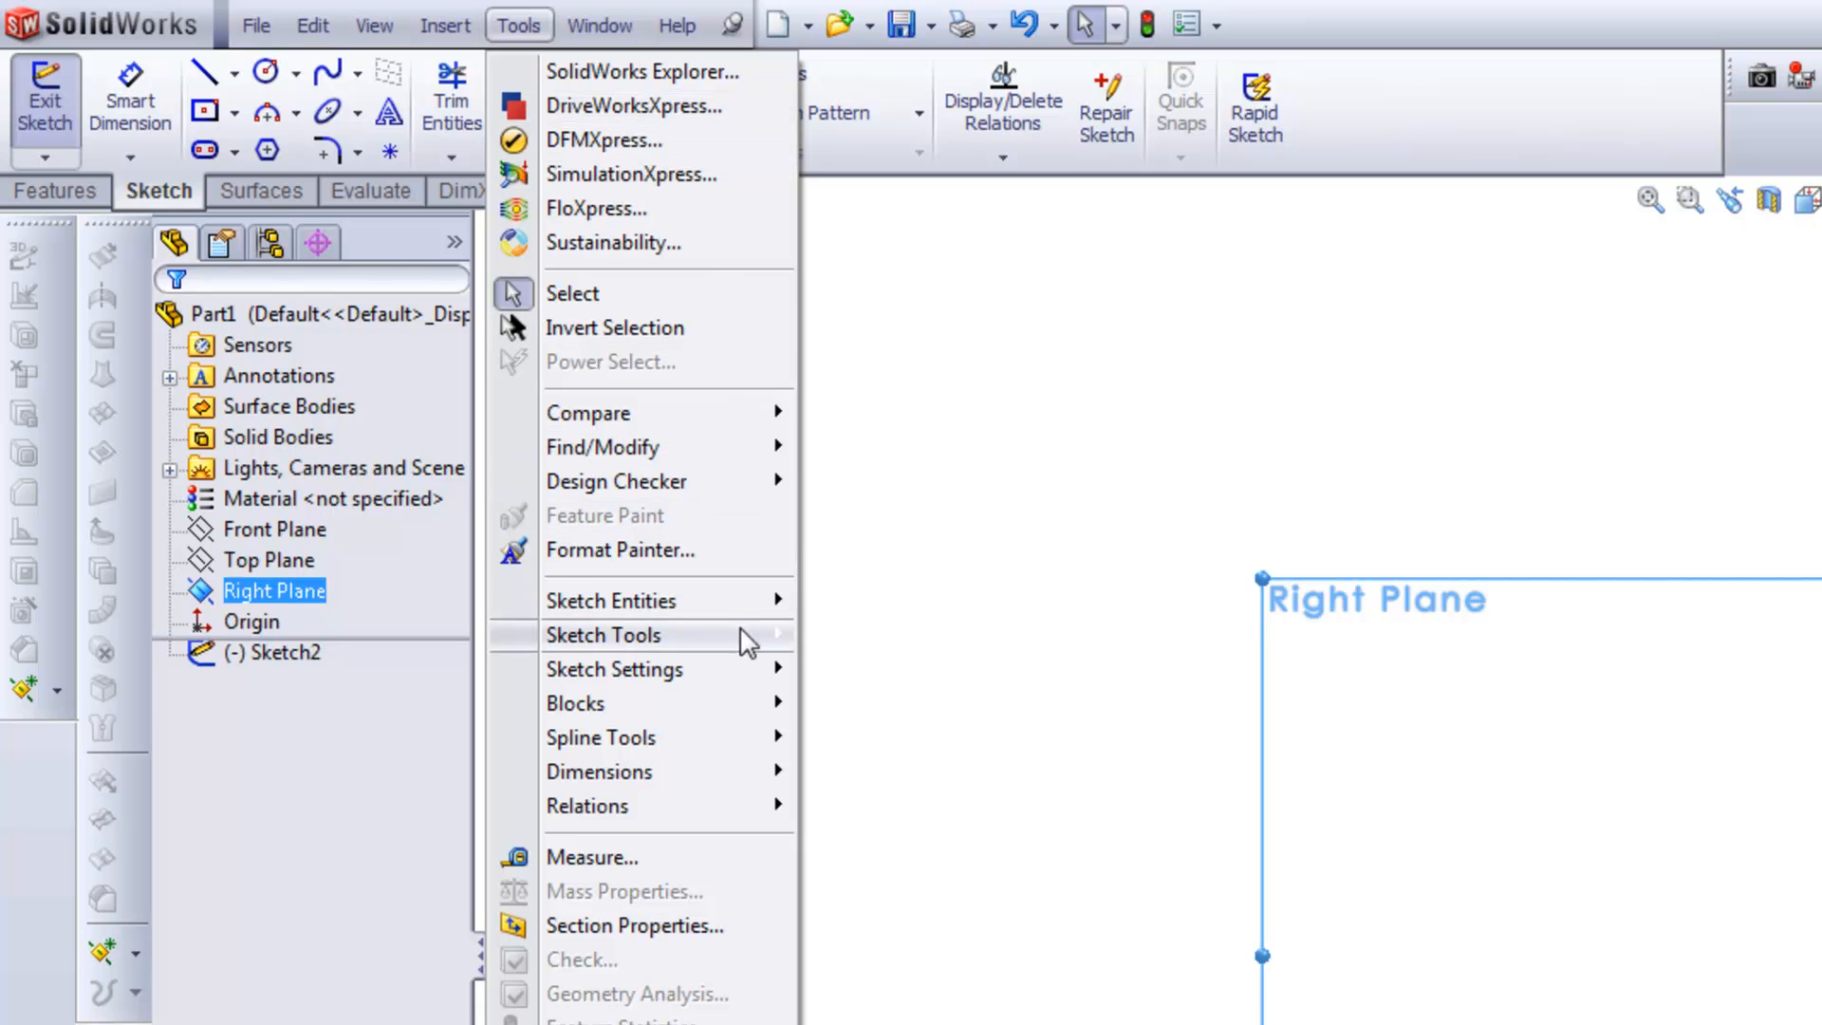
pyautogui.click(604, 636)
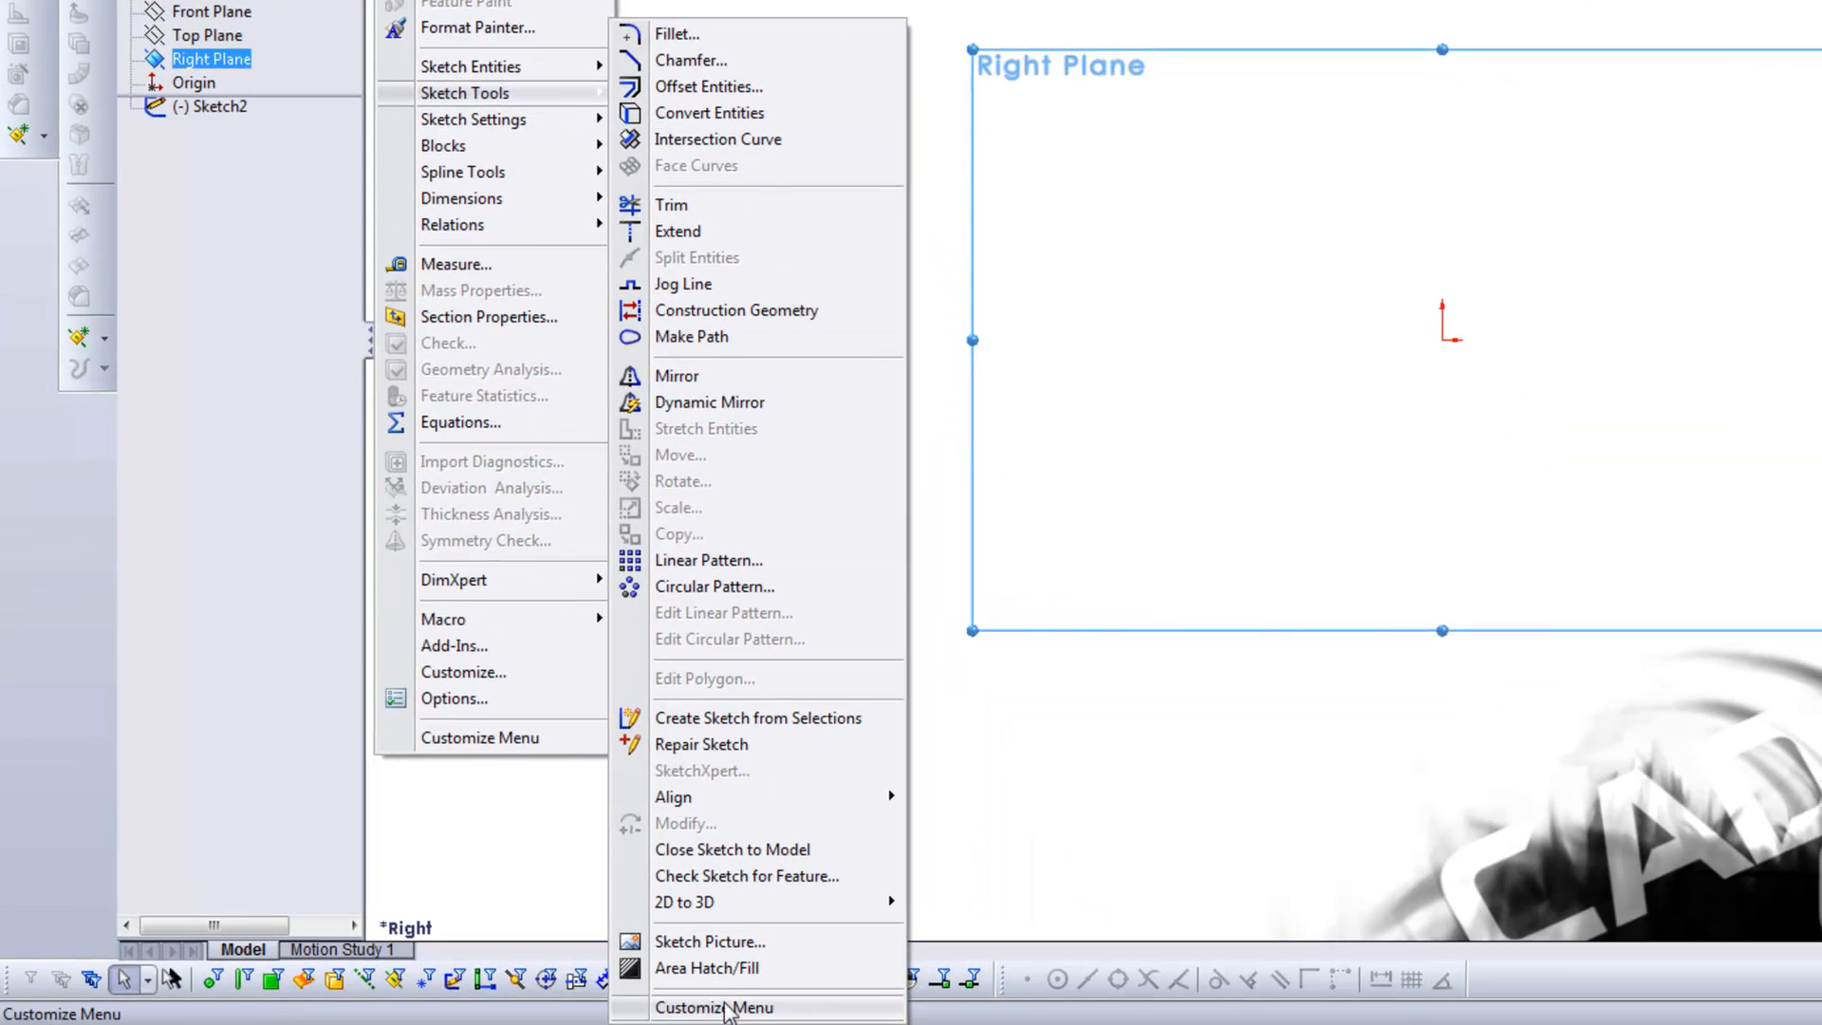
pyautogui.click(709, 941)
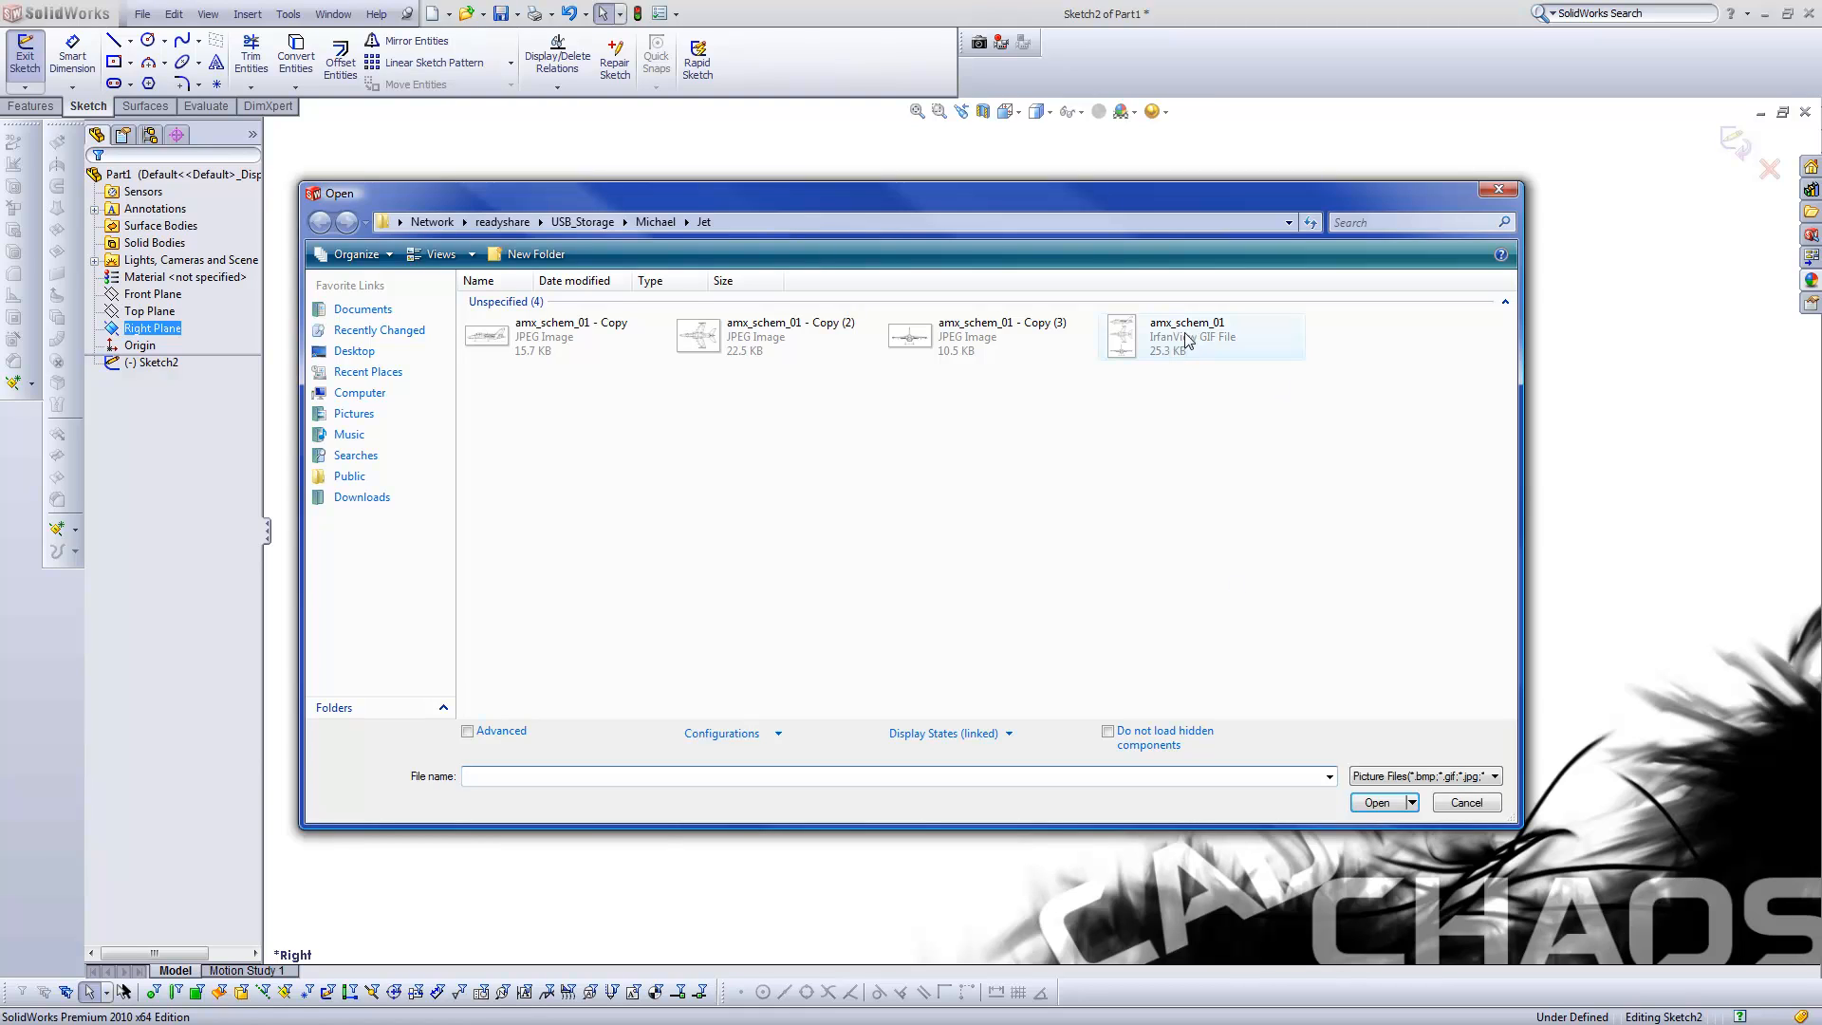
pyautogui.moveTo(836, 373)
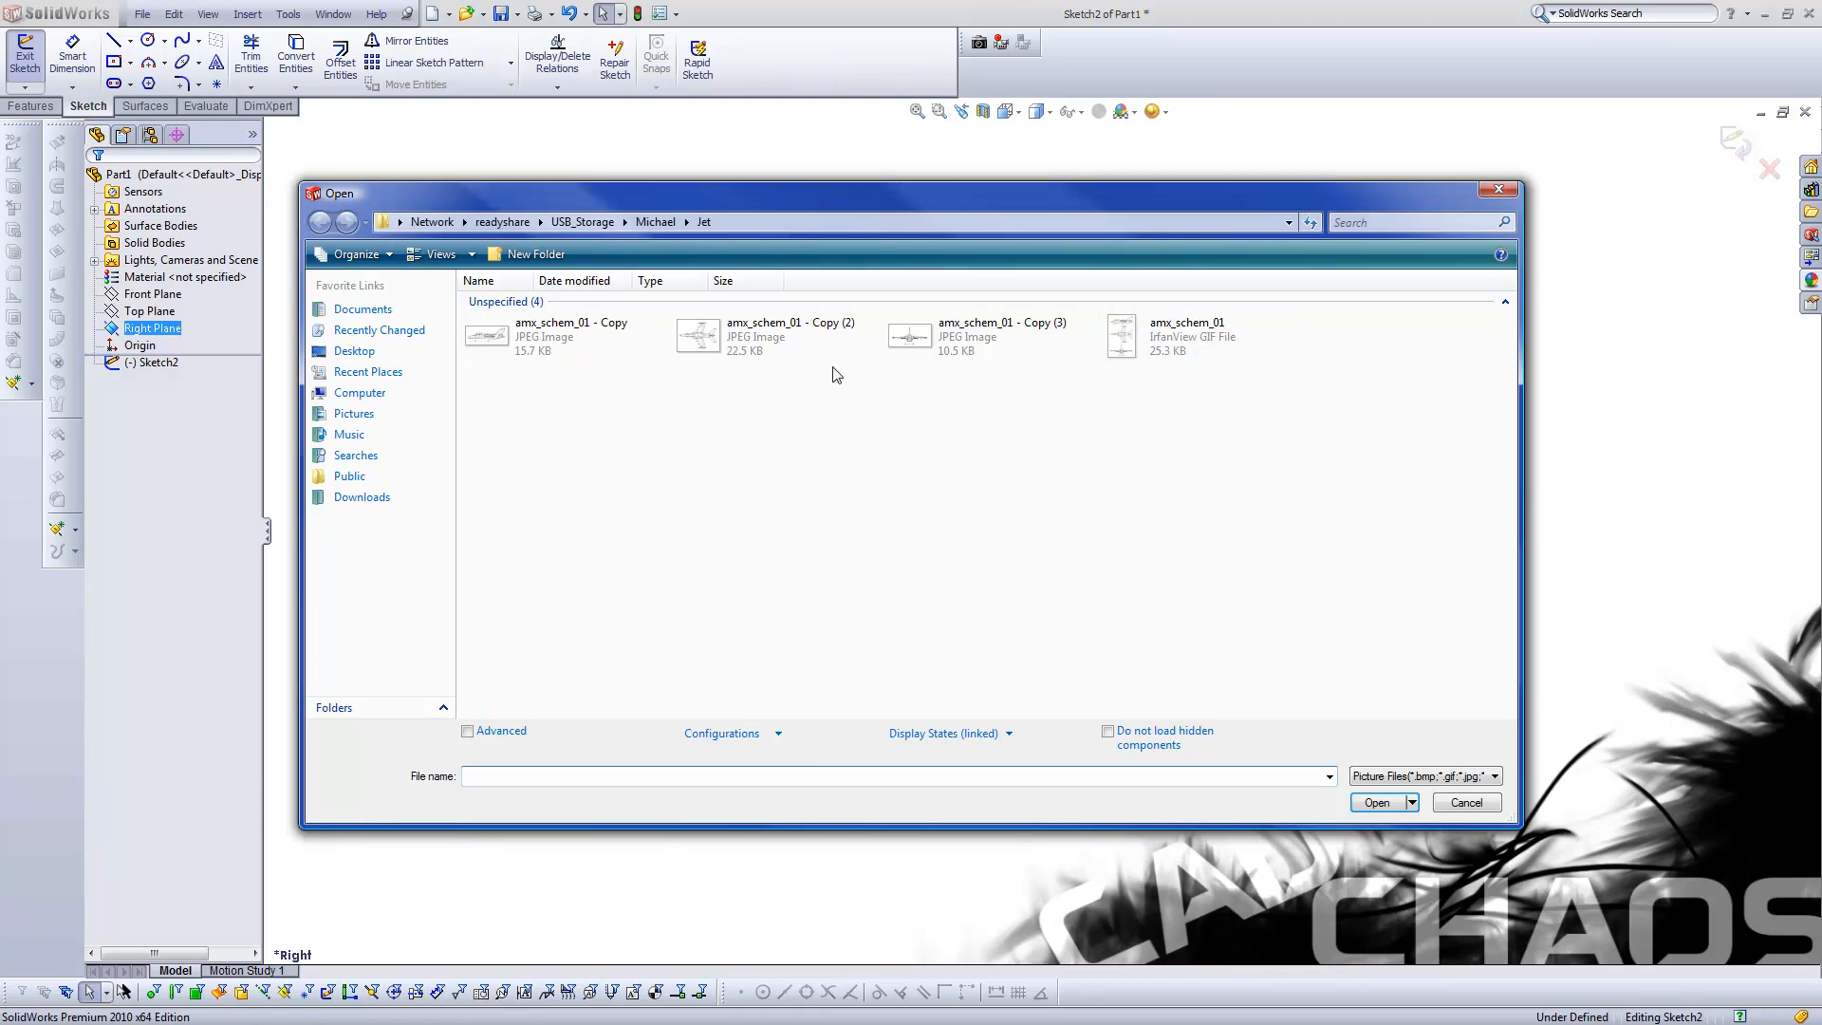
pyautogui.moveTo(1126, 344)
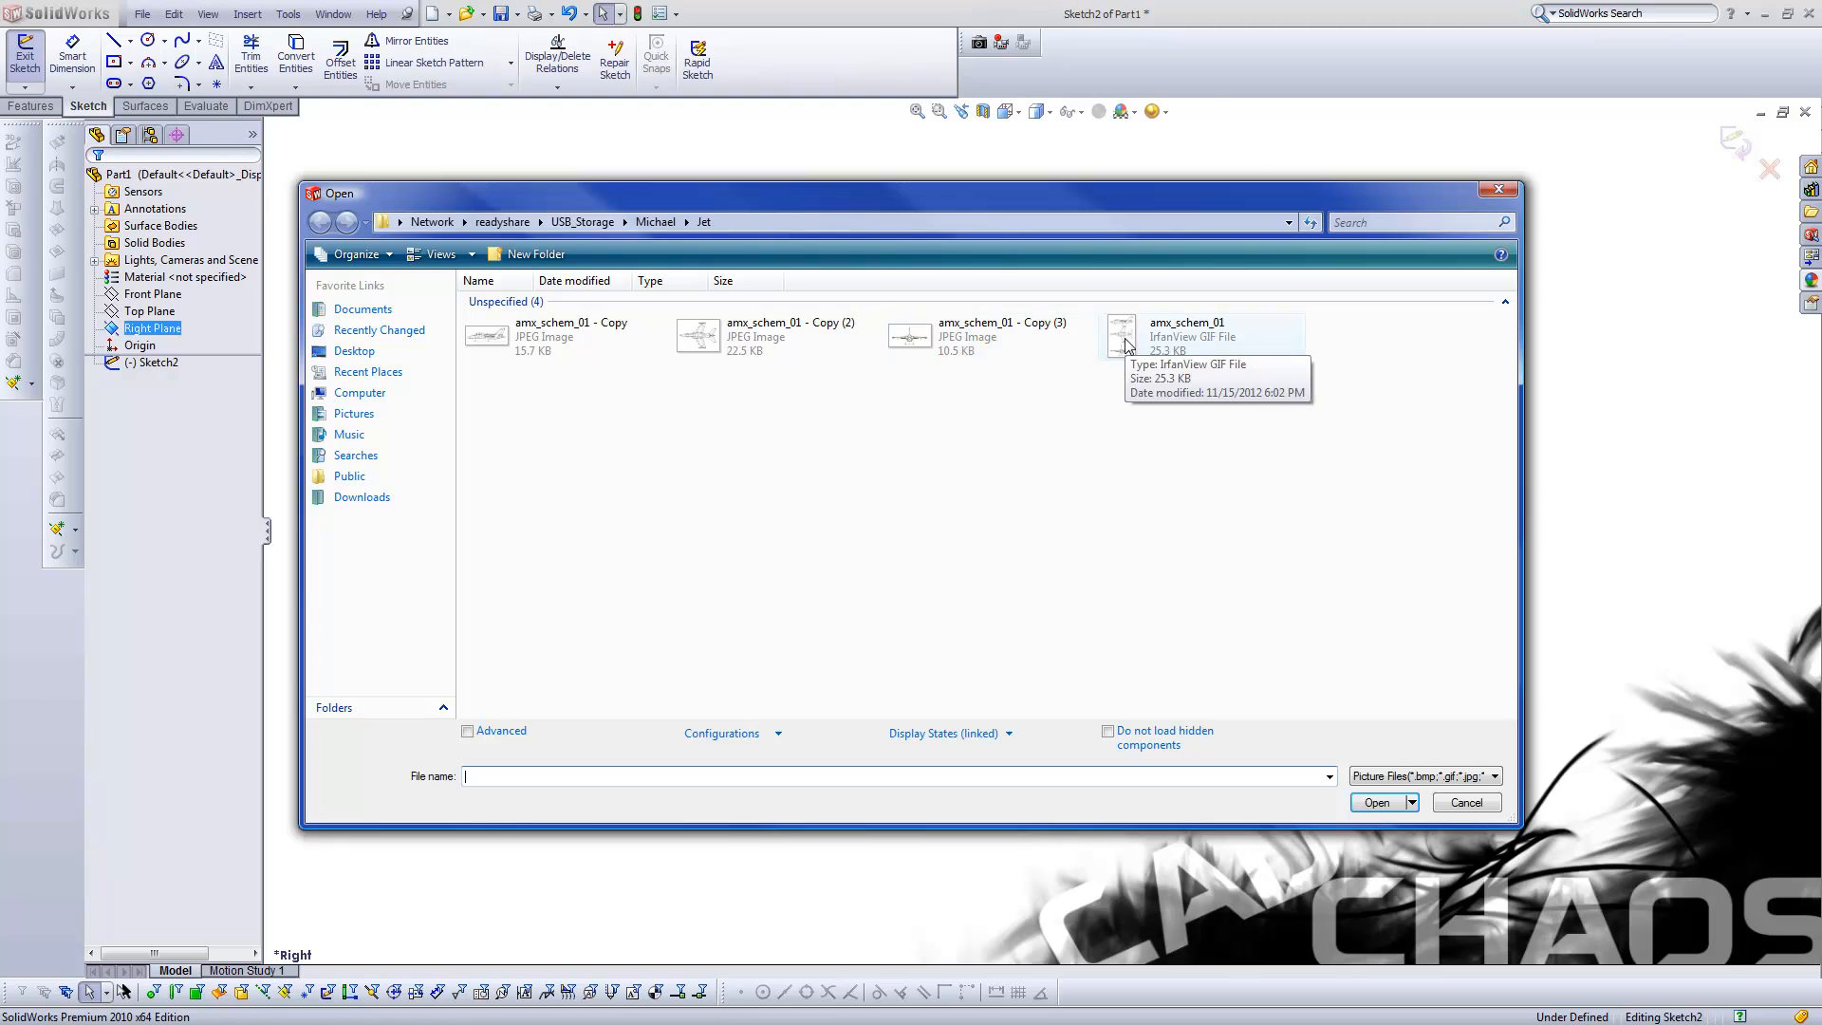
pyautogui.moveTo(569, 330)
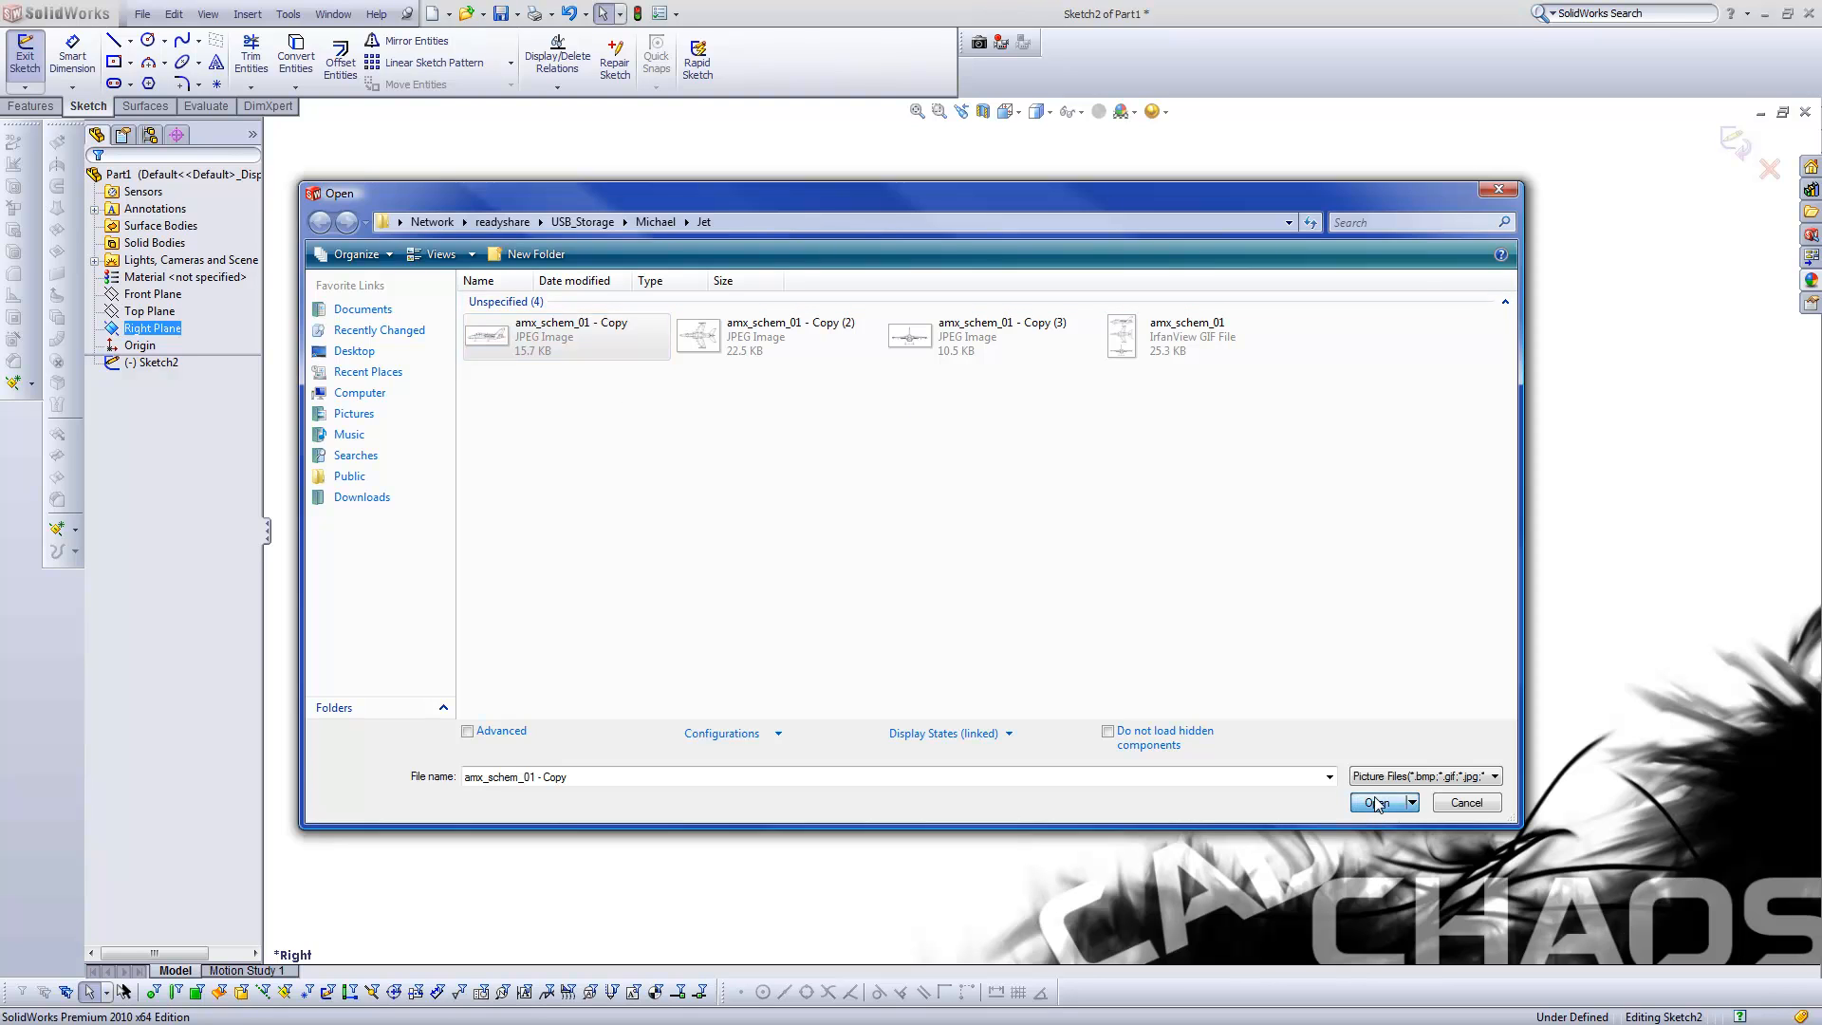
# - Insert amx_schem_01 - Copy as the side-view sketch picture on the Right Plane
pyautogui.click(1378, 800)
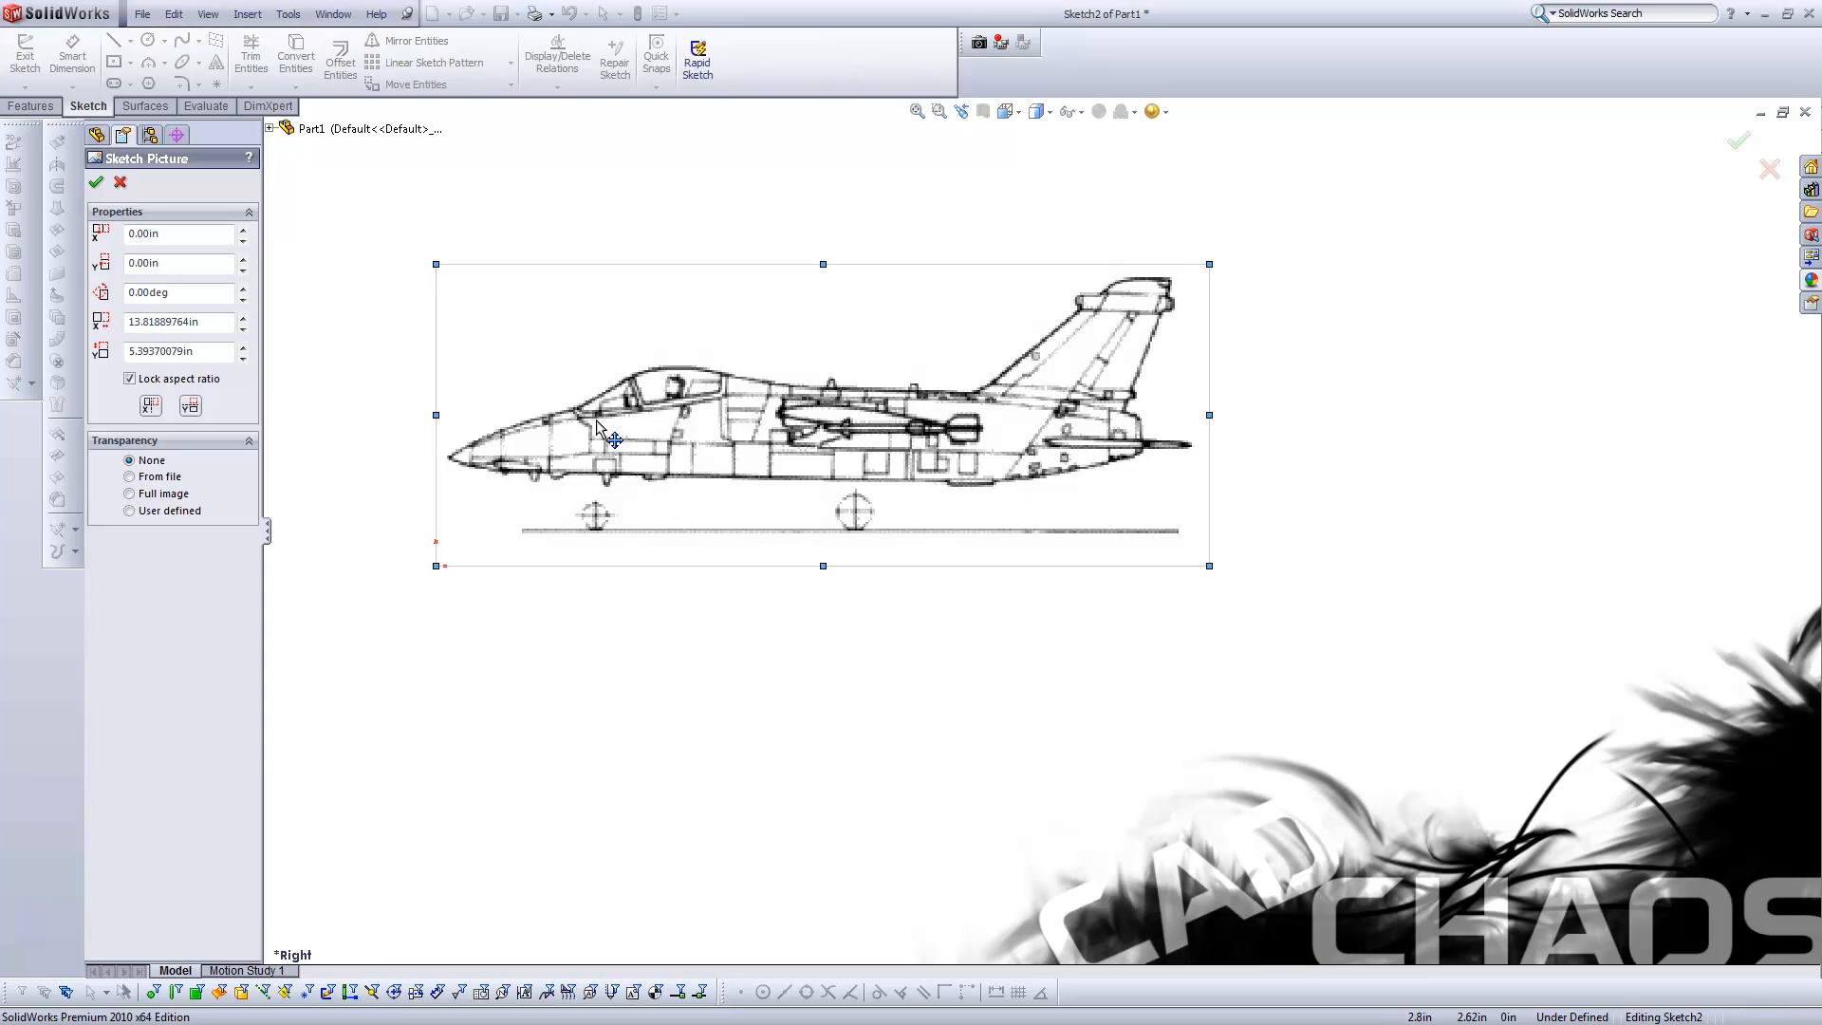
pyautogui.moveTo(414, 538)
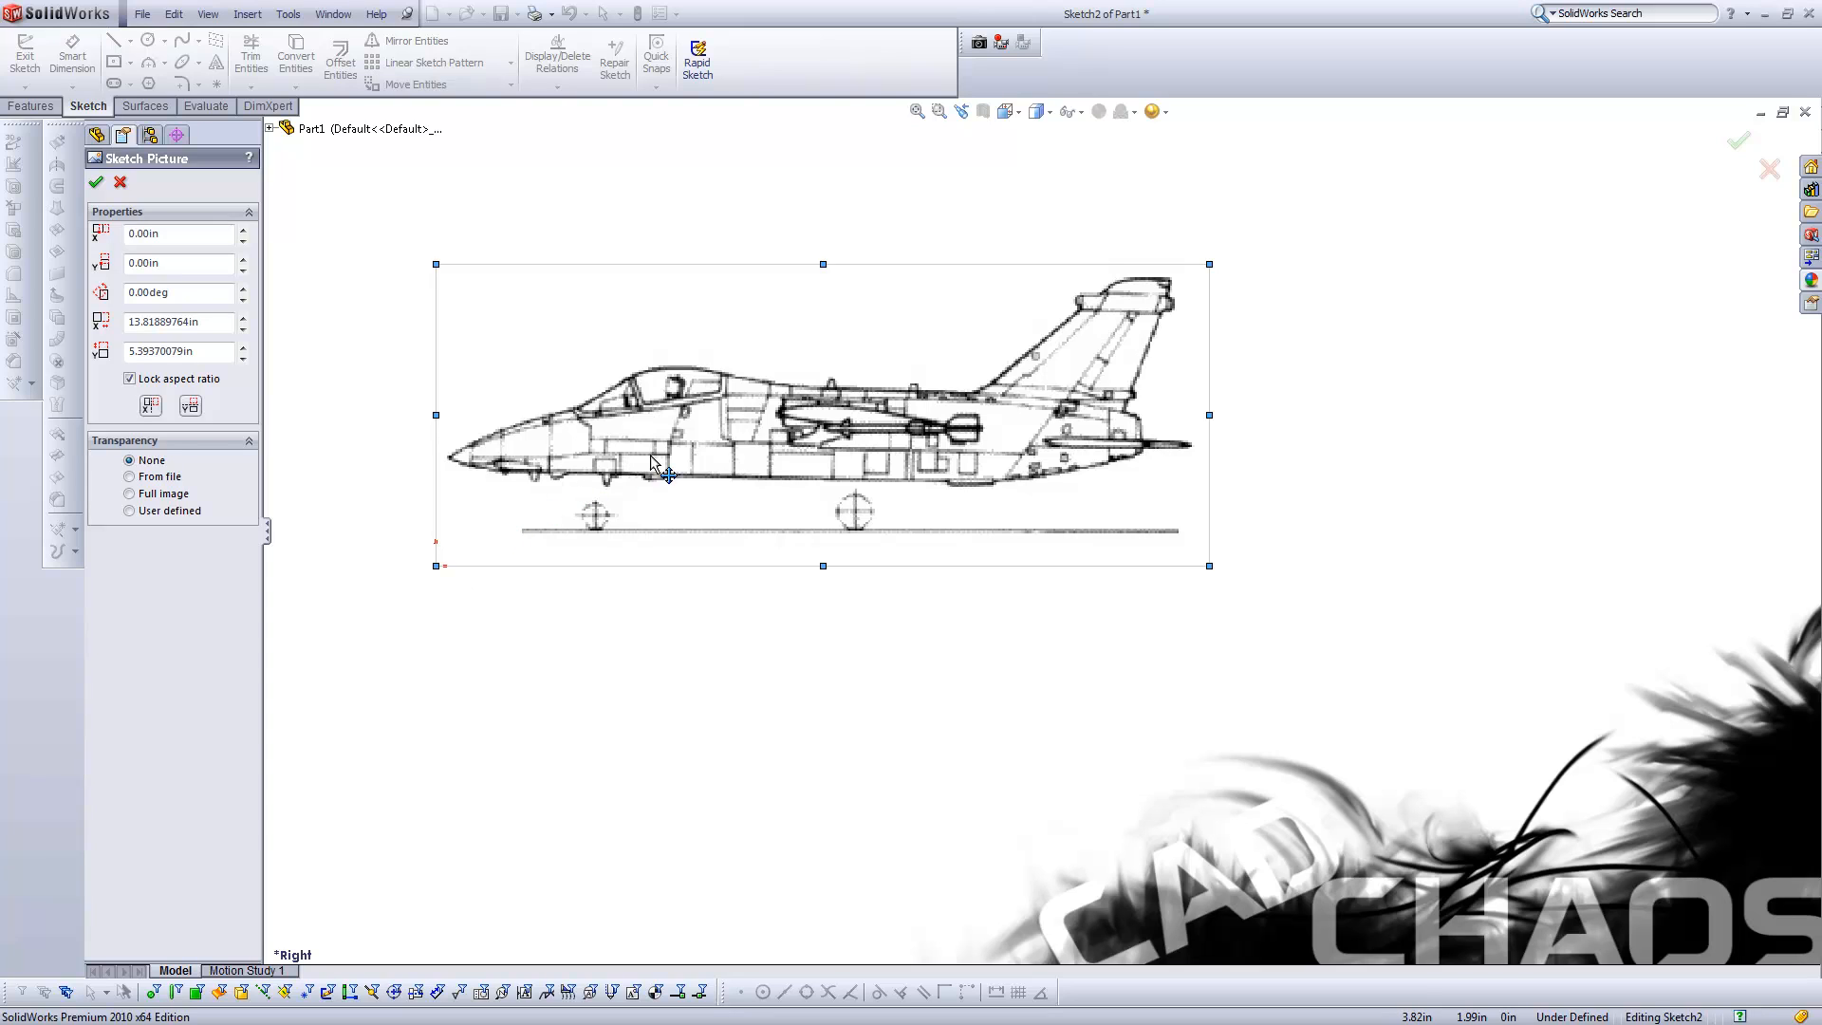
pyautogui.moveTo(498, 519)
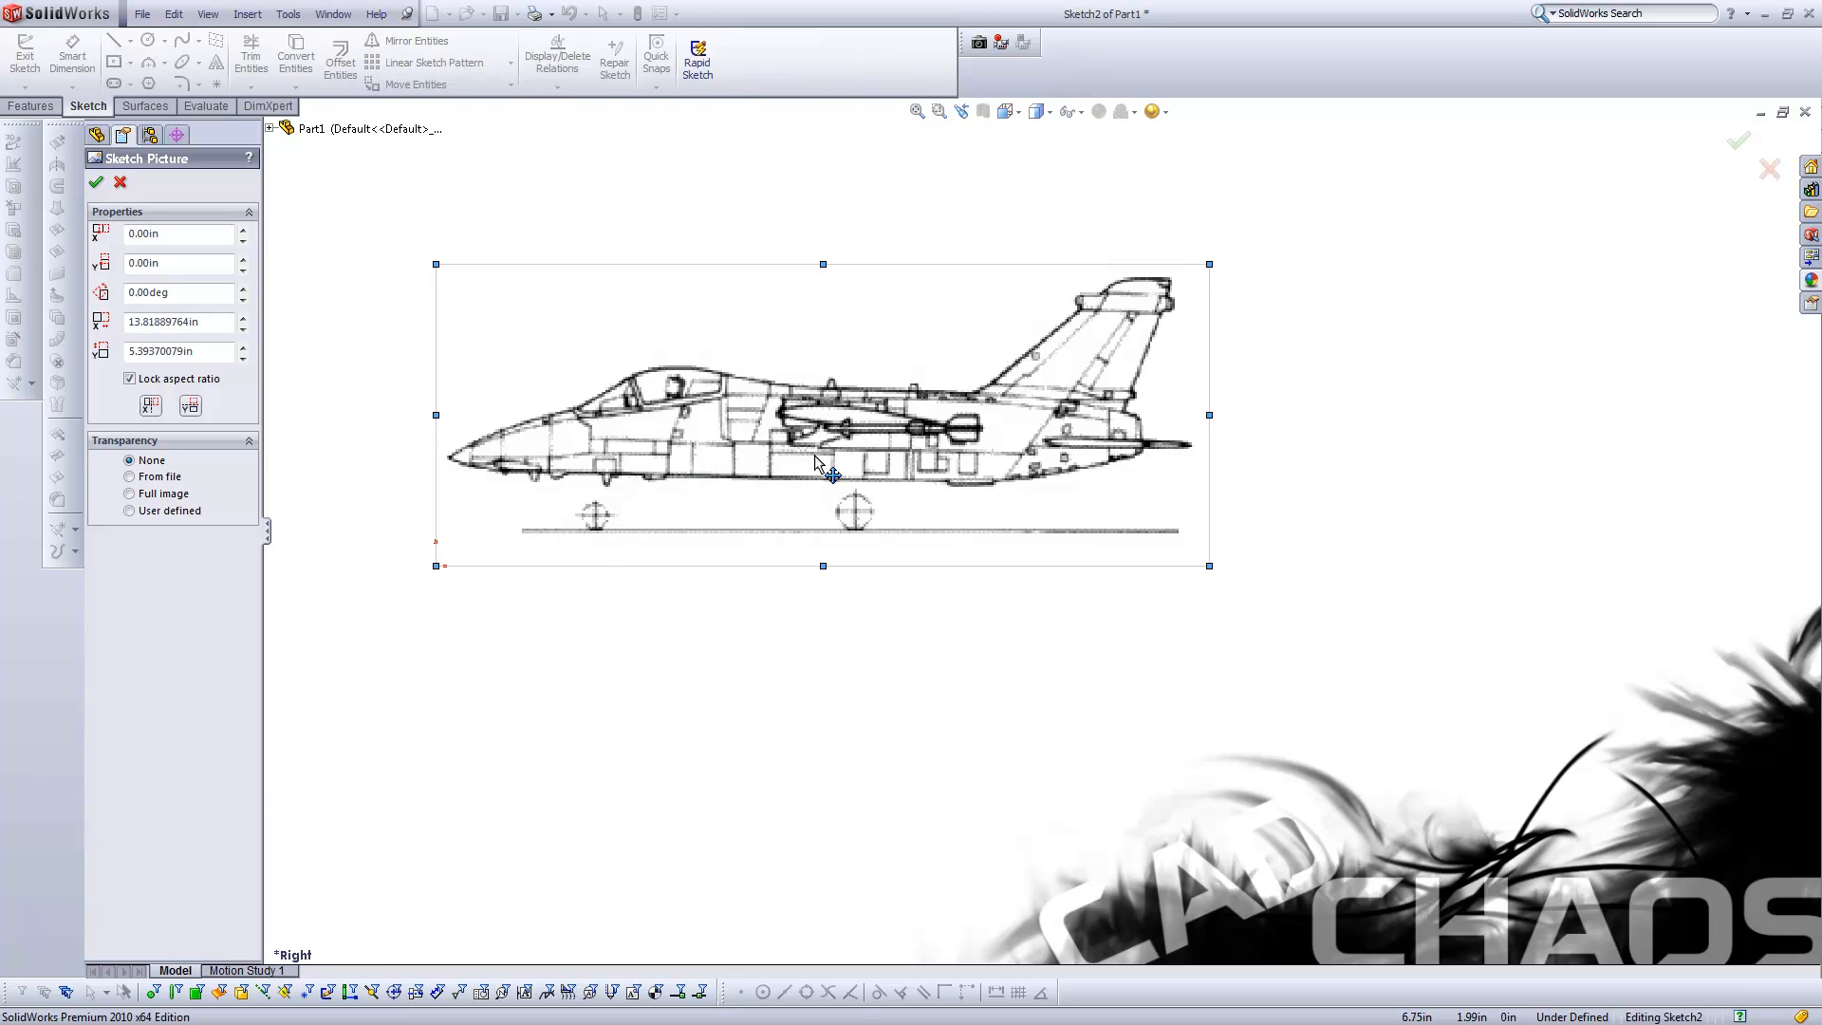
pyautogui.moveTo(718, 455)
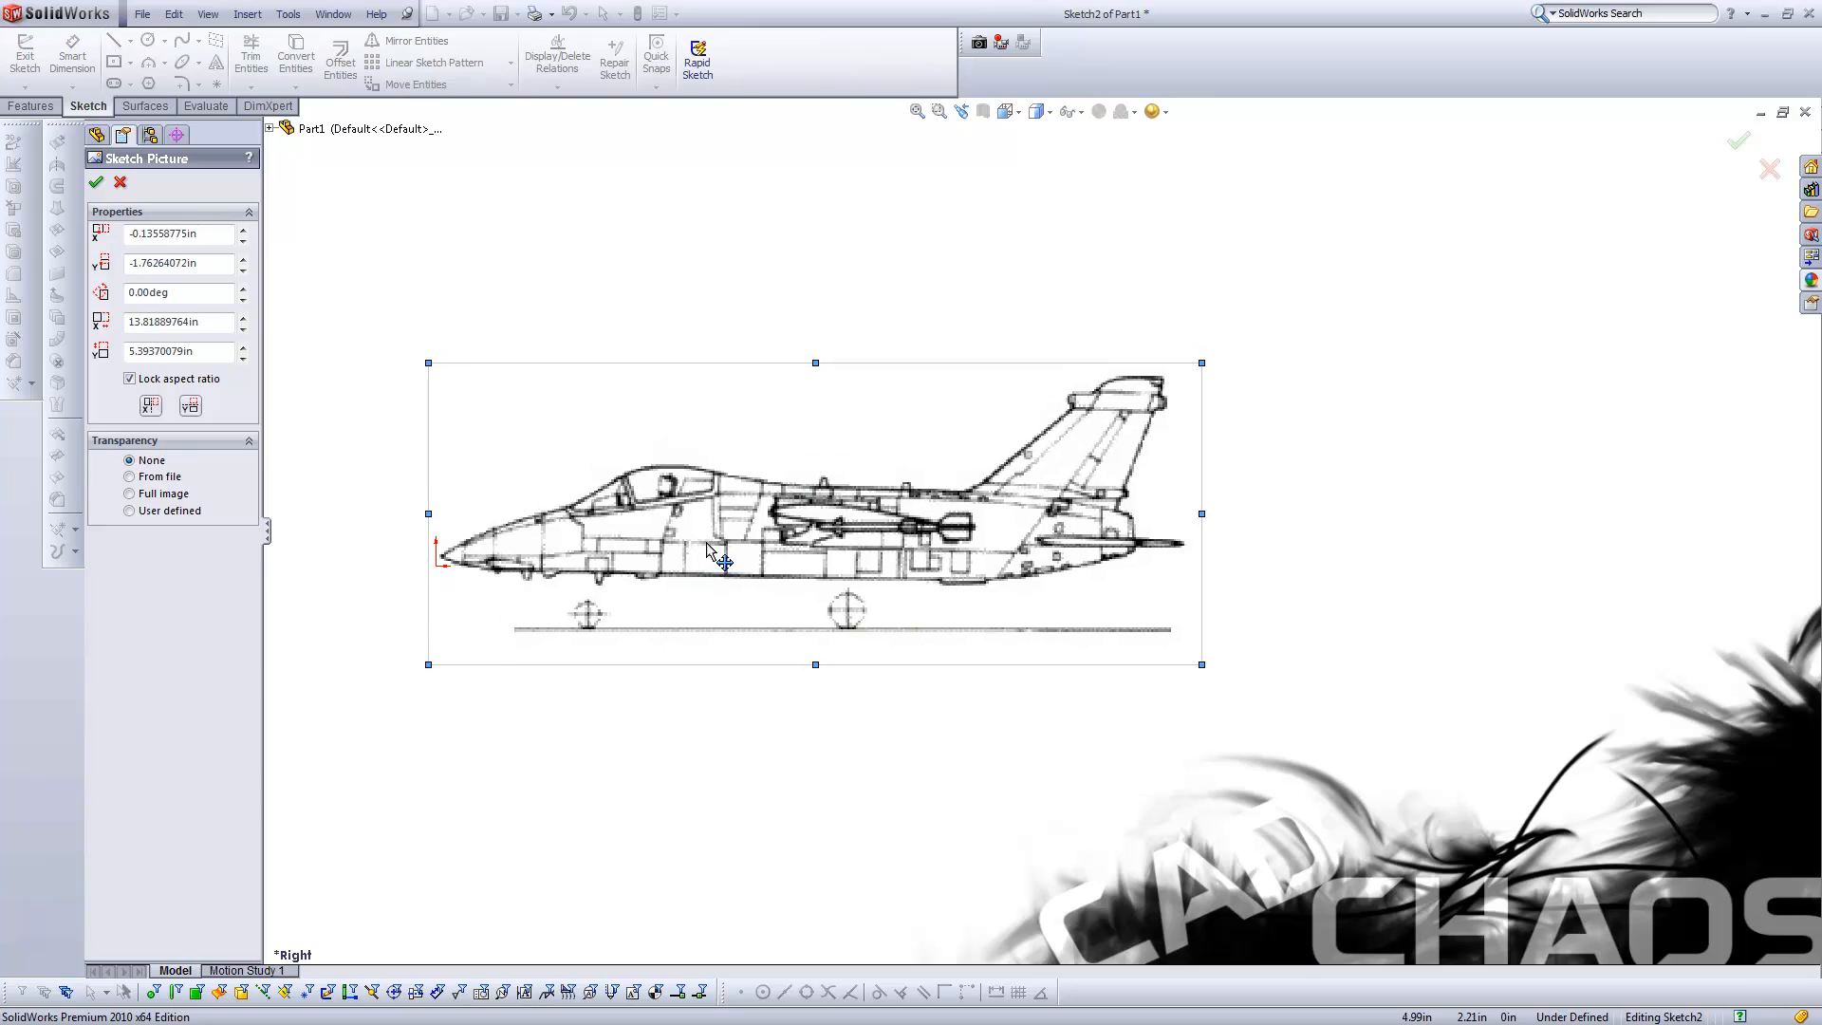
# - Move the side-view jet picture so its nose sits on the origin and accept its placement
pyautogui.moveTo(708, 552); pyautogui.dragTo(715, 564)
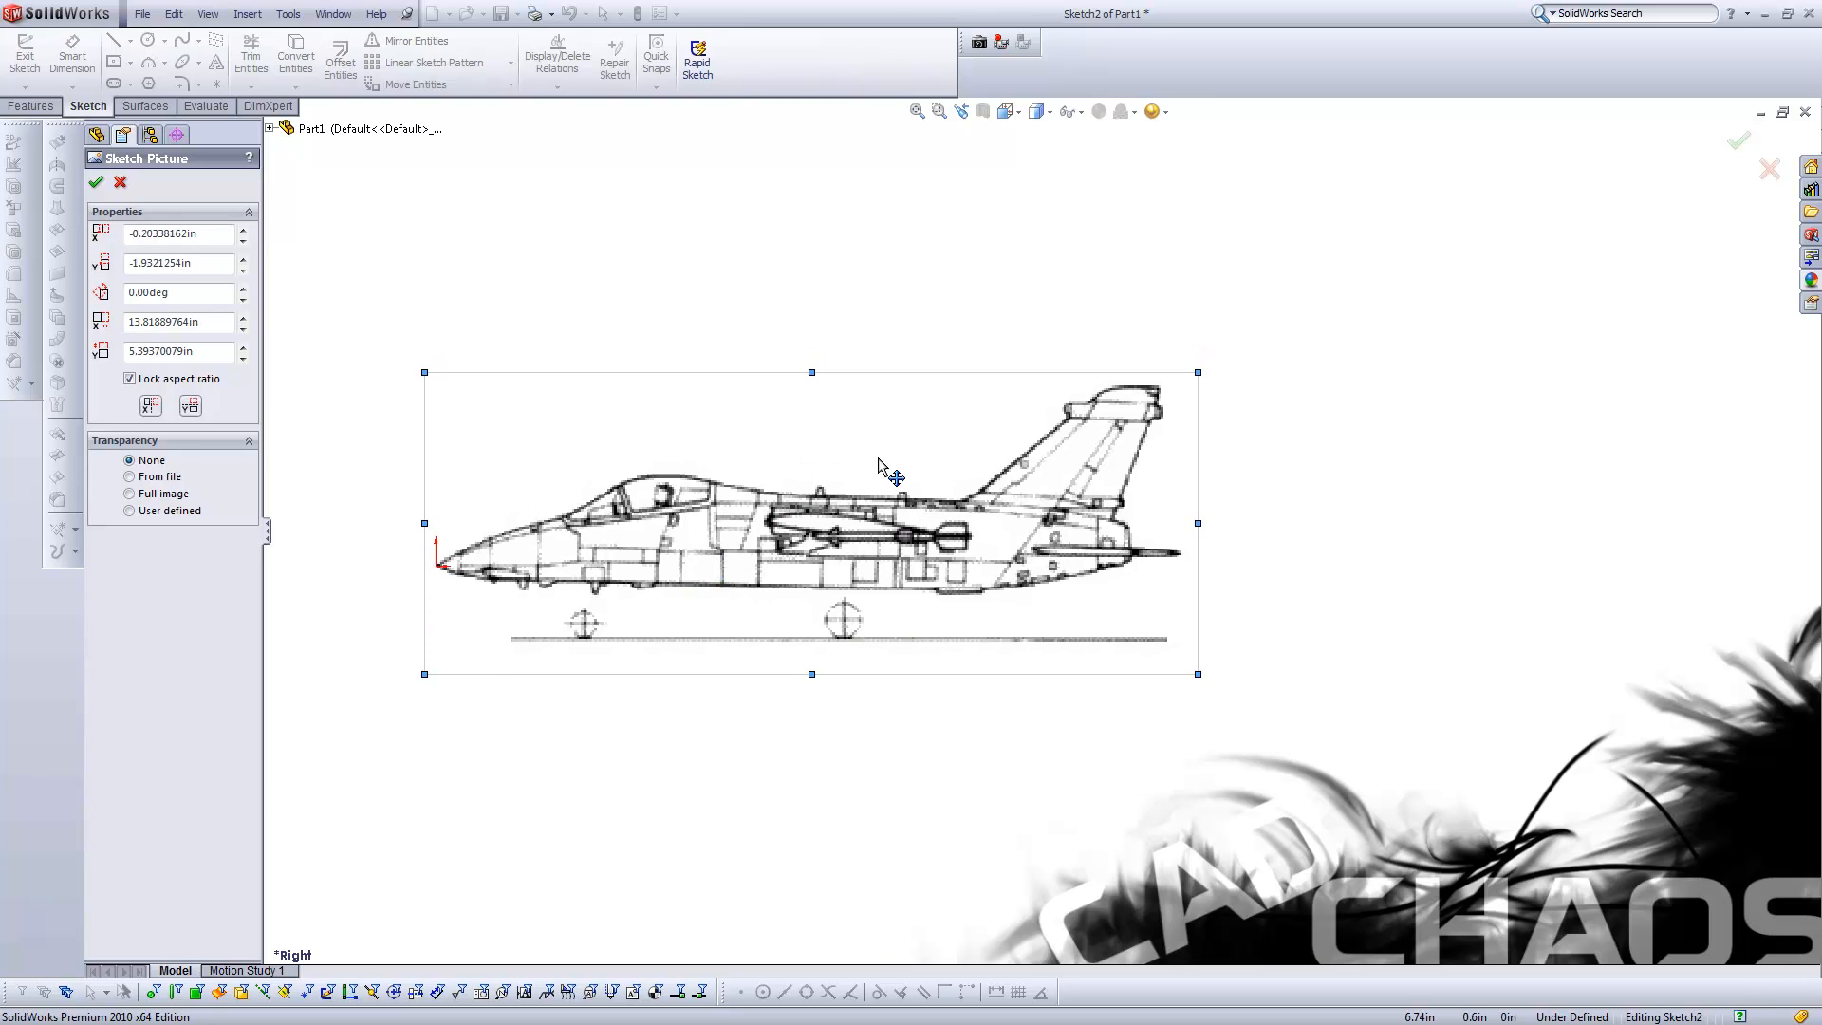
pyautogui.click(95, 182)
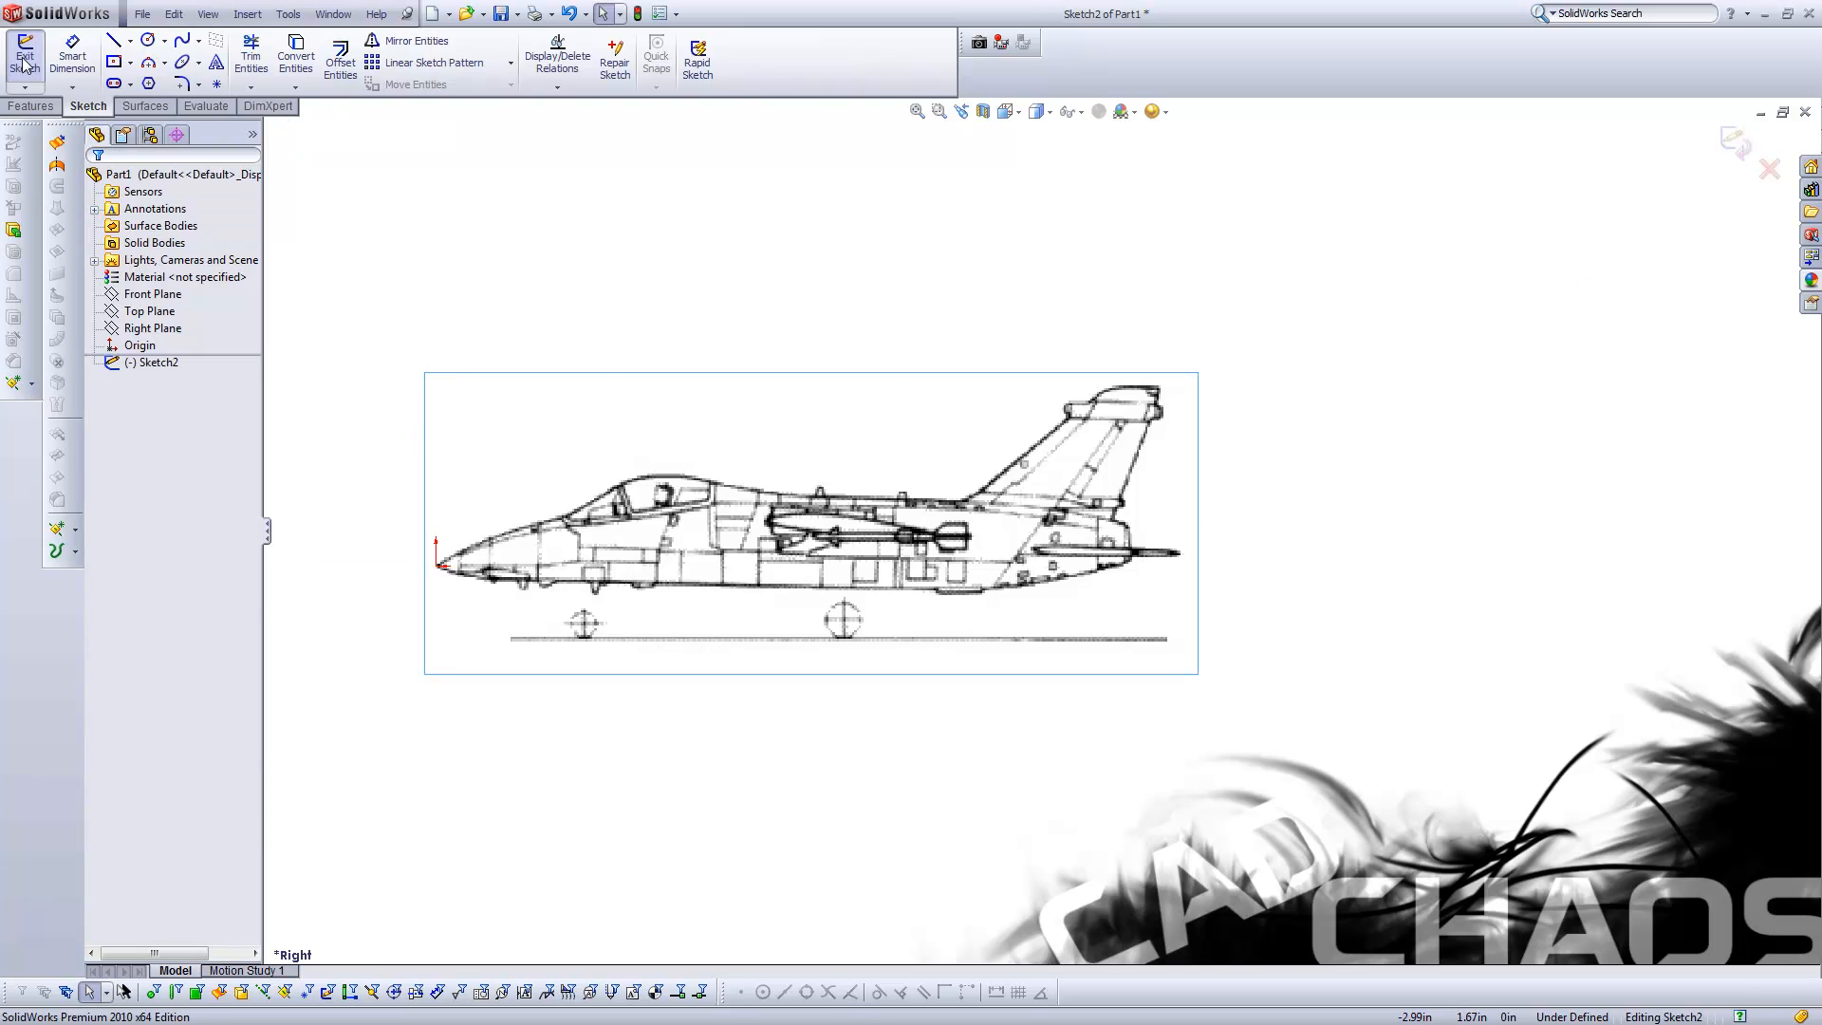
pyautogui.click(152, 292)
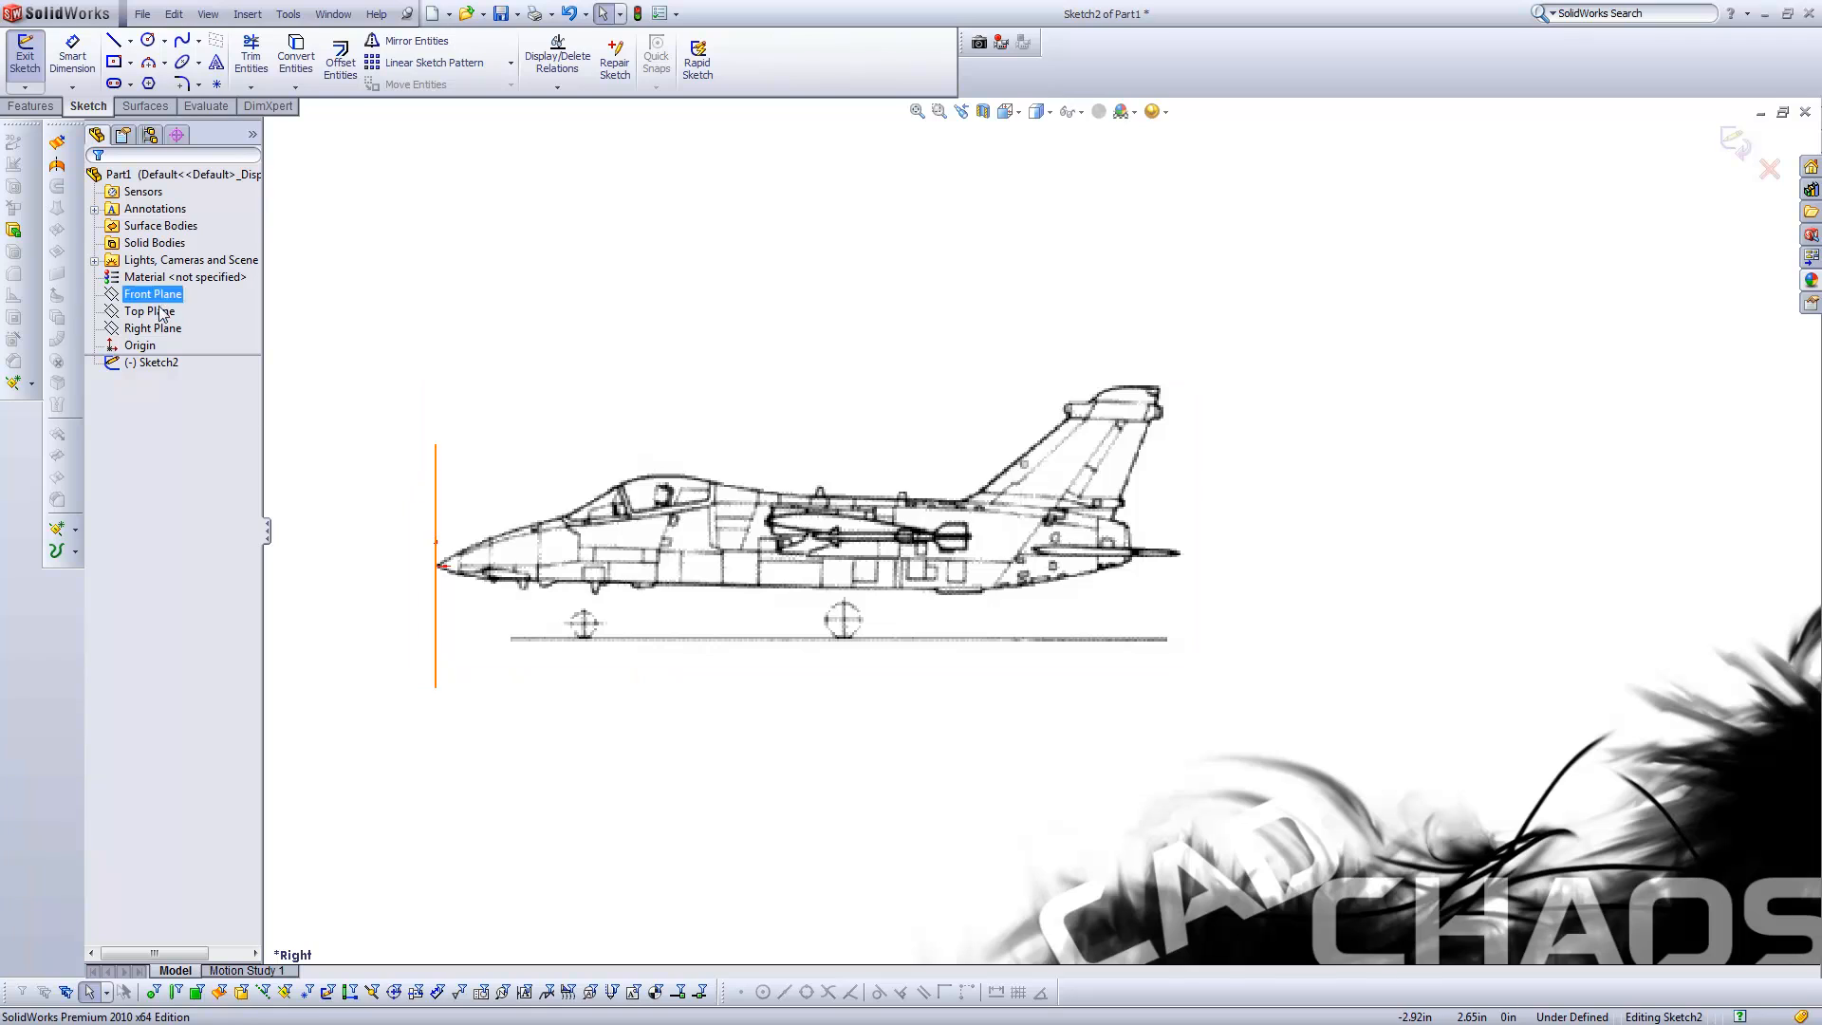
# - Finish the side-view sketch, switch to Isometric and start a new sketch on the Front Plane
pyautogui.click(21, 48)
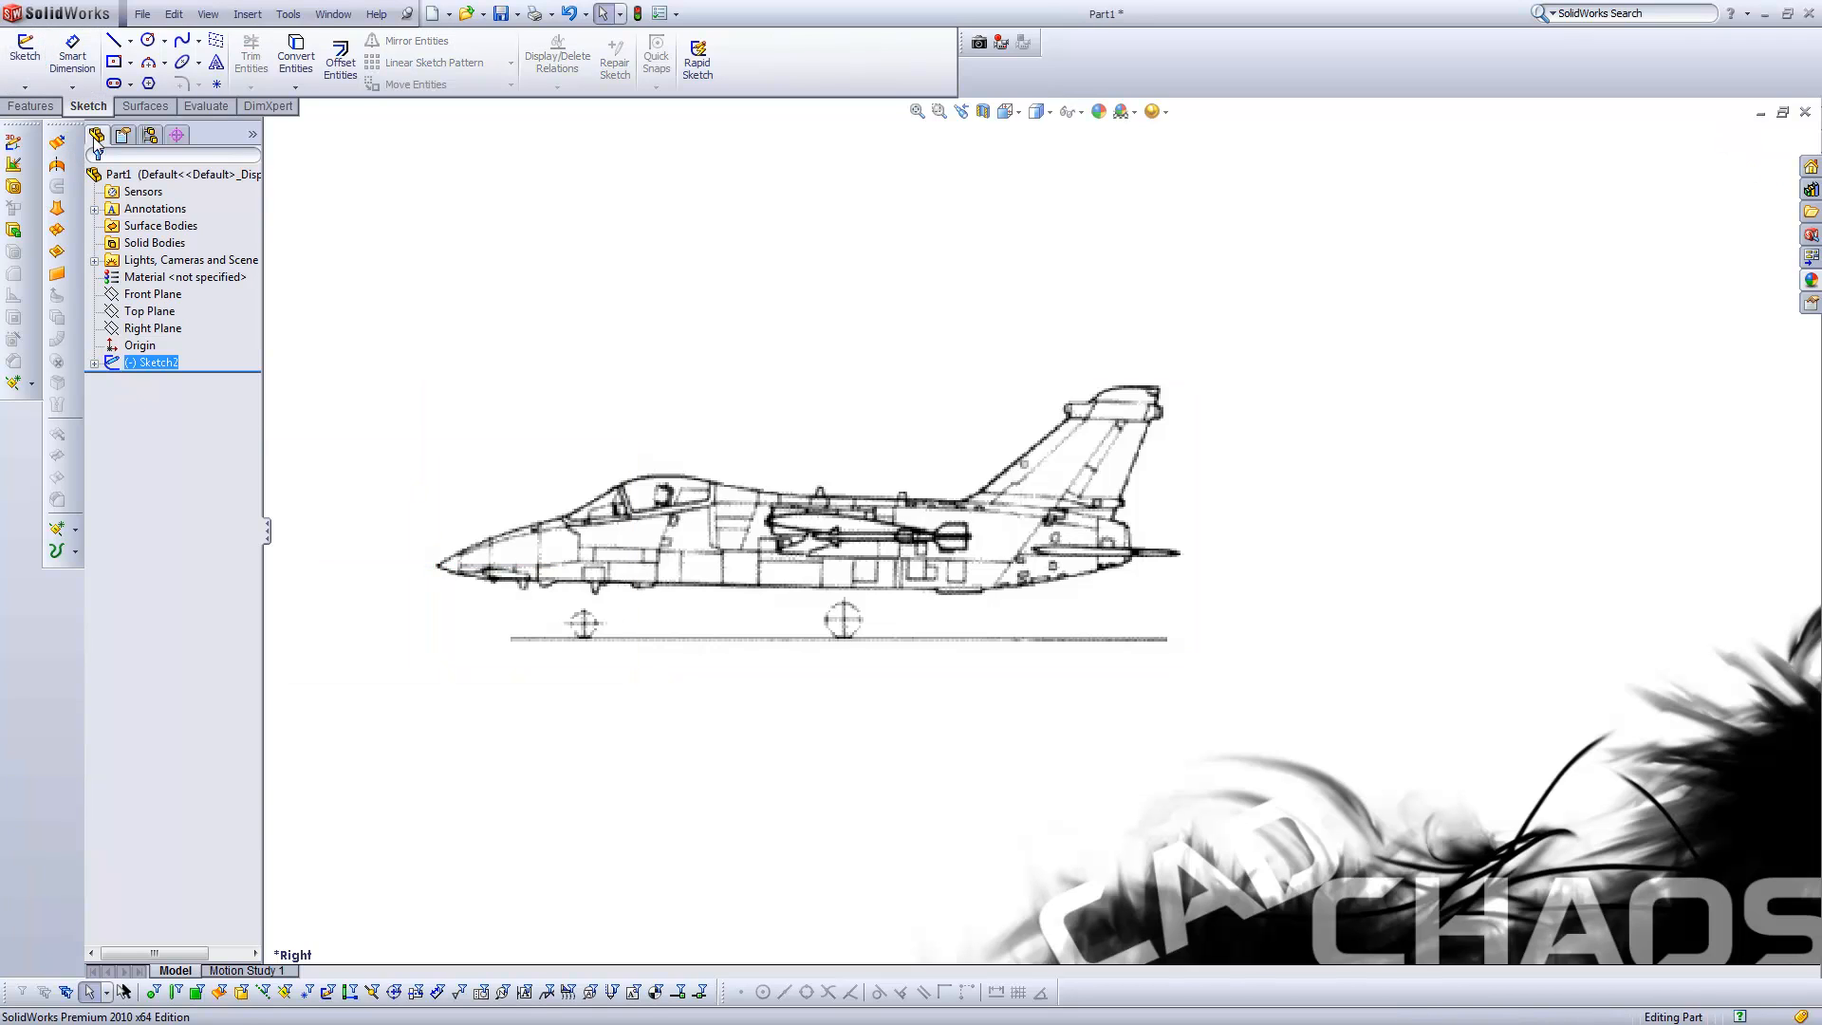
pyautogui.click(1002, 111)
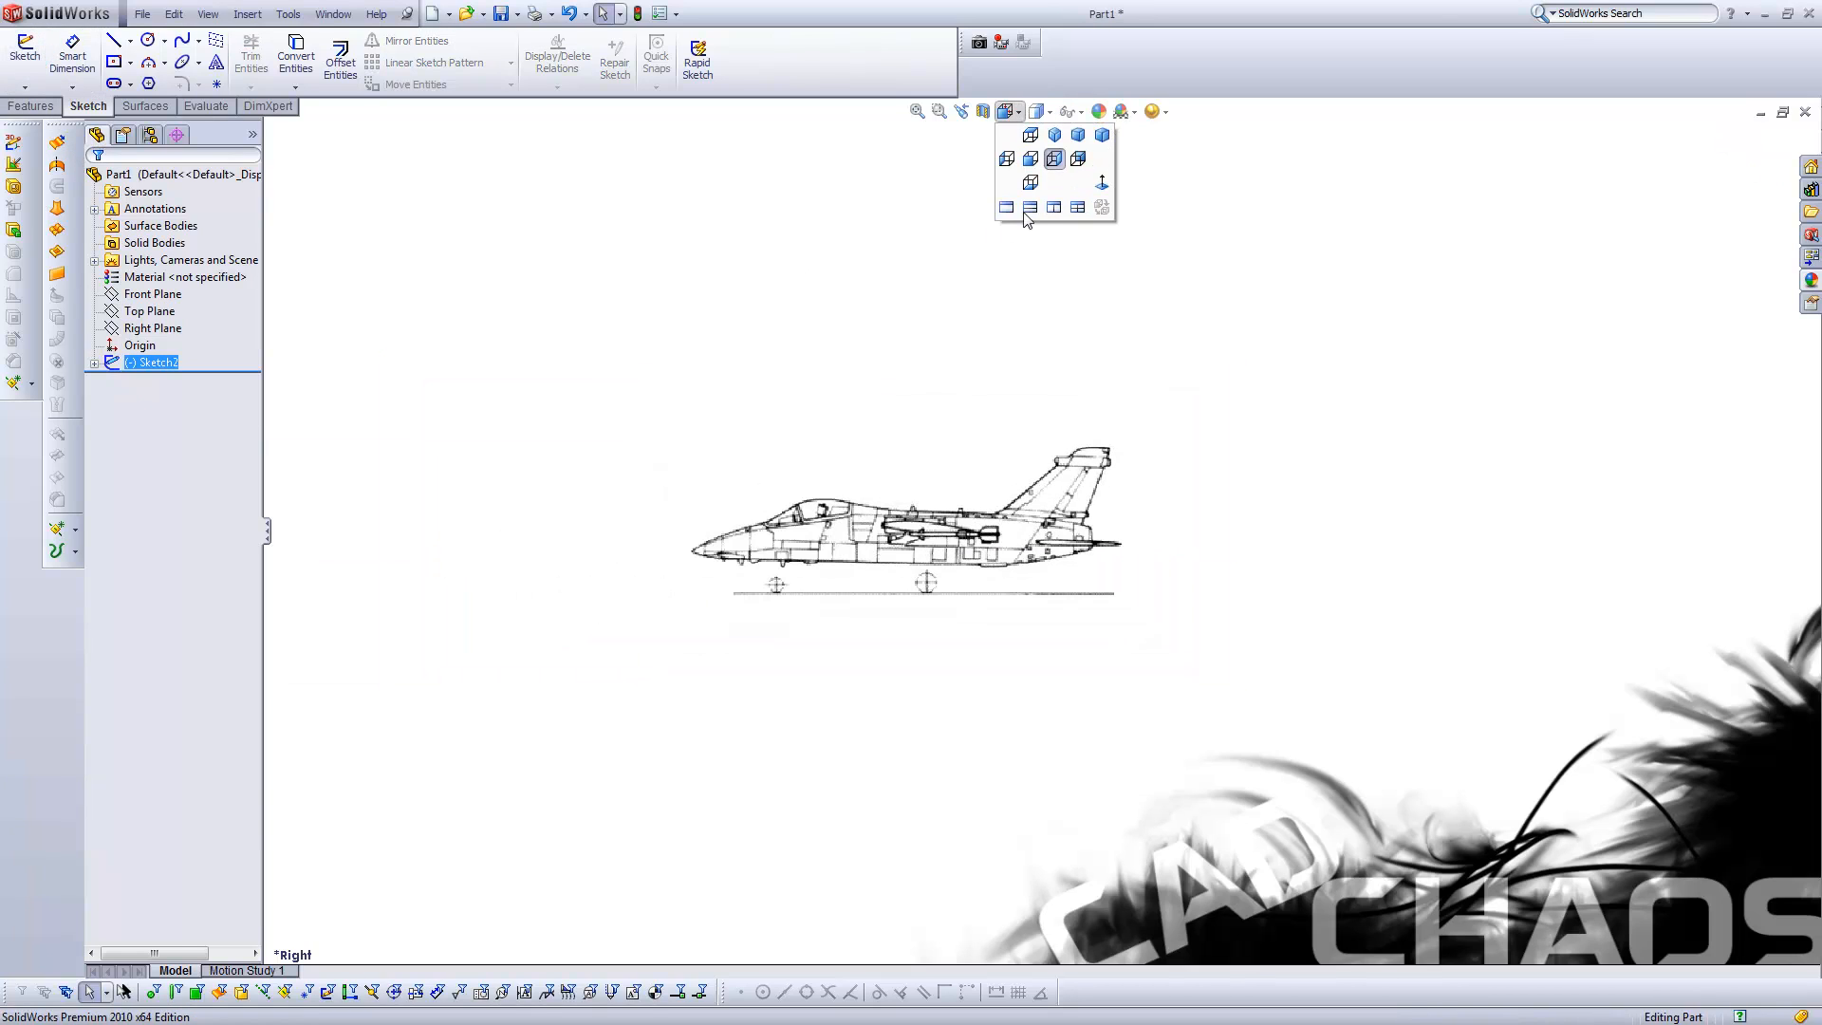
pyautogui.click(1052, 135)
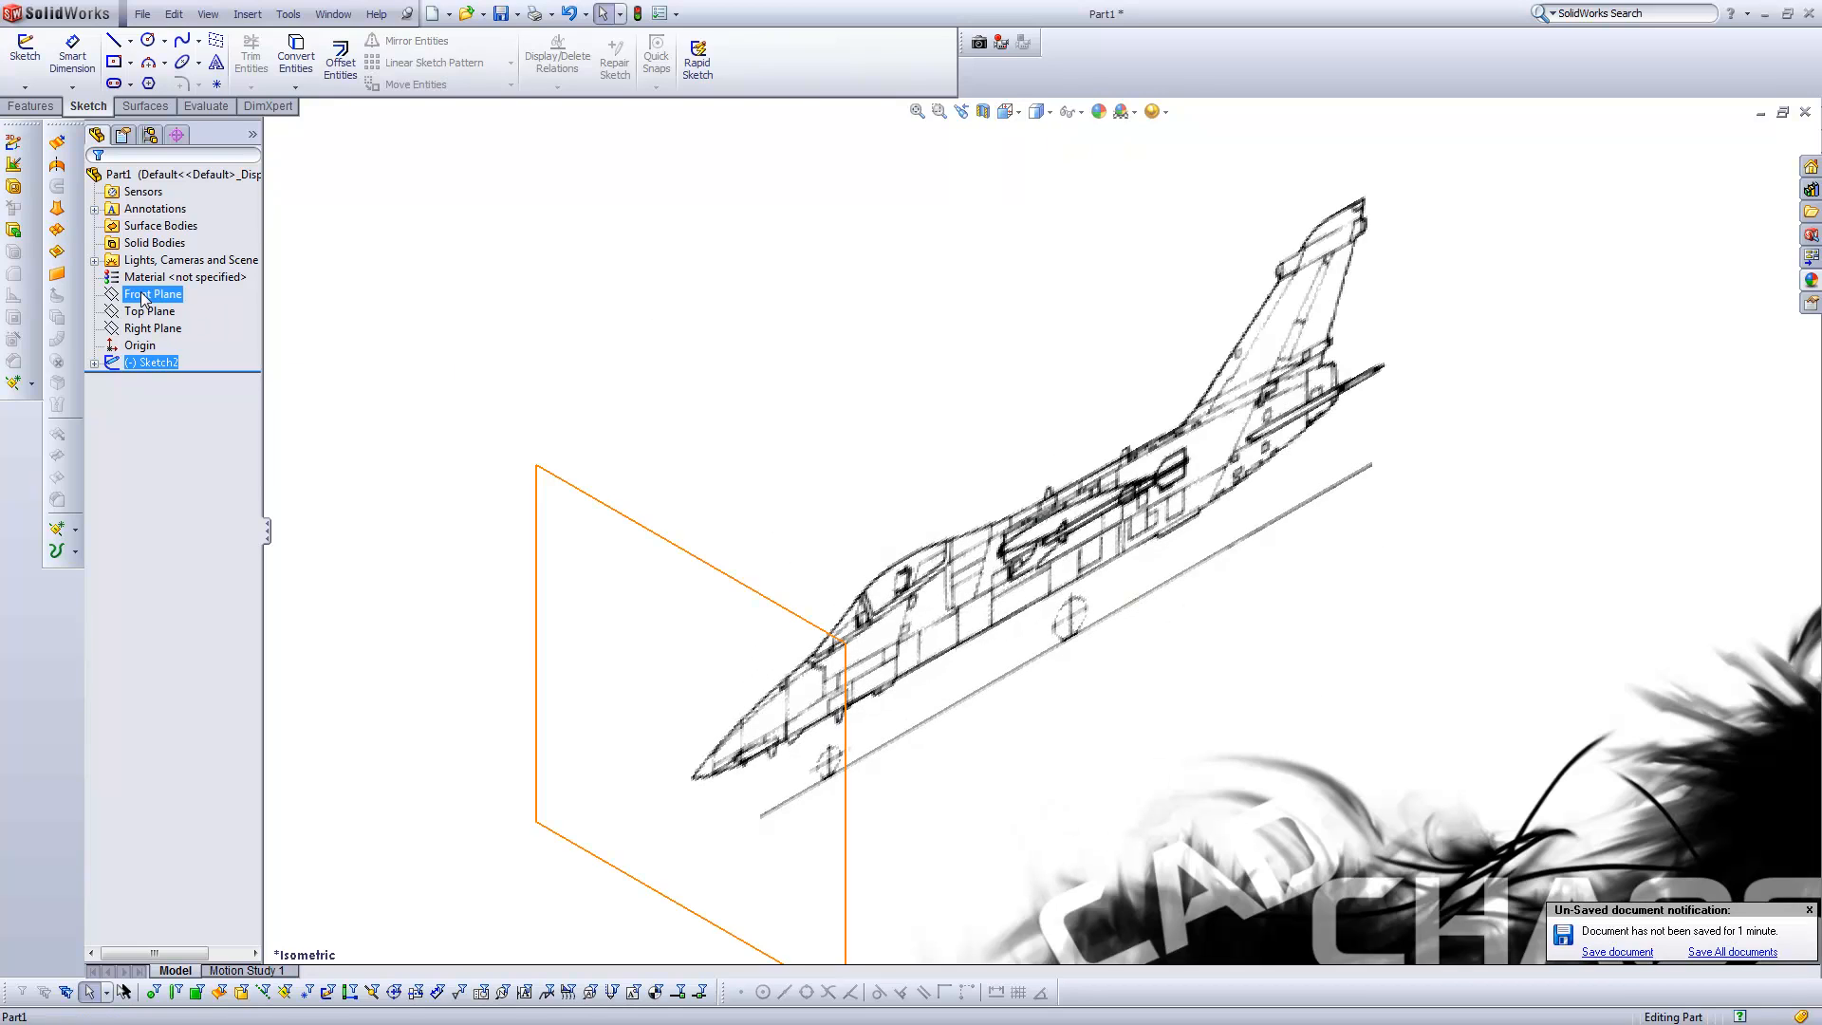
pyautogui.click(151, 292)
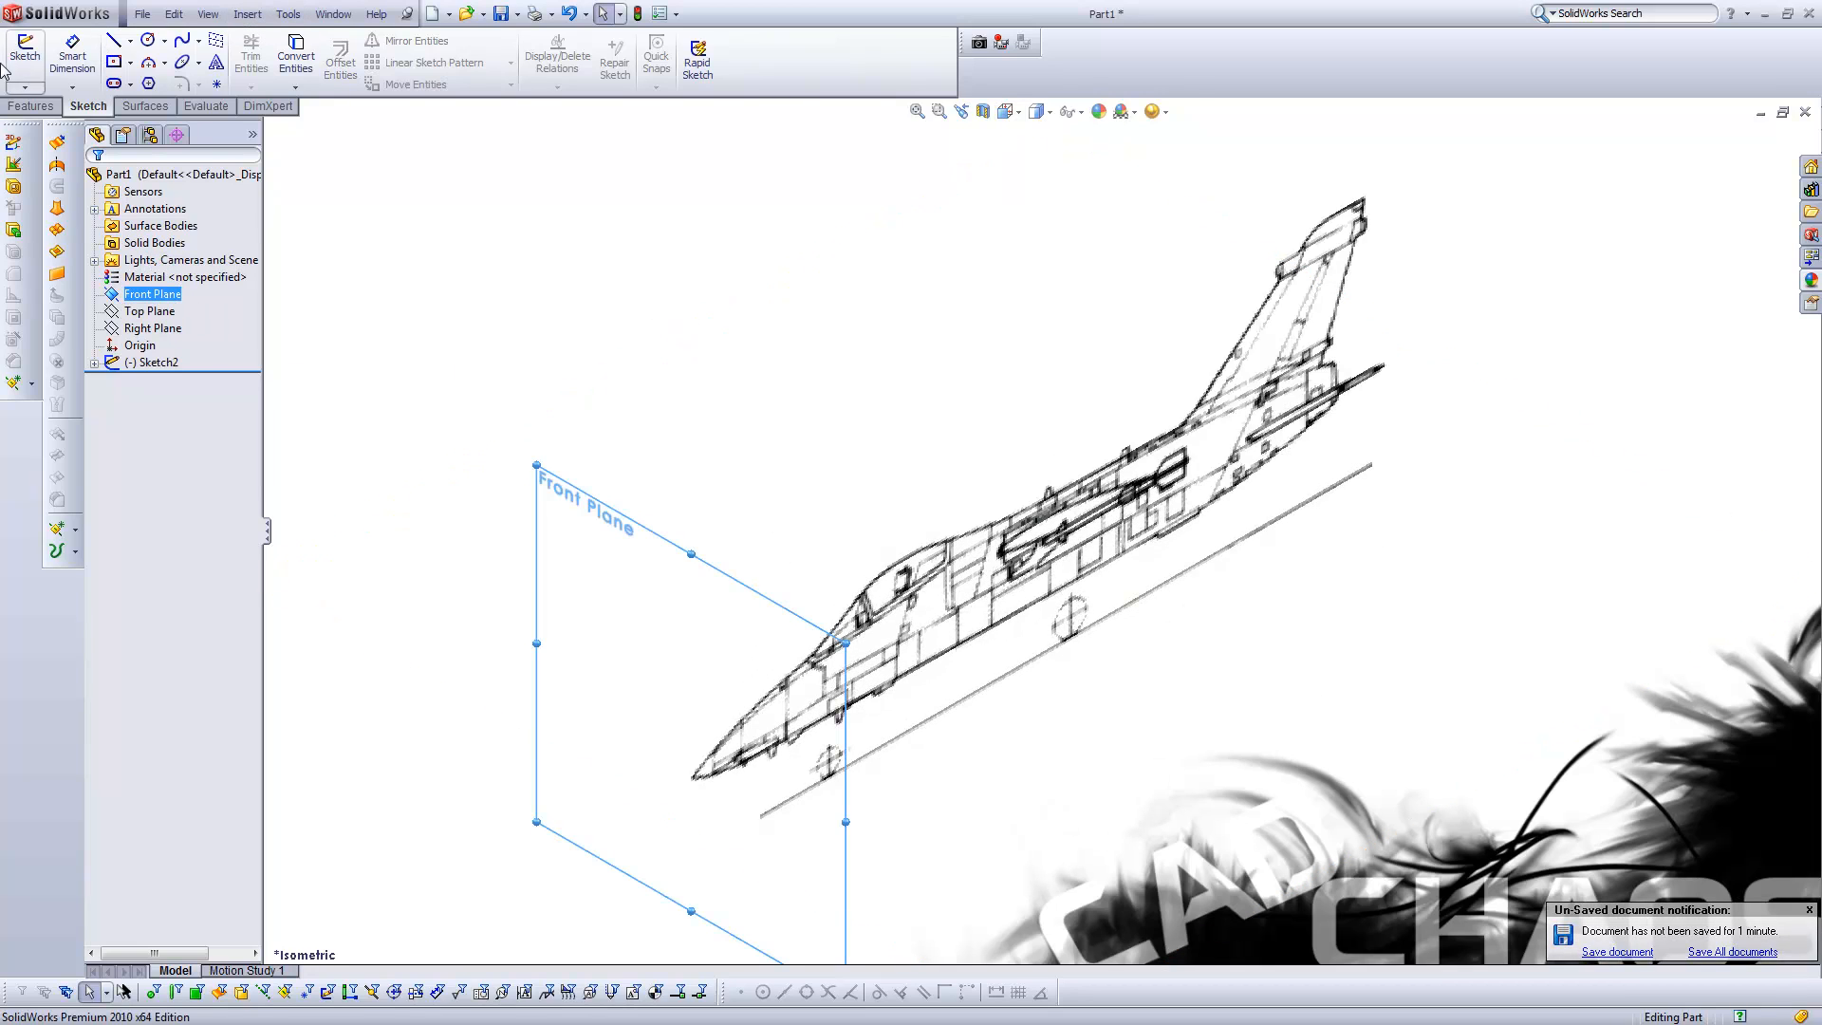
pyautogui.click(305, 17)
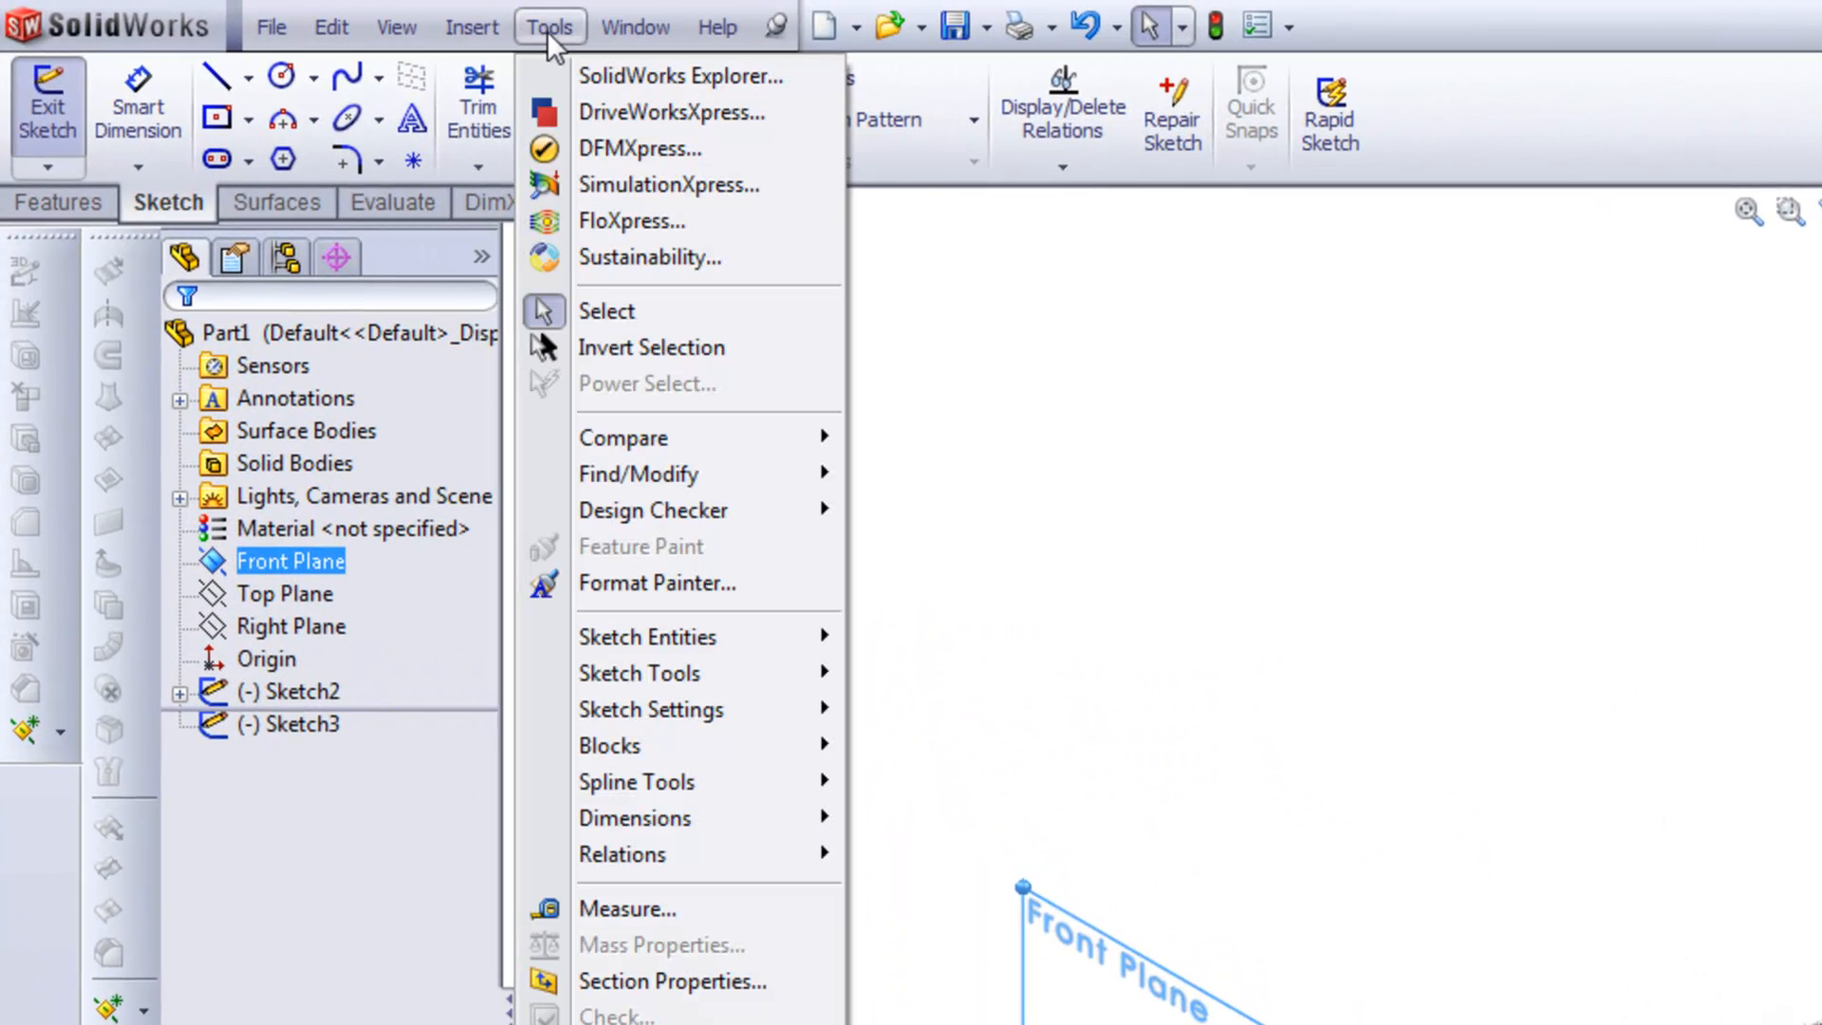
pyautogui.moveTo(666, 638)
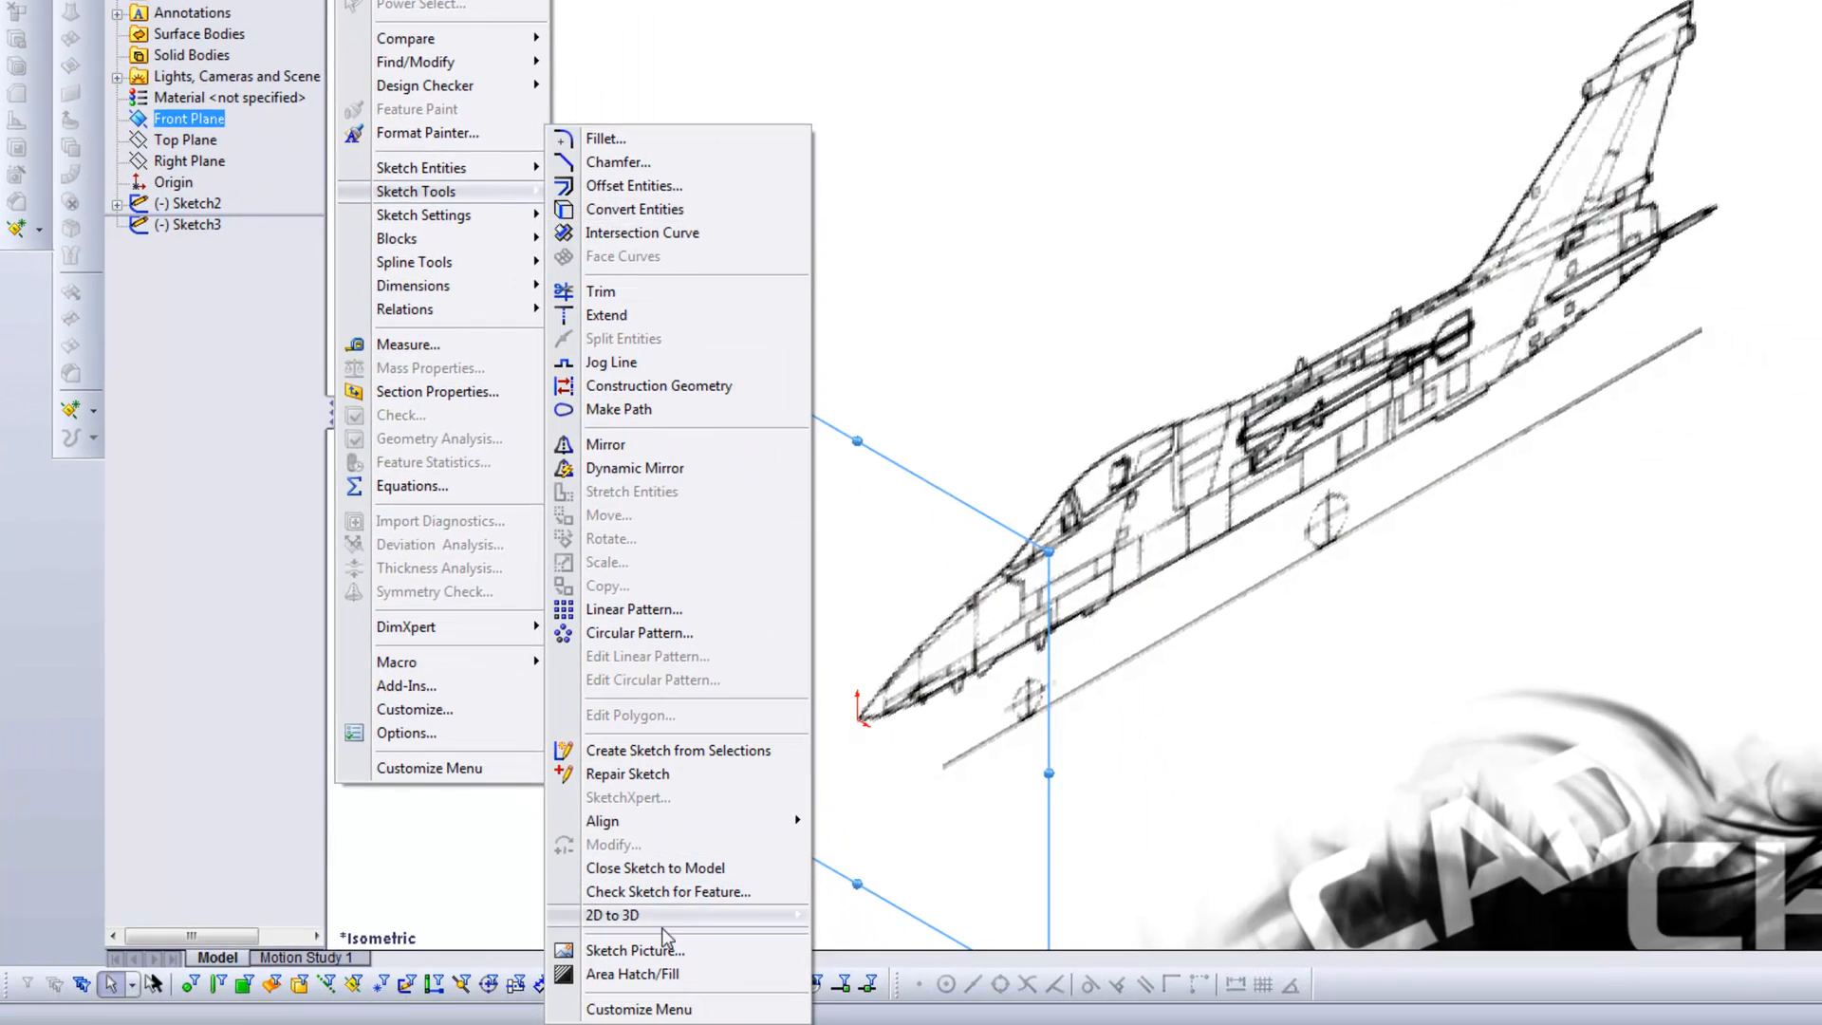
# - Insert amx_schem_01 - Copy (3) as the front-view sketch picture
pyautogui.click(634, 949)
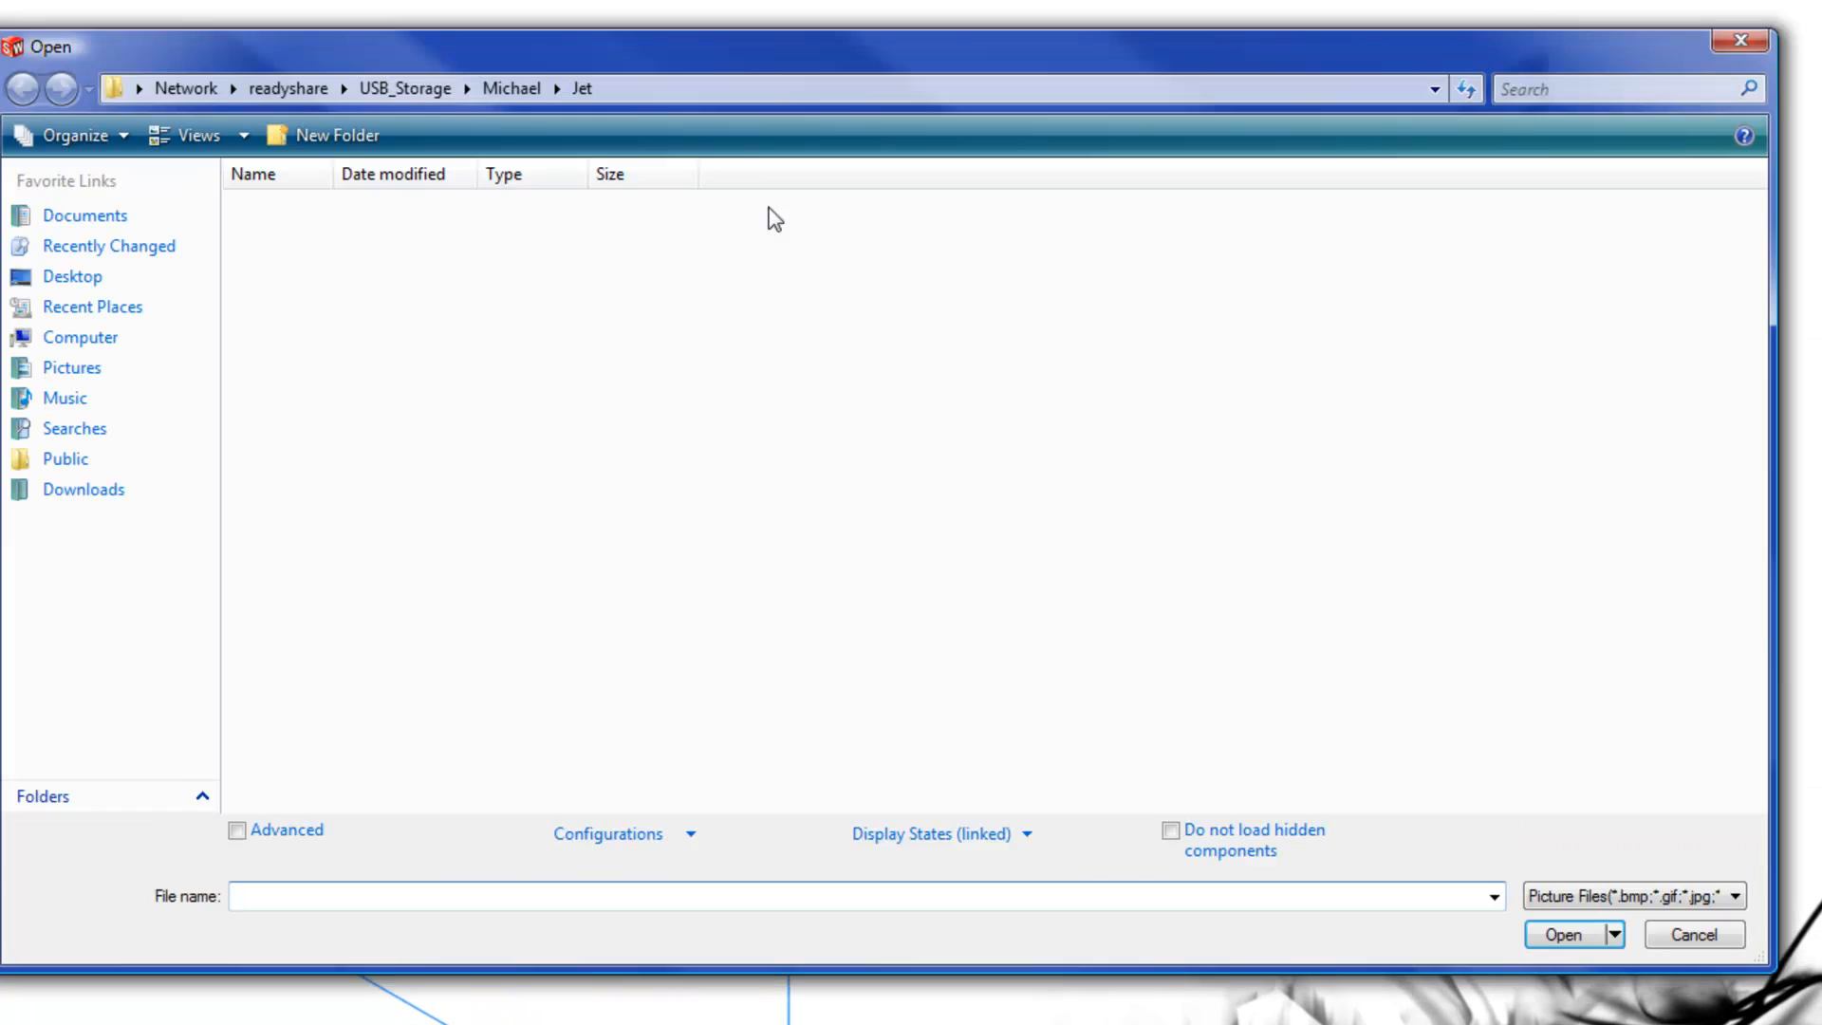
pyautogui.click(999, 256)
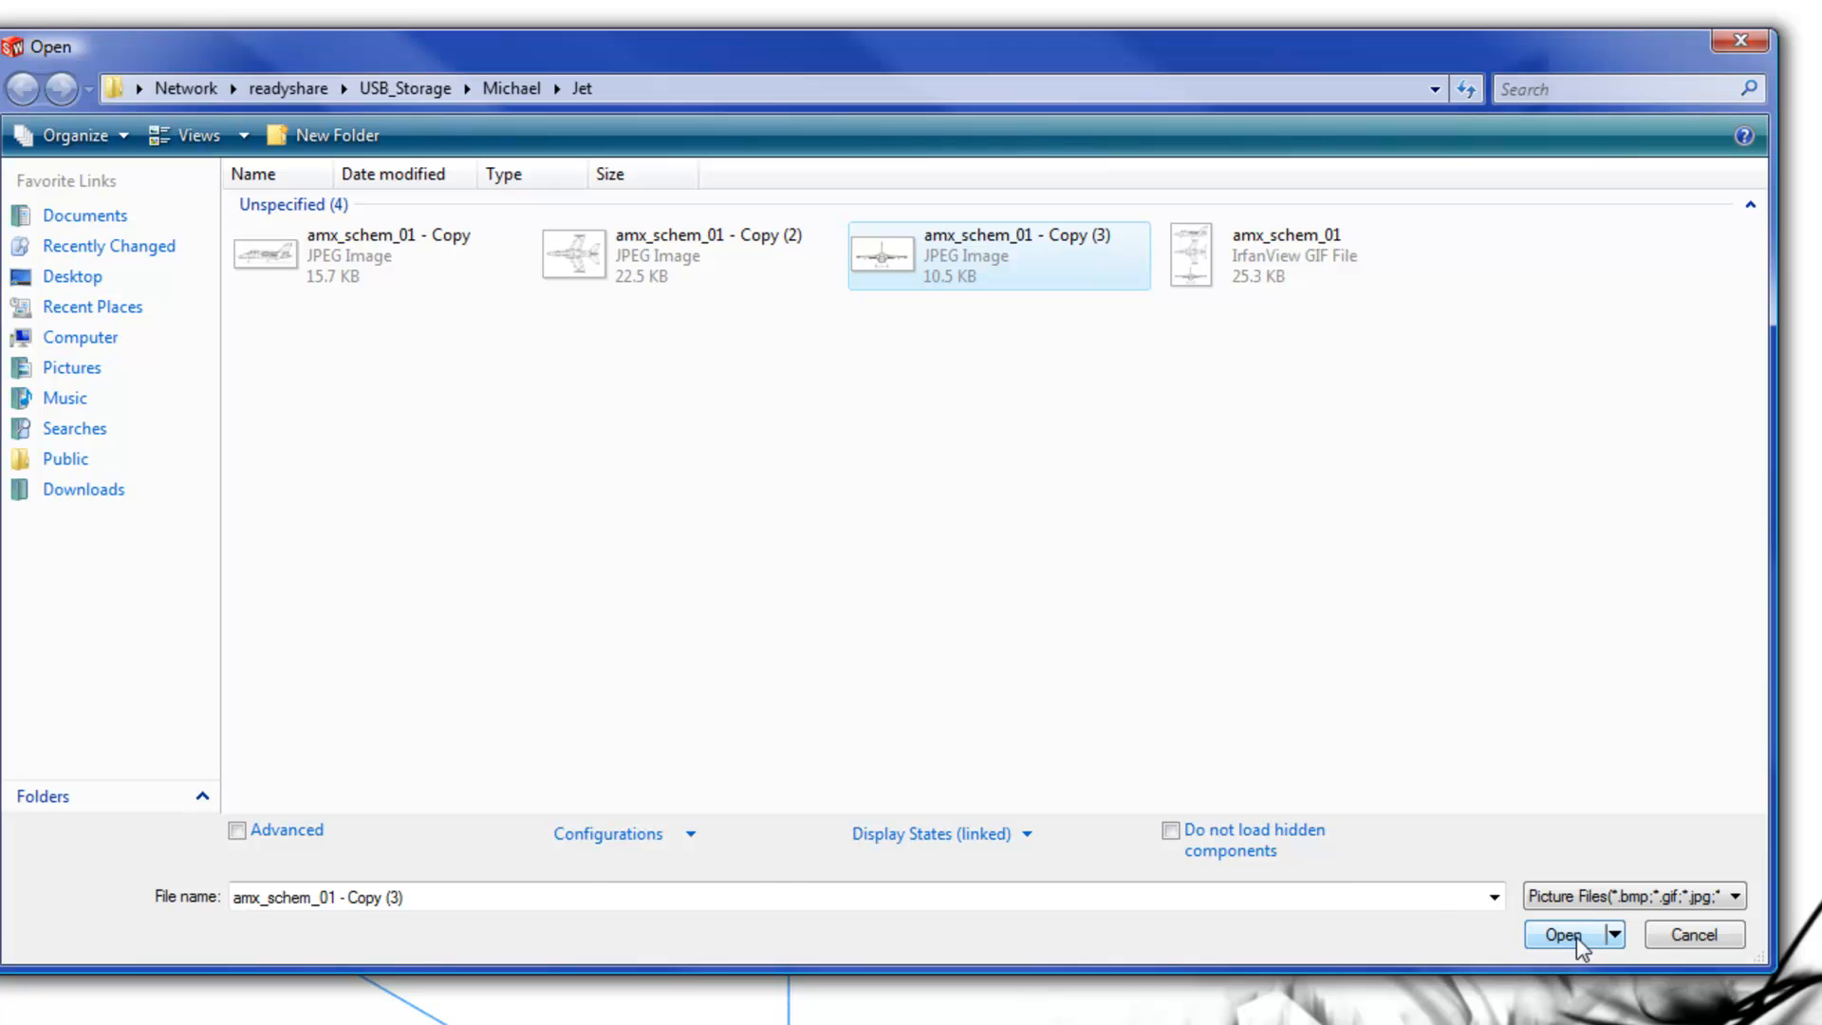
pyautogui.click(1561, 934)
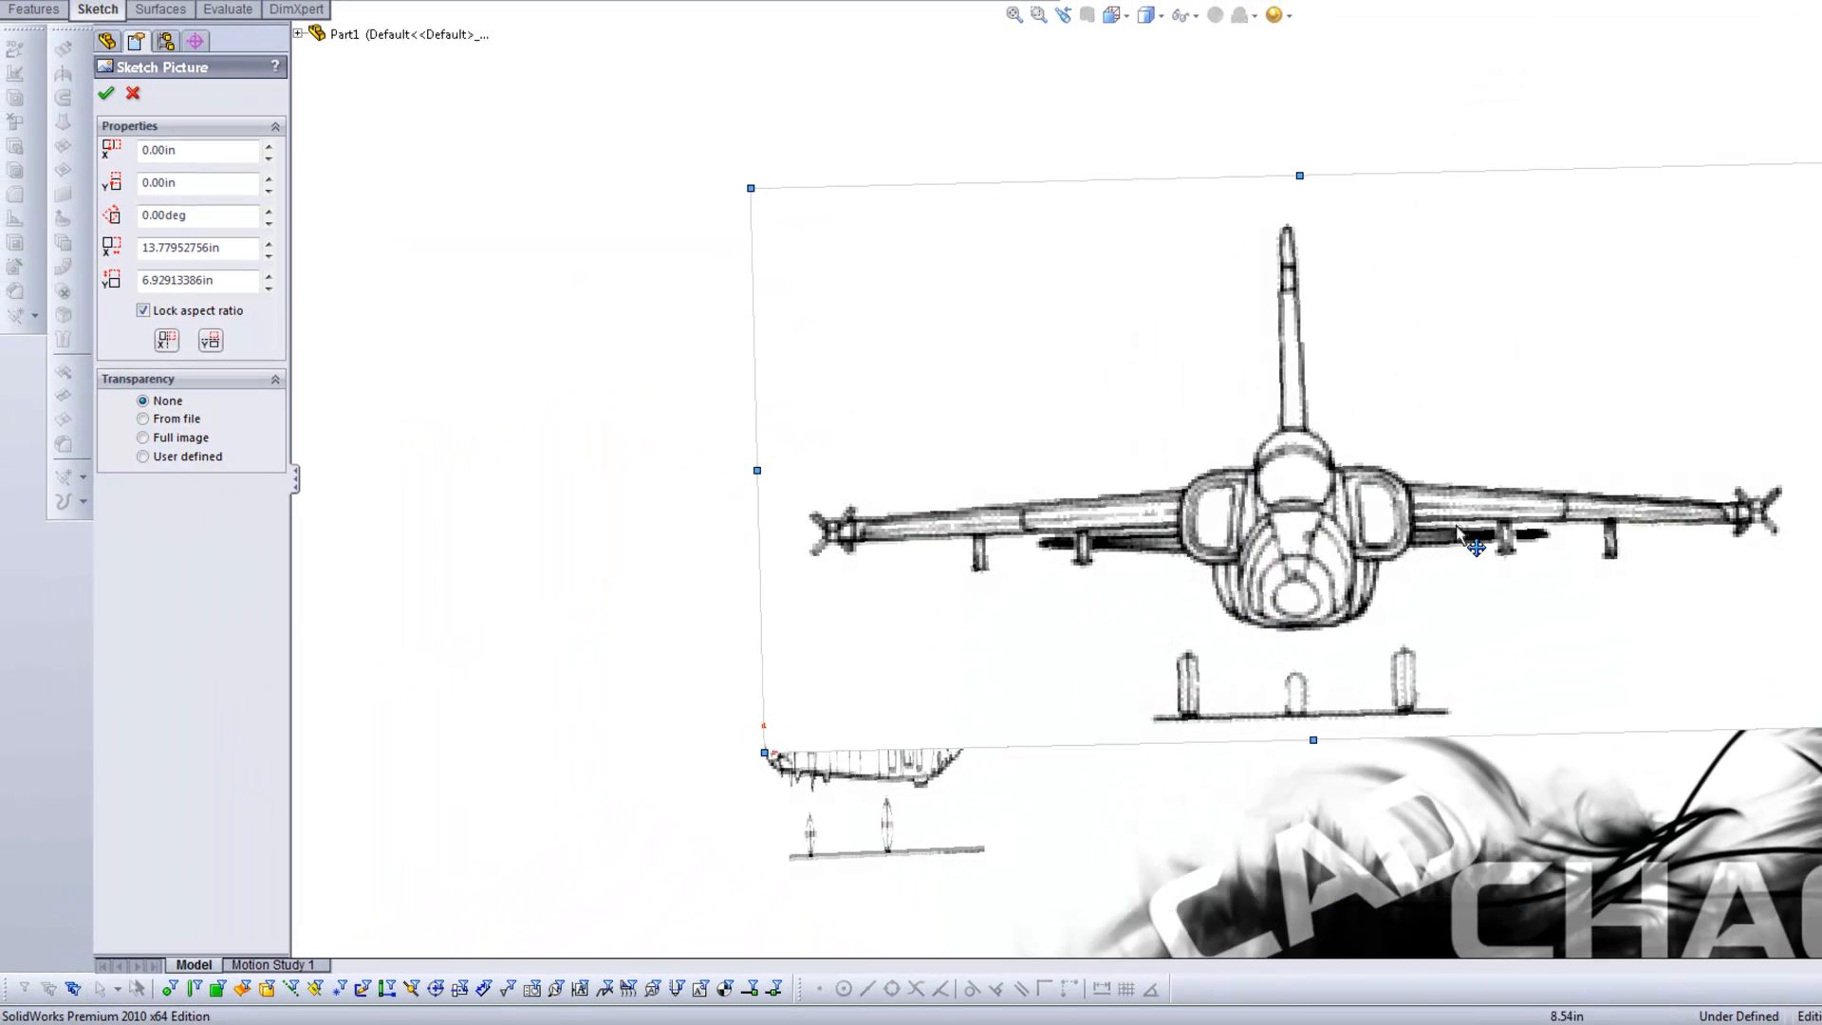
# - In Front view, centre the jet's fuselage on the origin, accept the placement and return to Isometric
pyautogui.click(1112, 16)
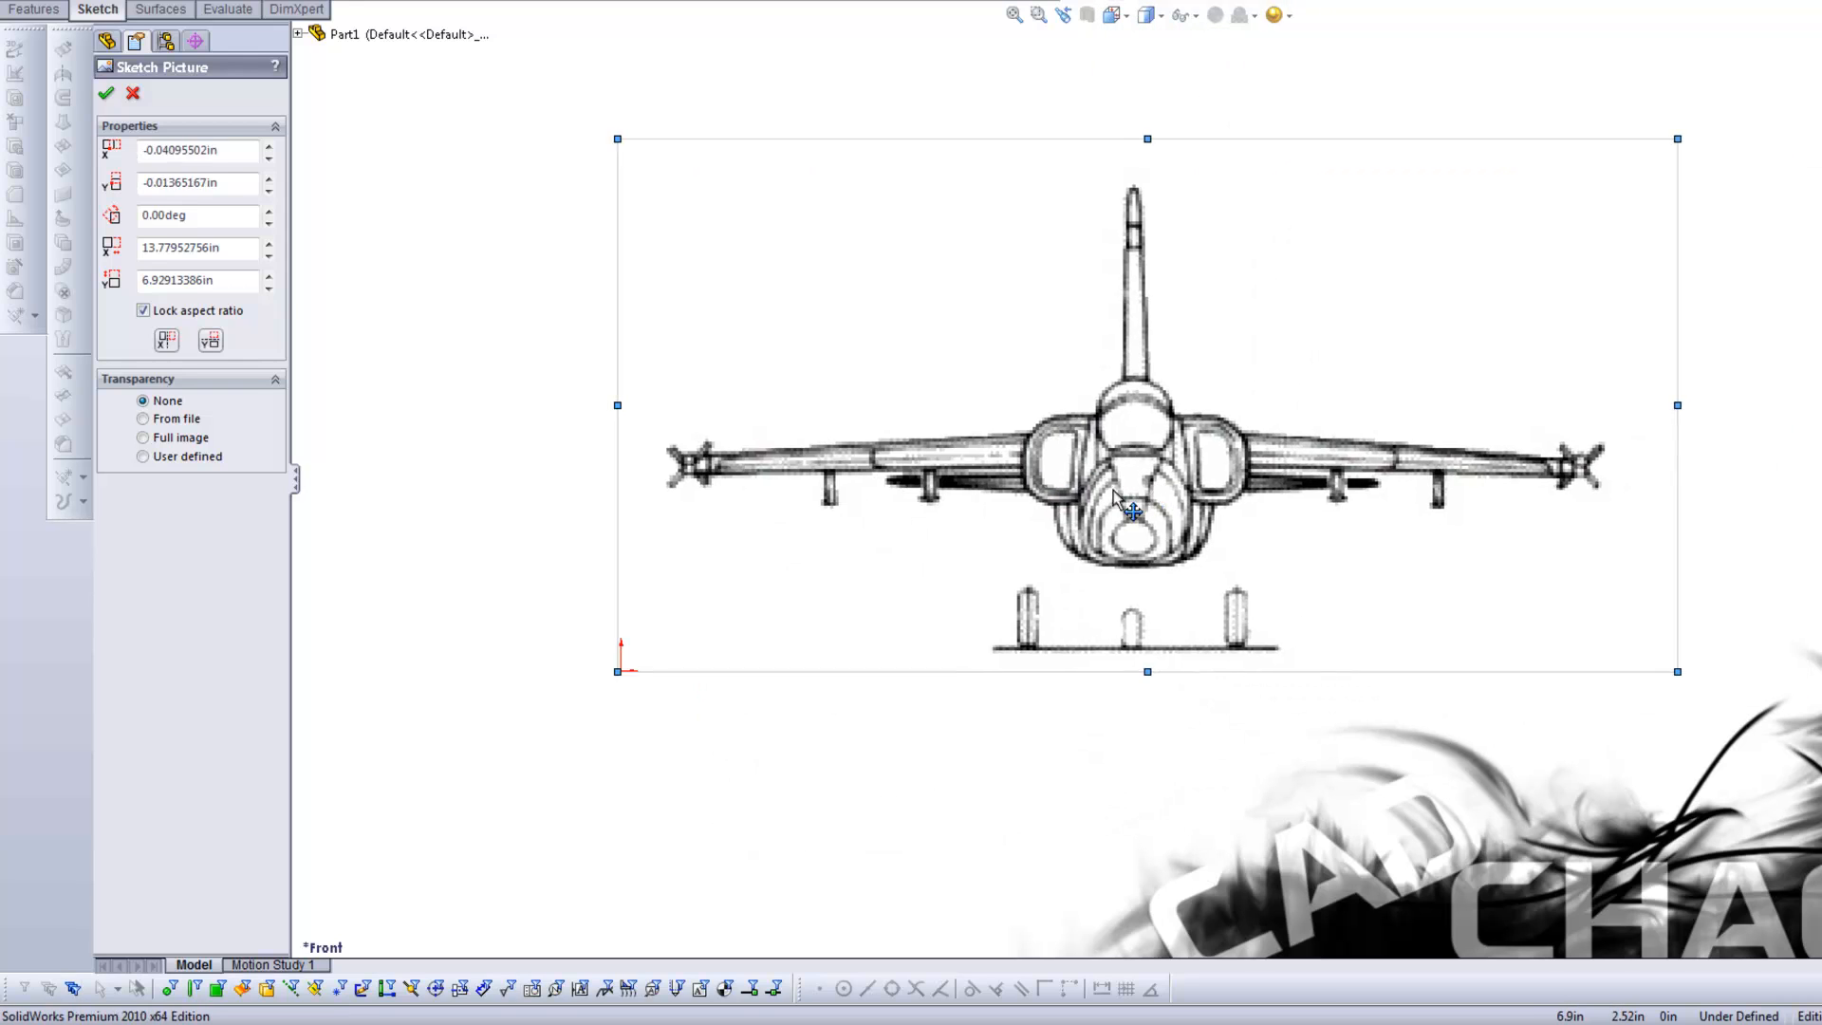
pyautogui.moveTo(1122, 499); pyautogui.dragTo(651, 629)
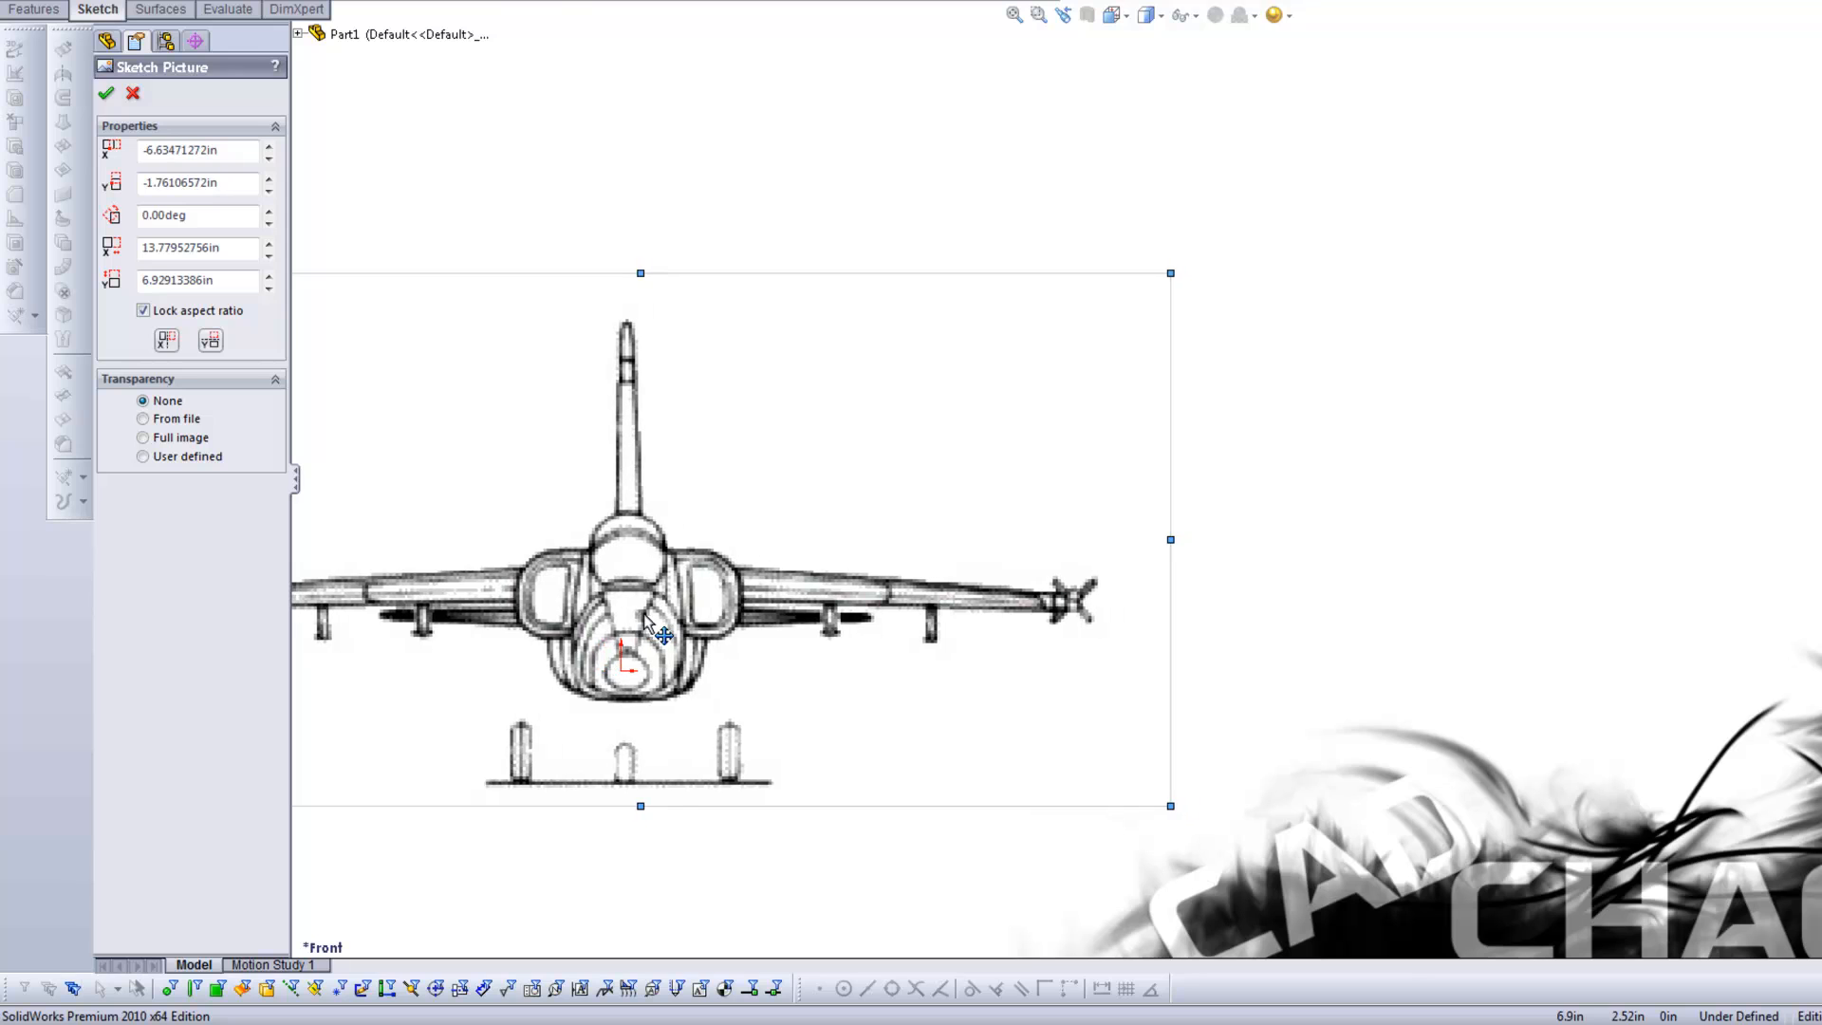
pyautogui.moveTo(652, 630); pyautogui.dragTo(640, 625)
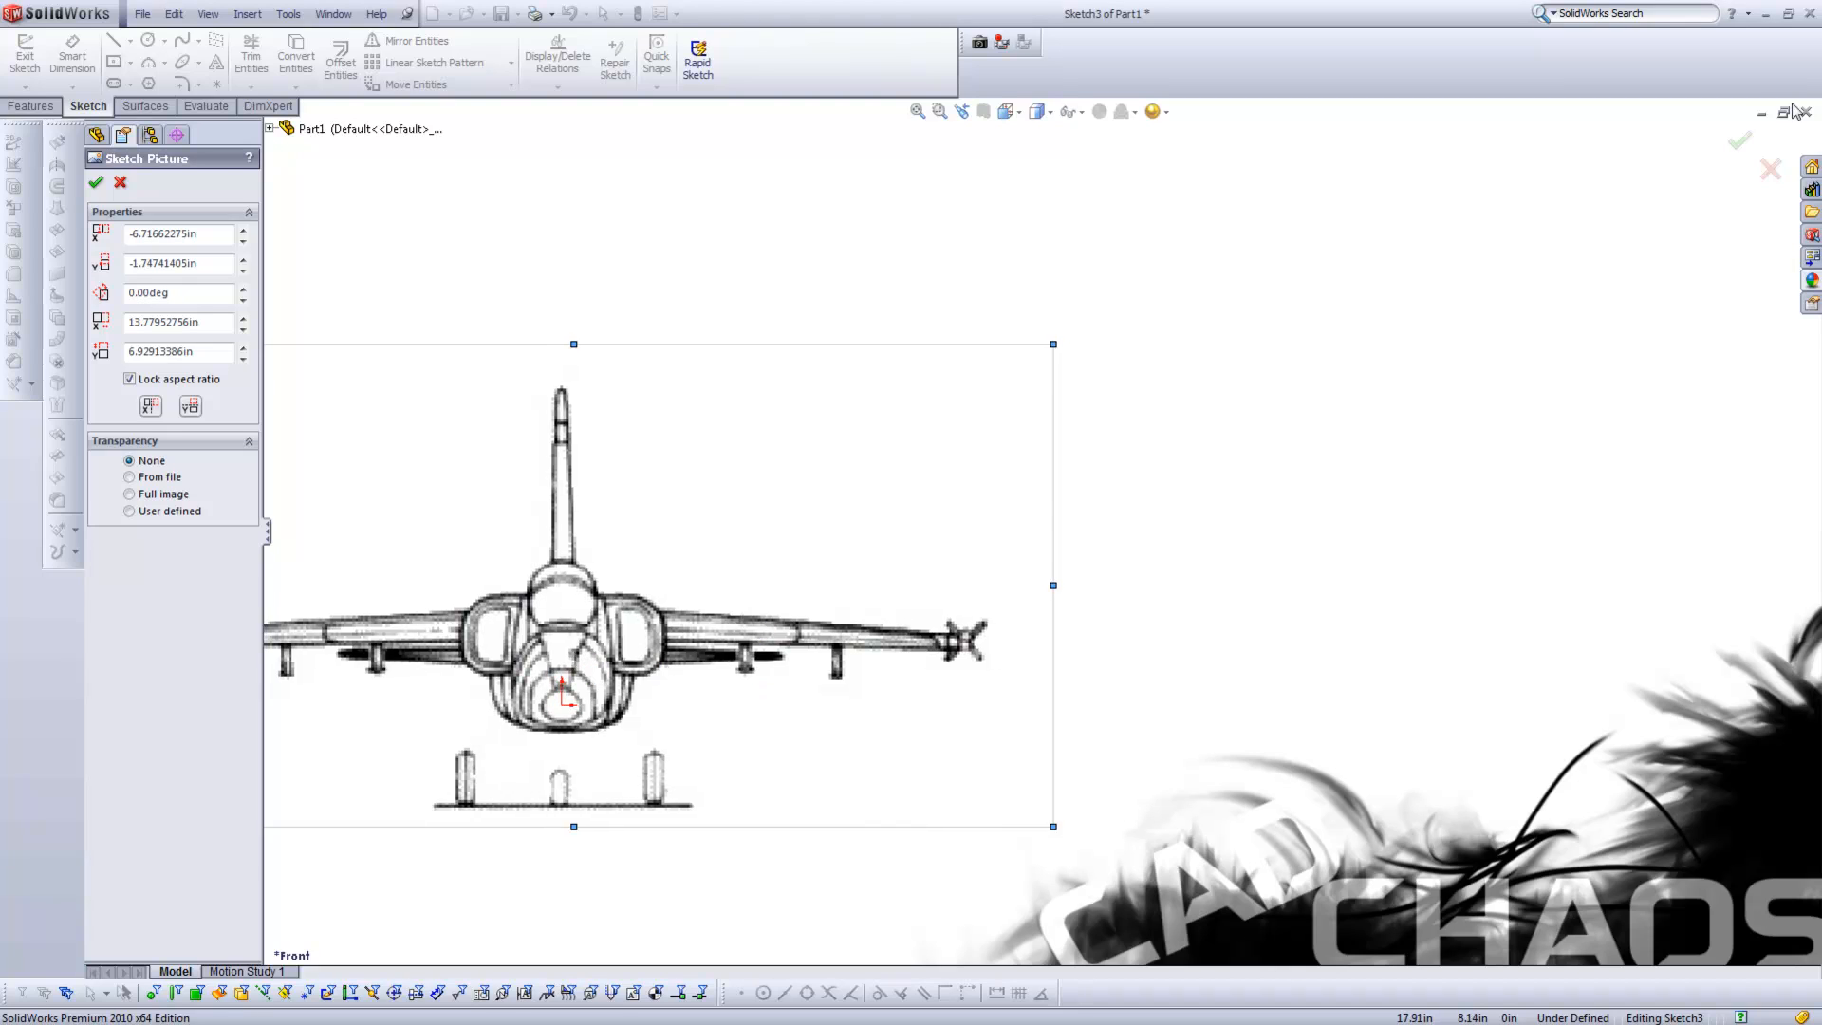
pyautogui.click(93, 182)
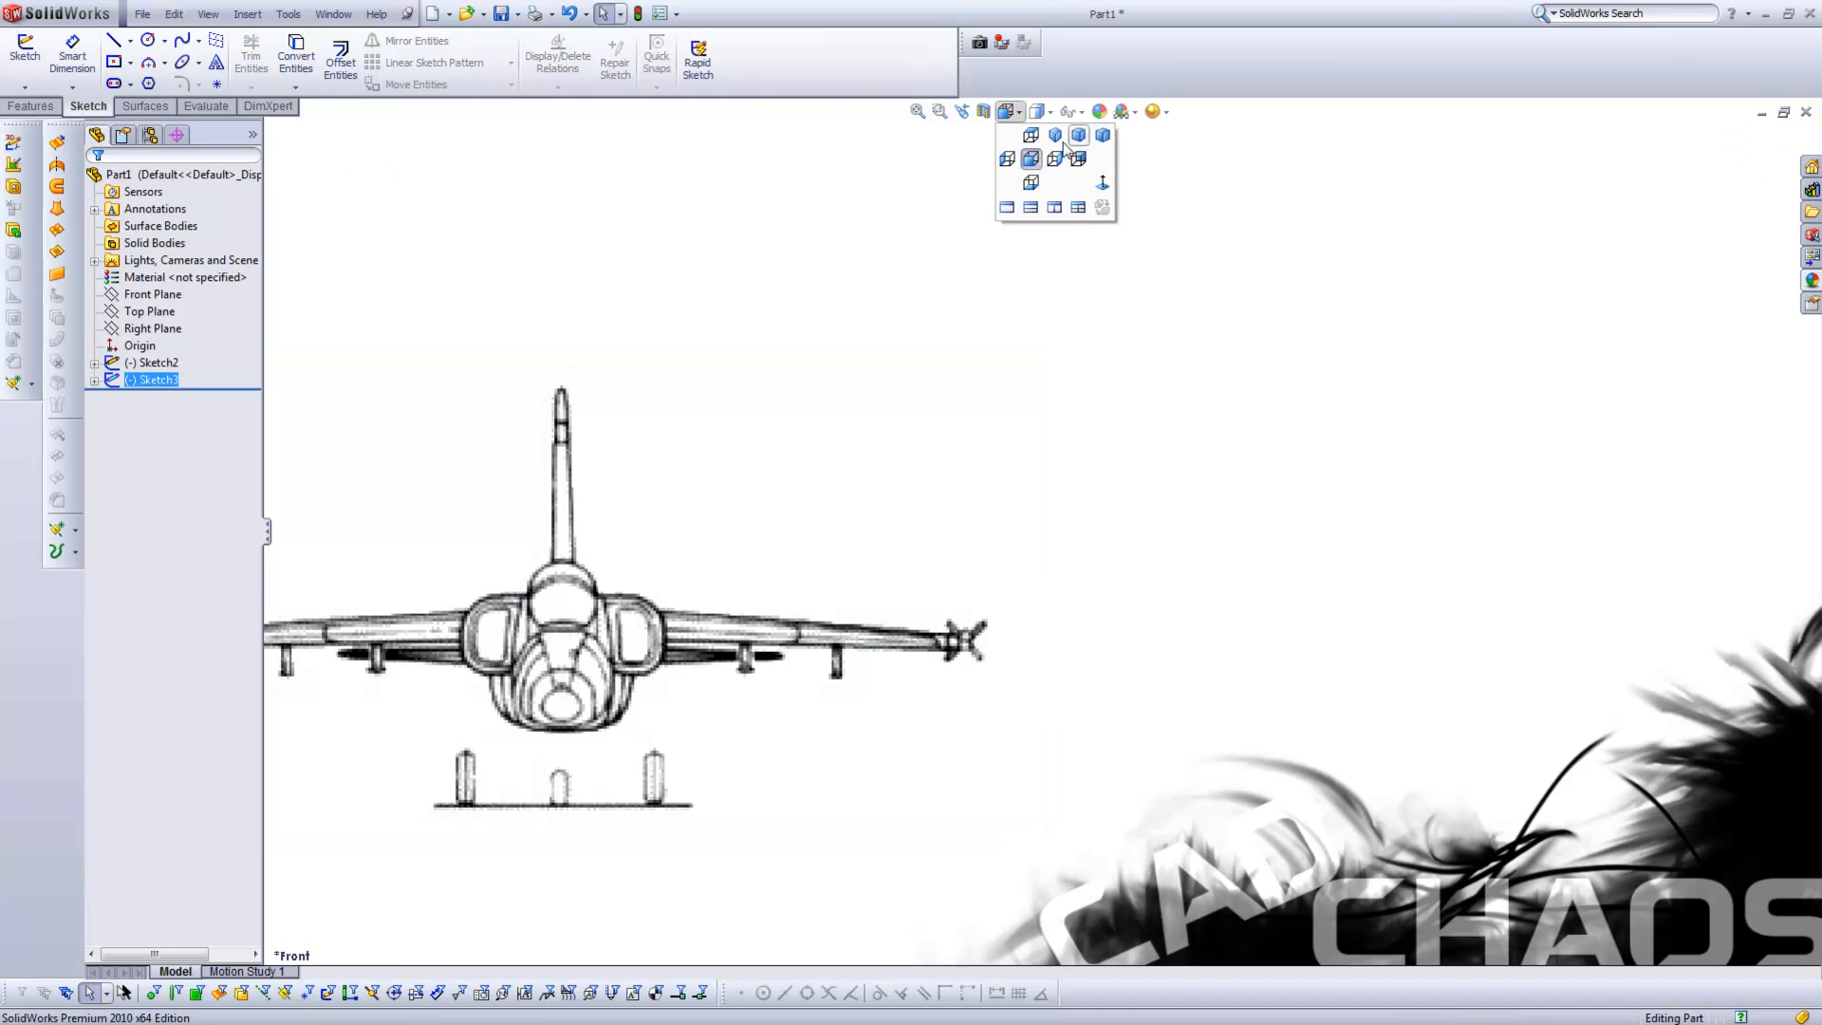
pyautogui.click(1032, 155)
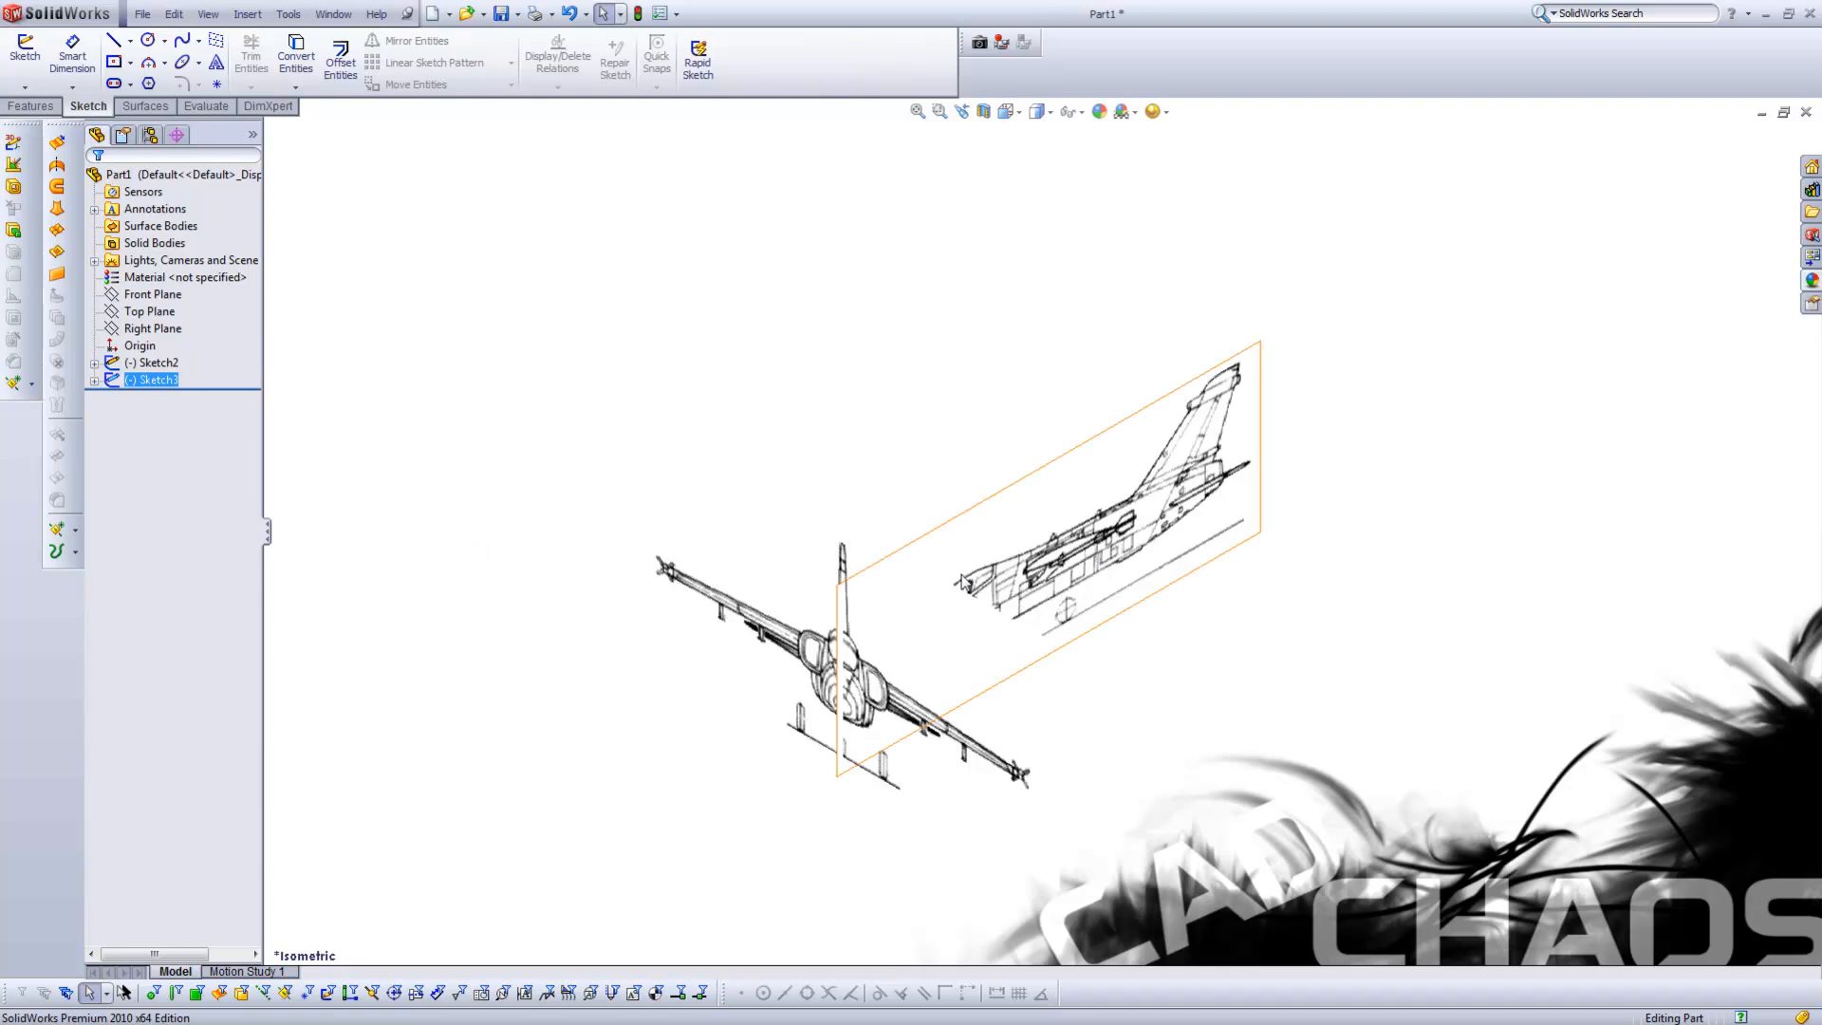
# - Start a new sketch on the Top Plane and launch the Sketch Picture command
pyautogui.click(149, 312)
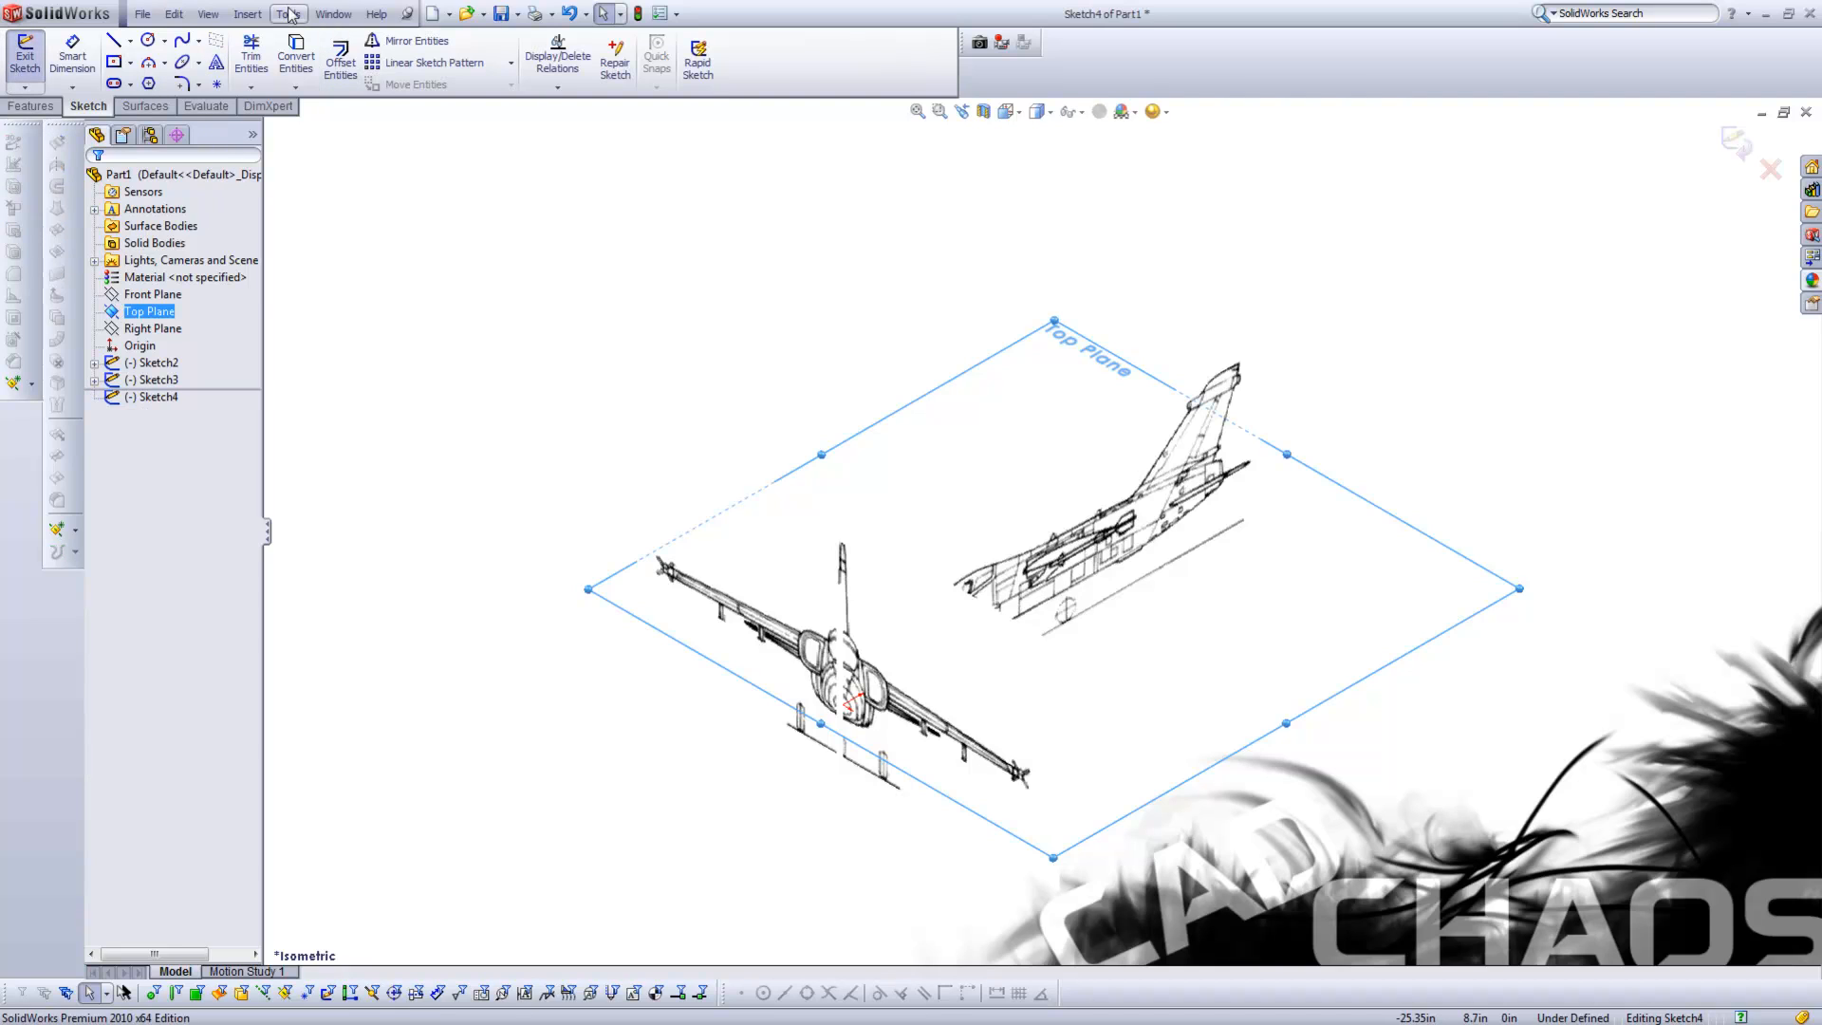
pyautogui.click(289, 13)
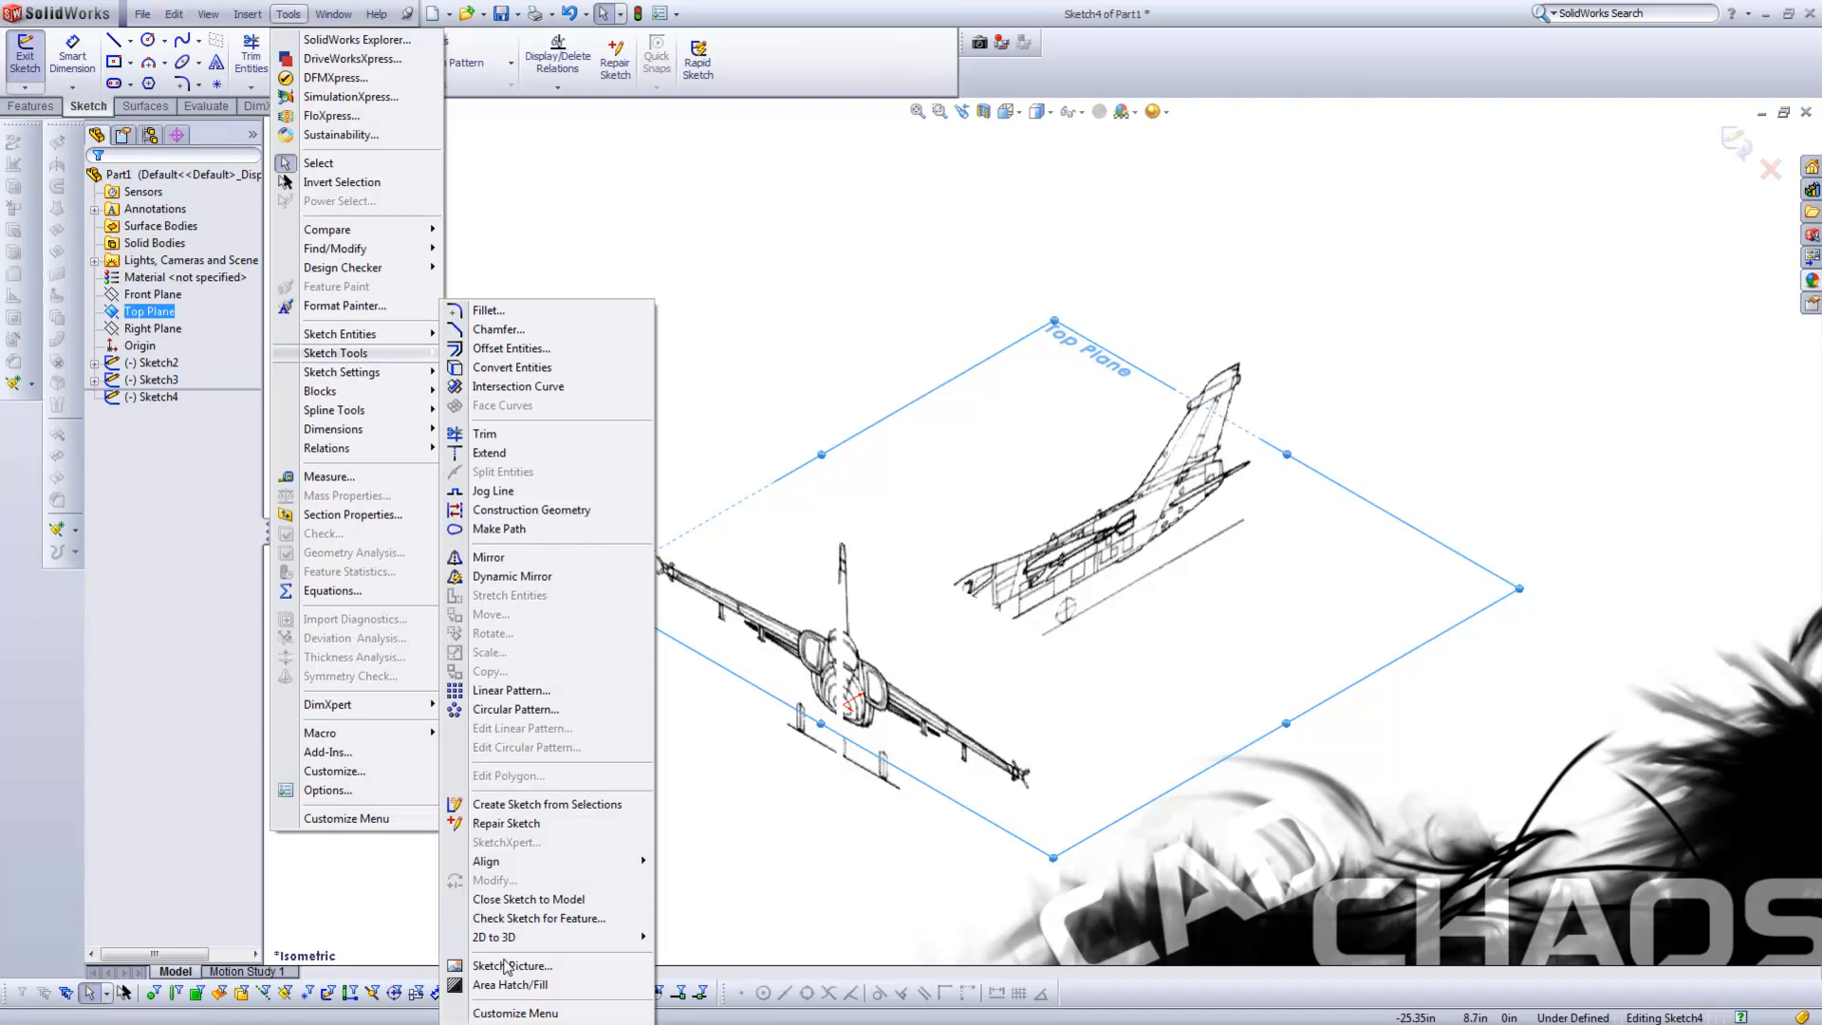
pyautogui.click(510, 965)
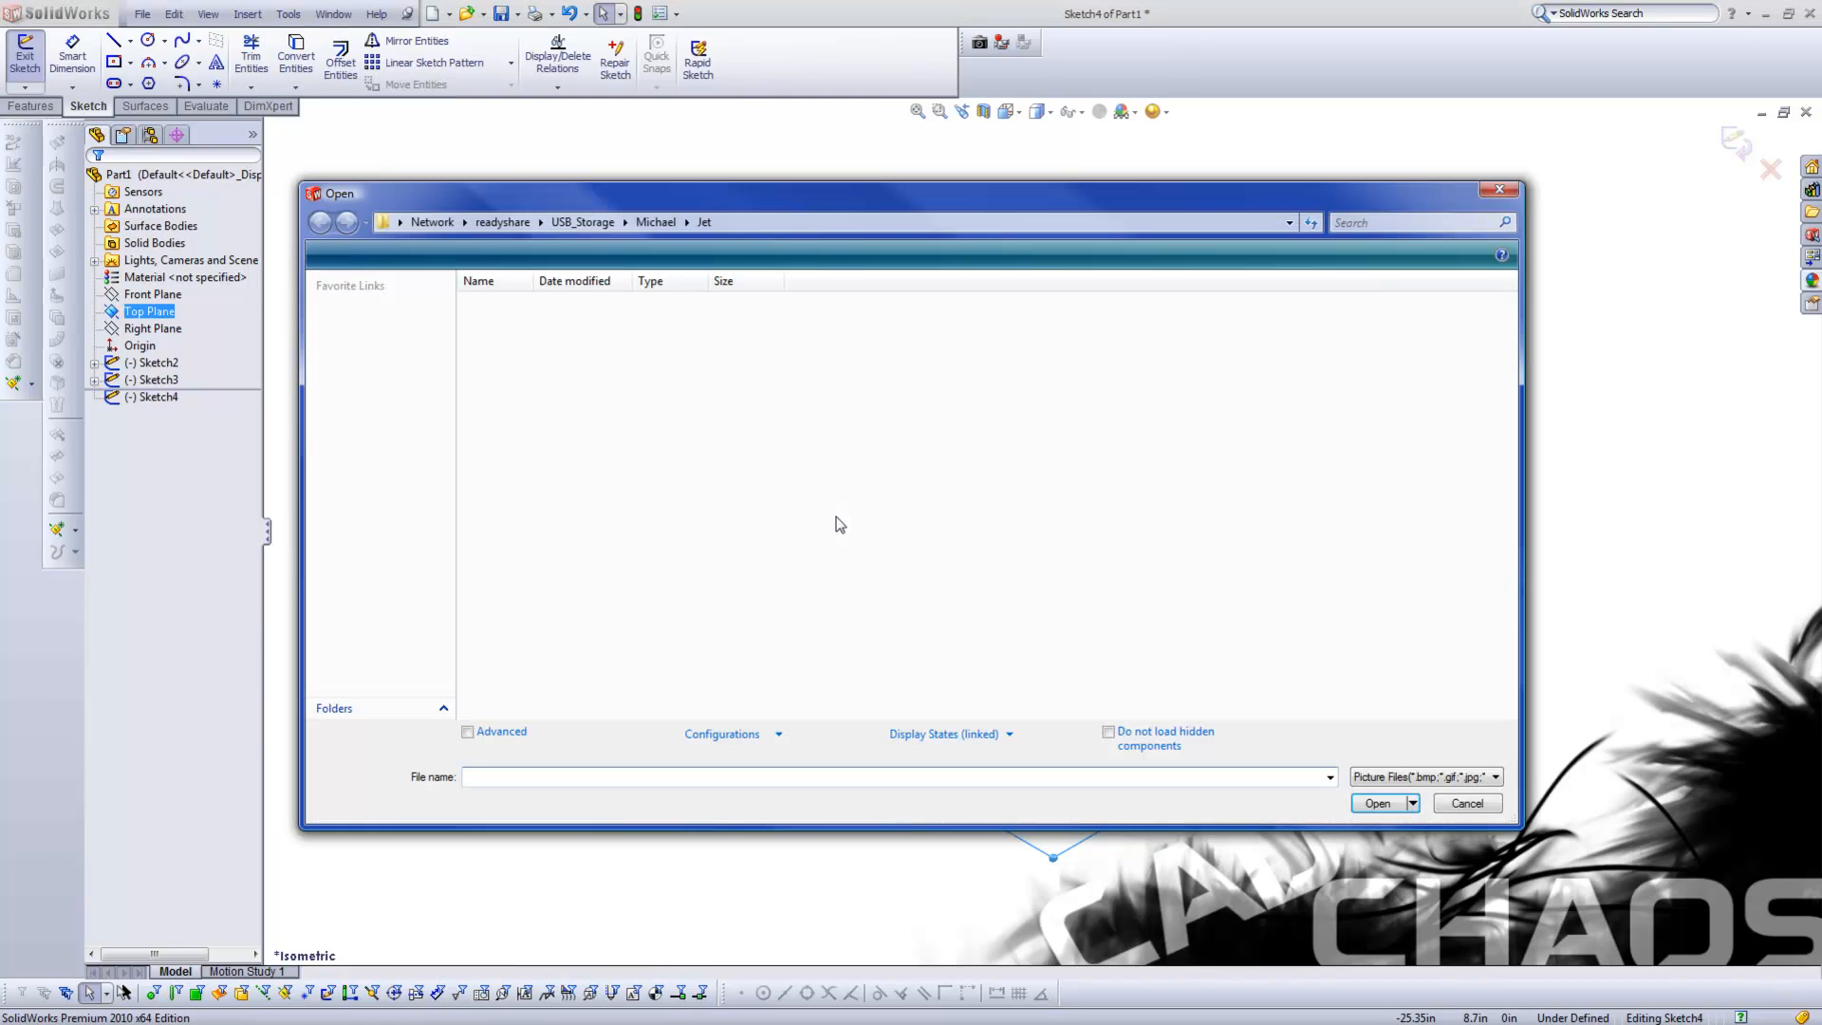
# - Insert amx_schem_01 - Copy (2) as the top-view picture with its nose at the origin, then view isometrically
pyautogui.click(778, 336)
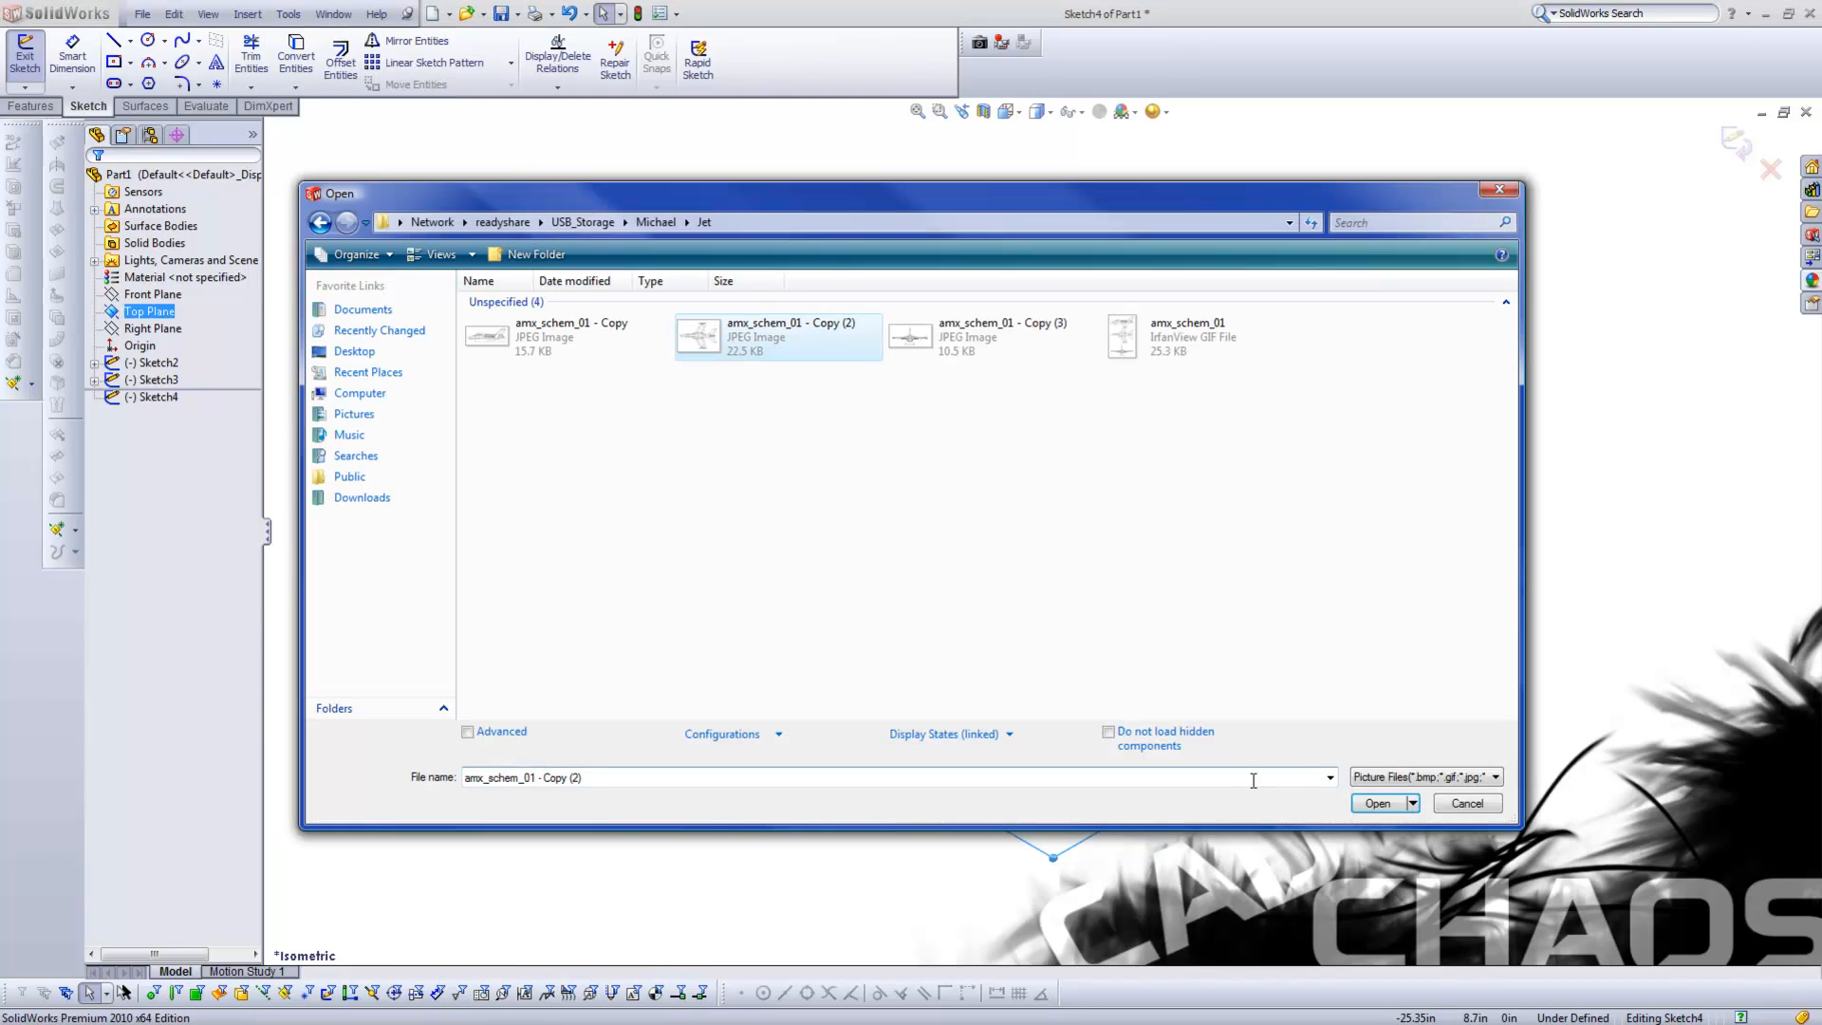
pyautogui.click(1378, 802)
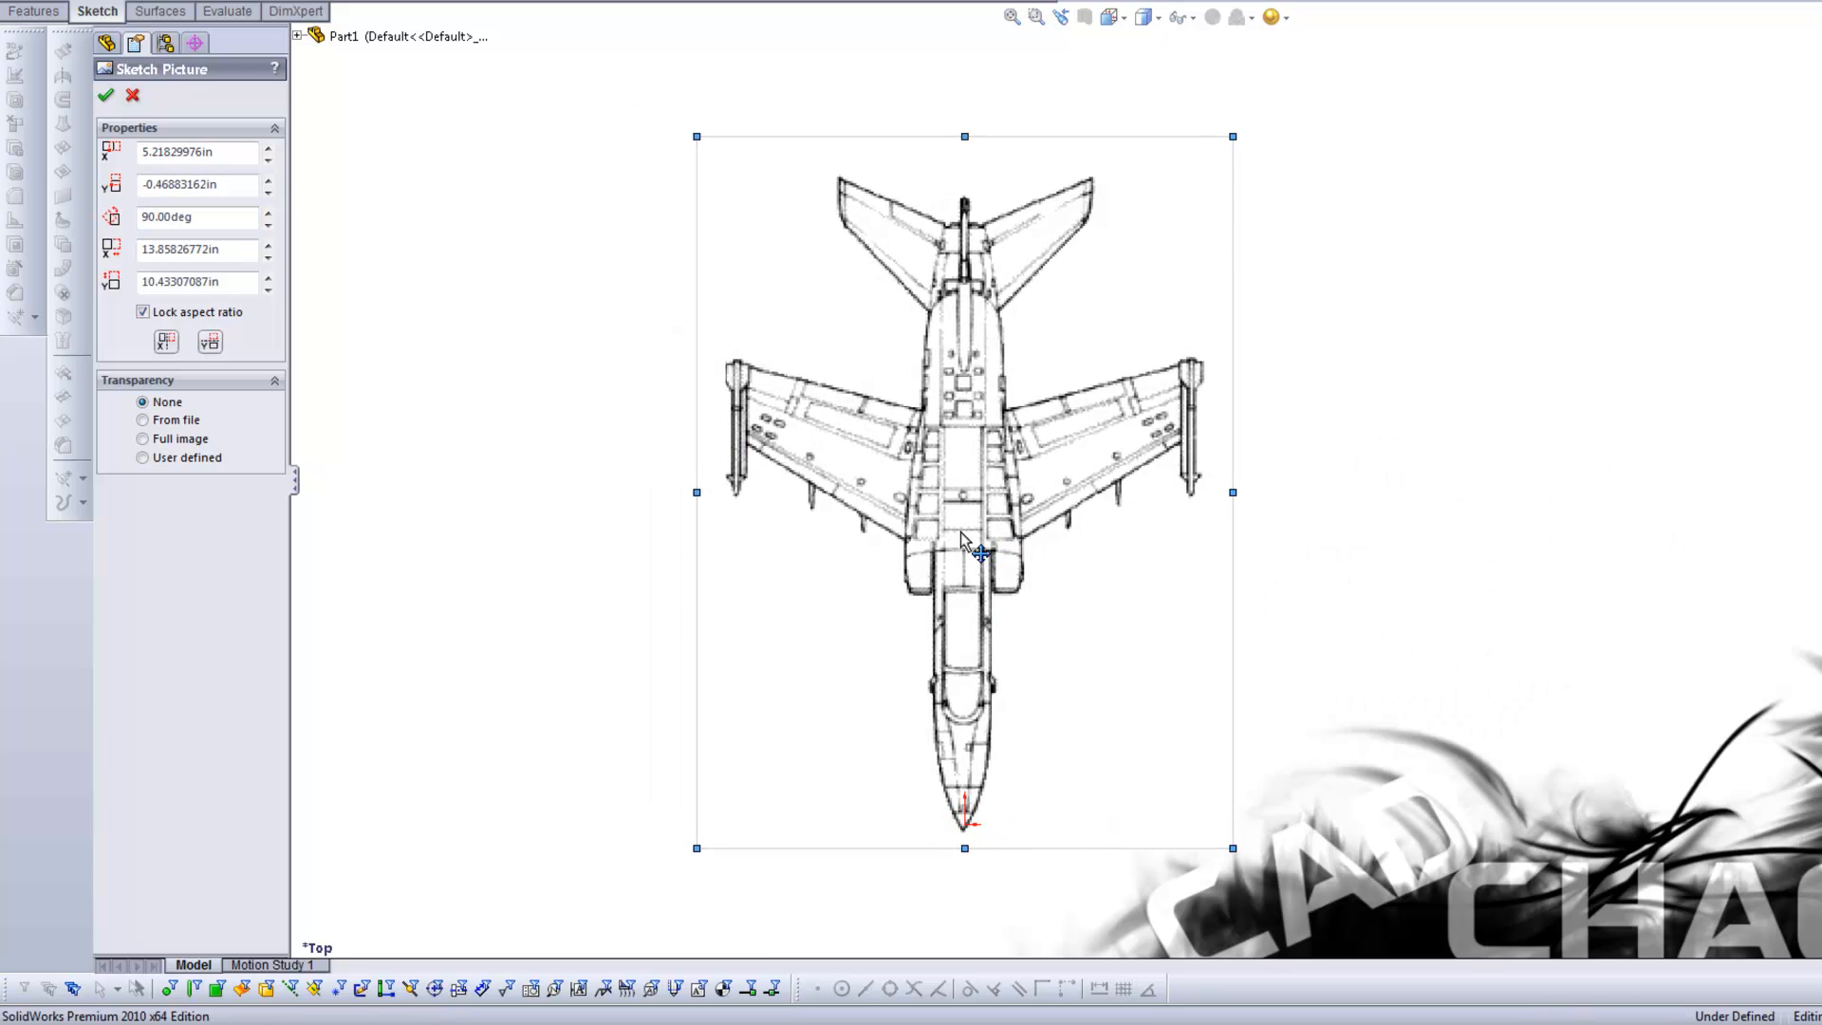
pyautogui.moveTo(979, 553); pyautogui.dragTo(980, 543)
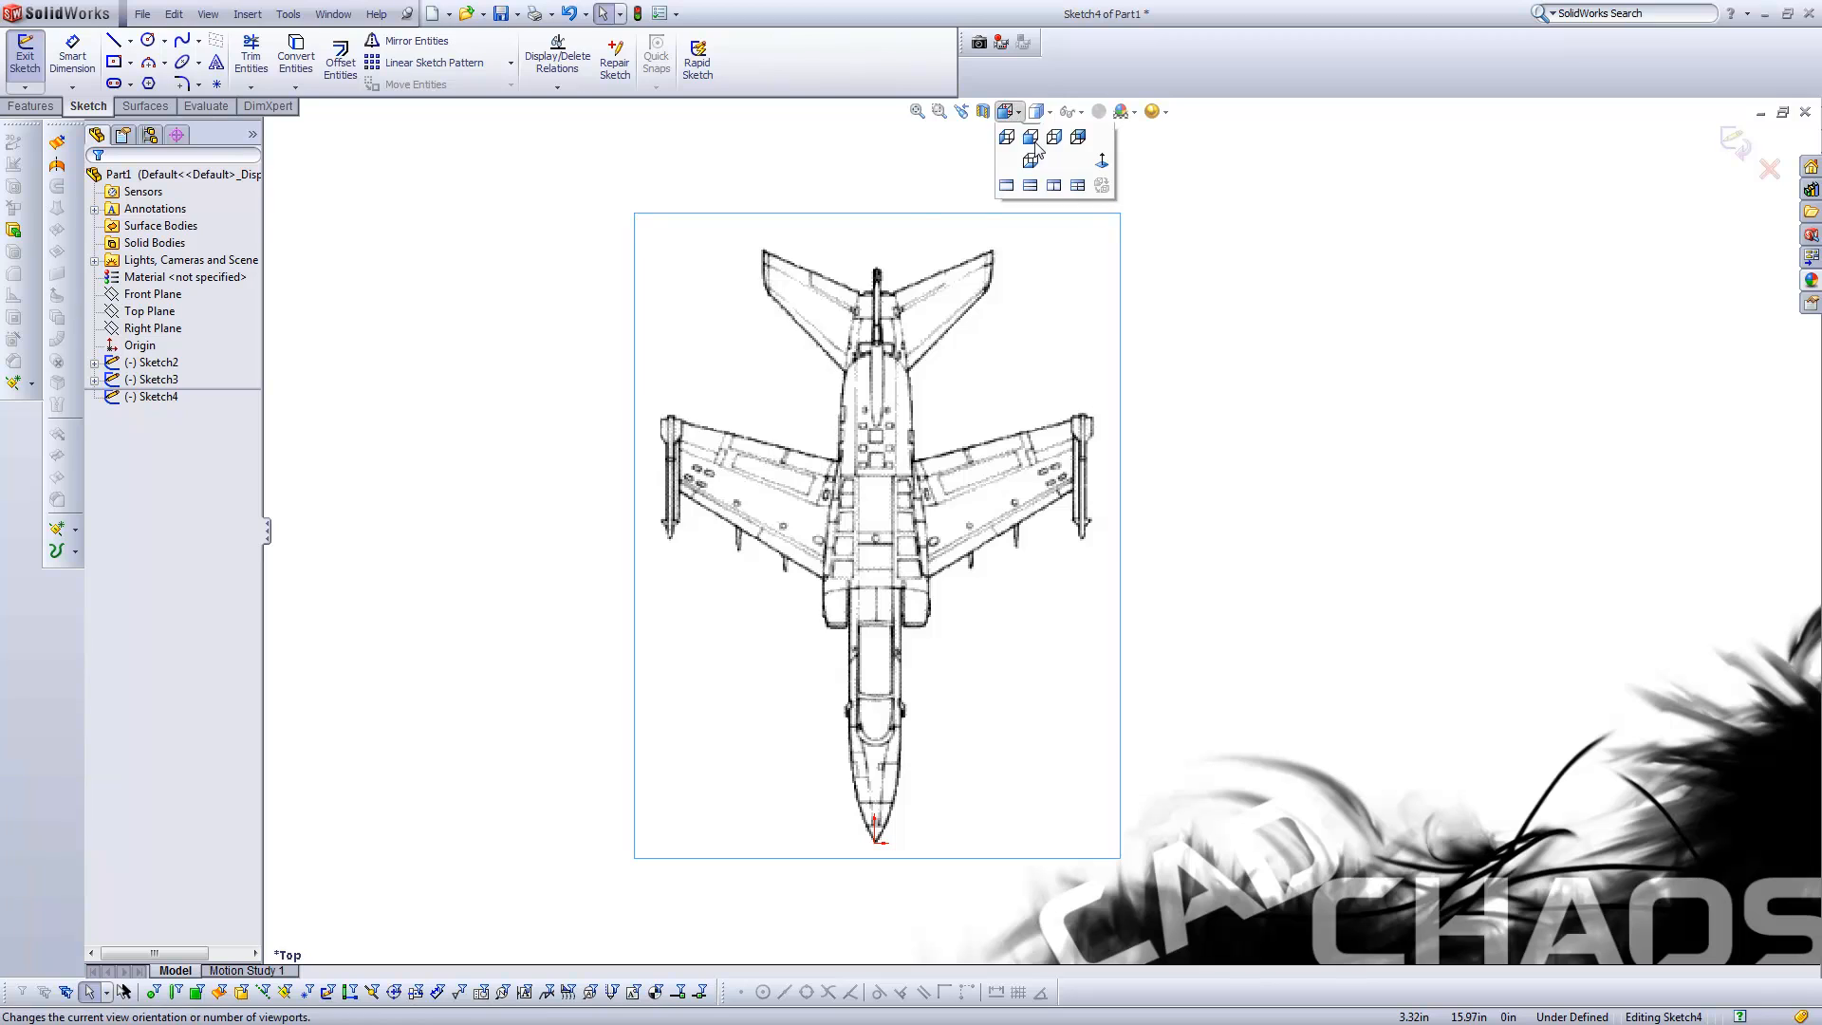
pyautogui.click(1031, 137)
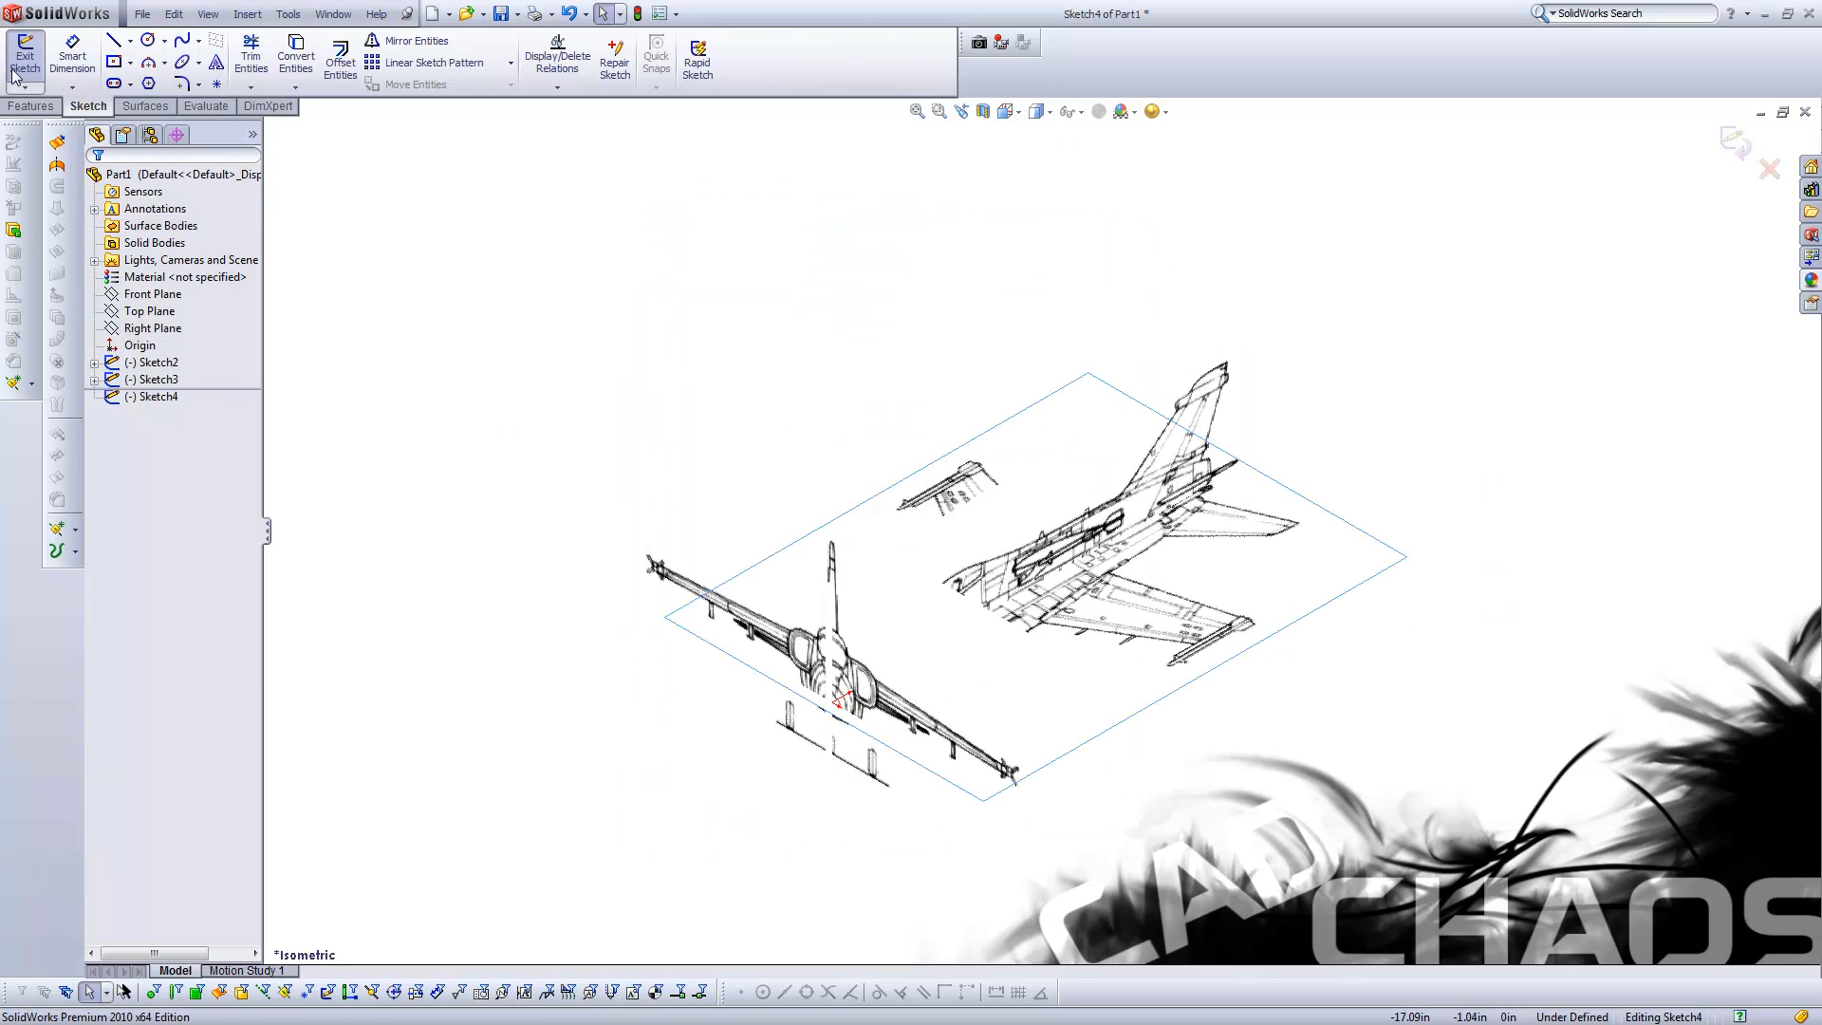
# - Finish the top-view sketch
pyautogui.click(19, 45)
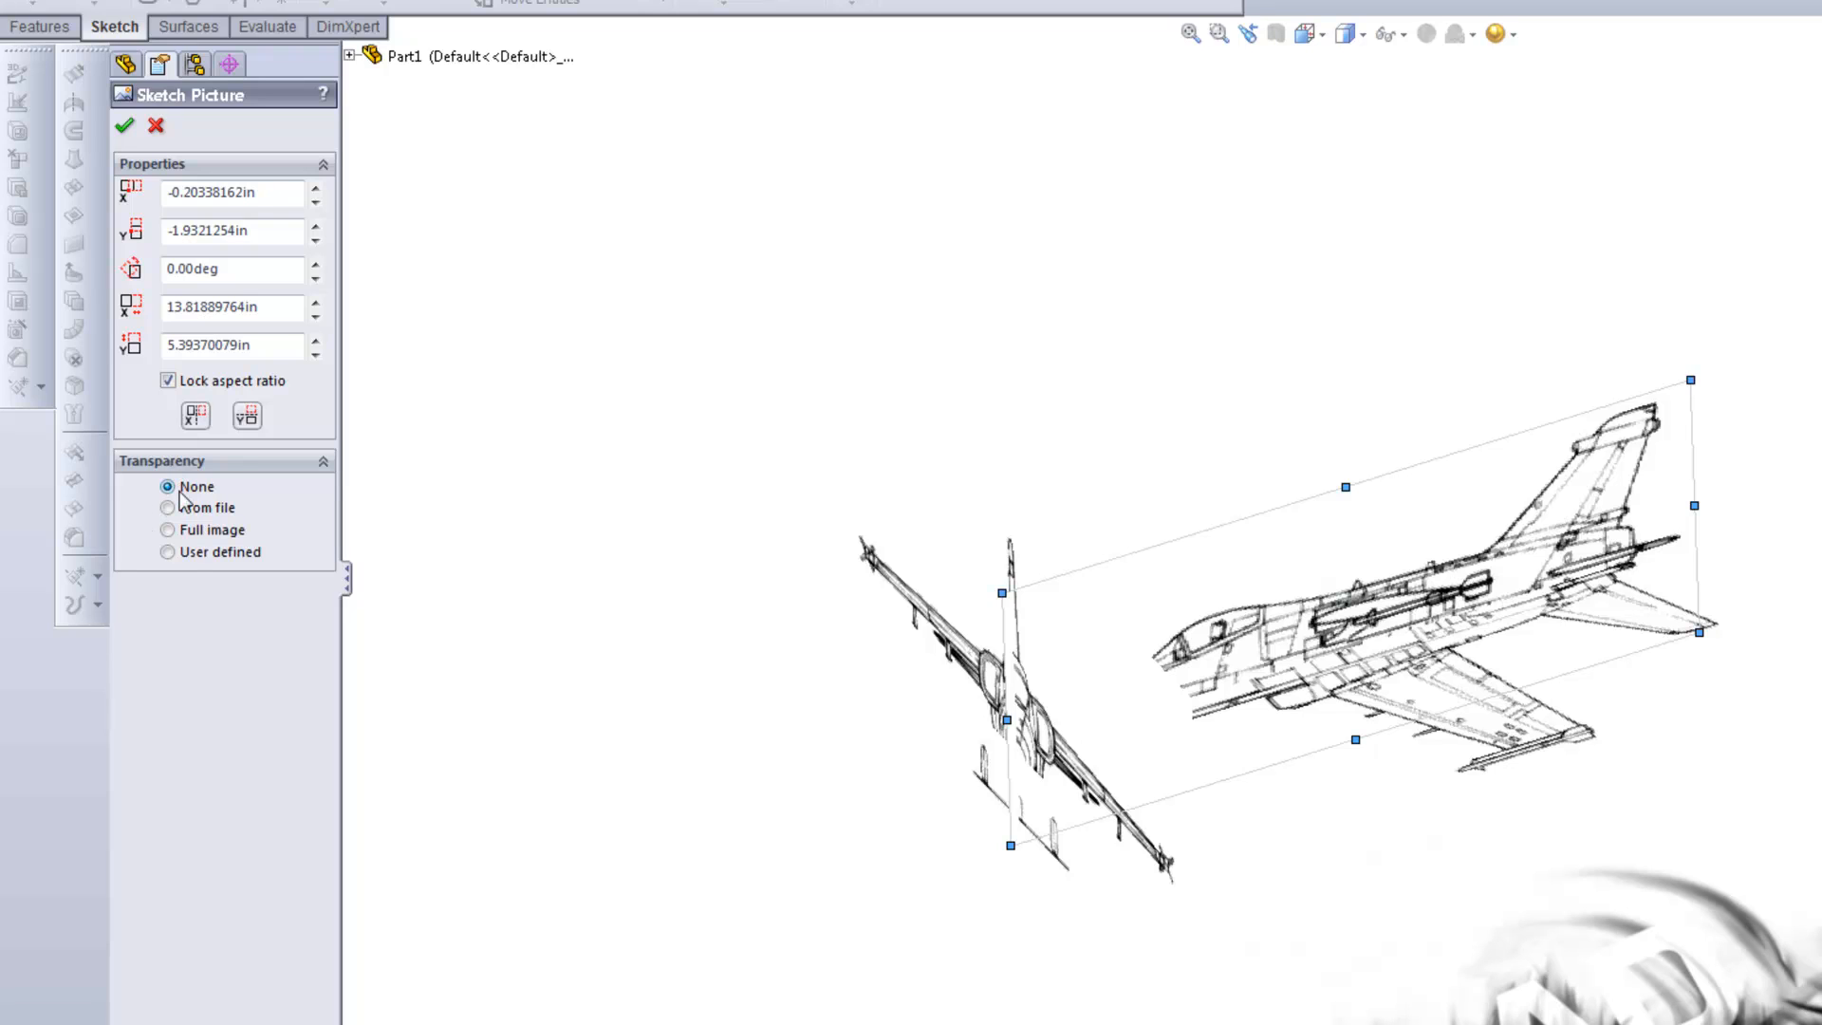
# - Choose User defined transparency and set the colour matching tolerance to 1.00
pyautogui.click(168, 551)
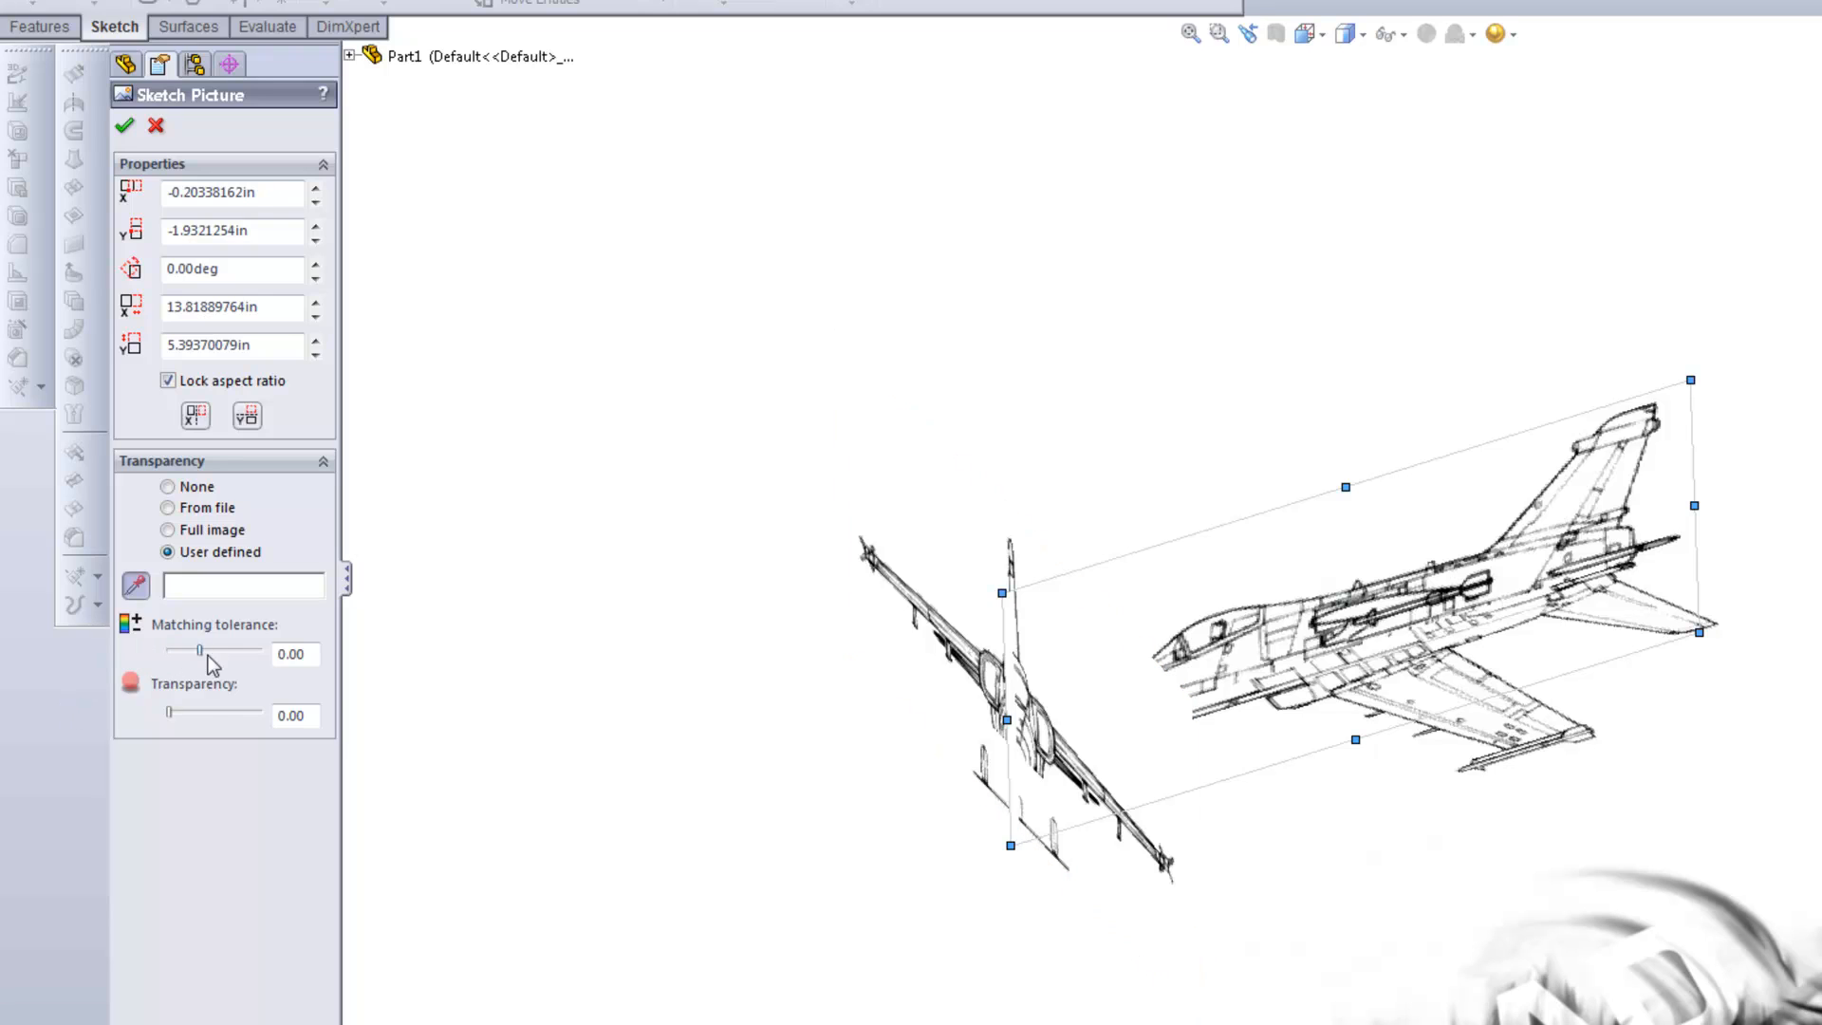
pyautogui.moveTo(198, 652); pyautogui.dragTo(260, 653)
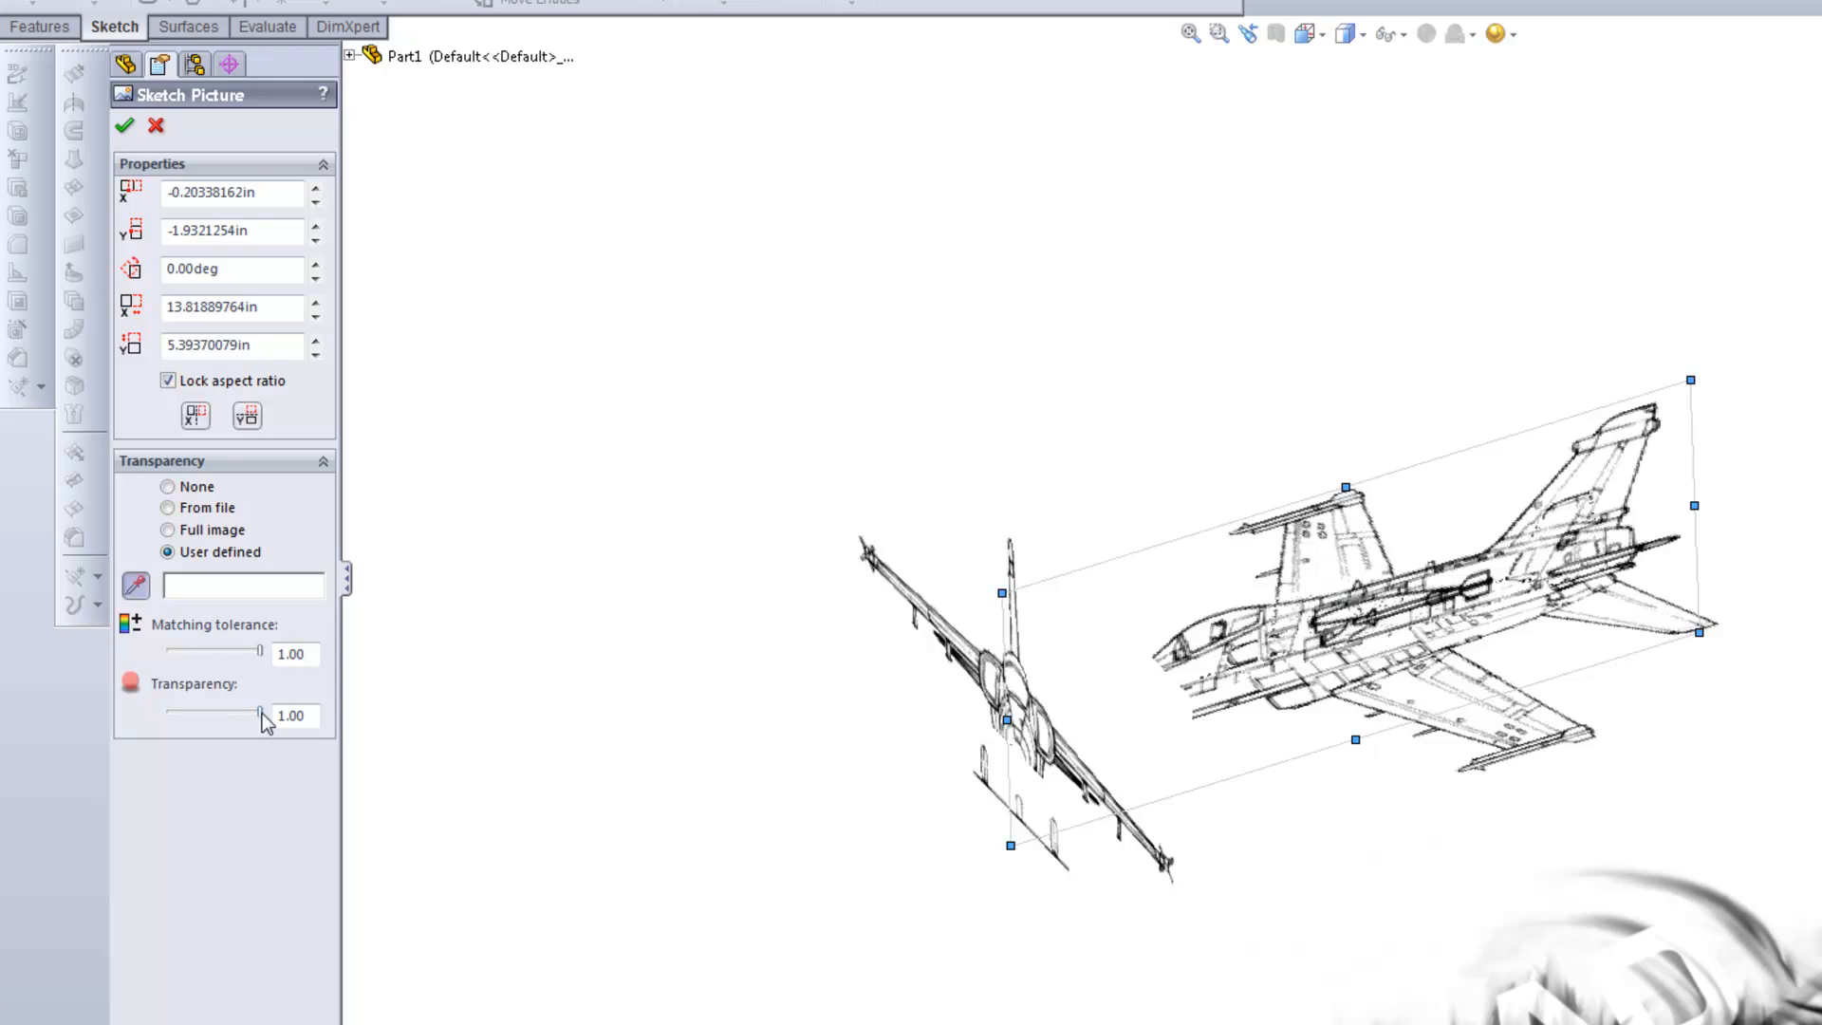
pyautogui.moveTo(258, 716); pyautogui.dragTo(169, 716)
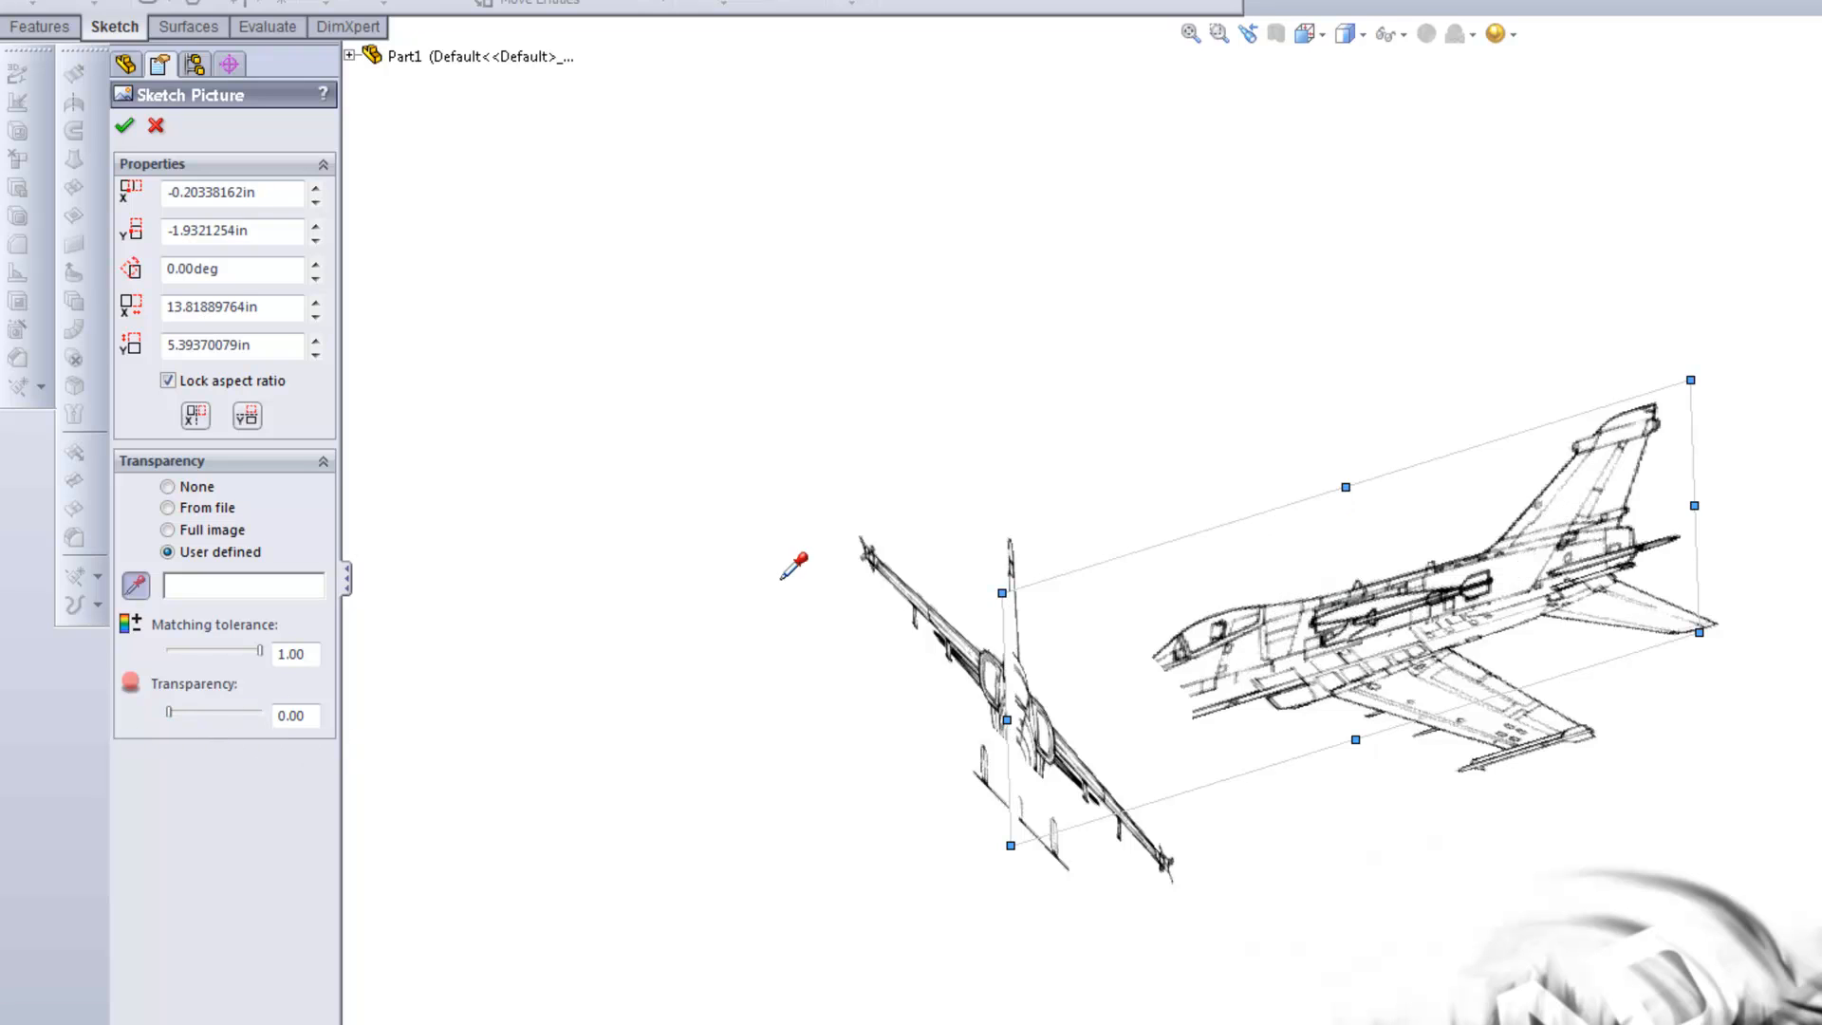
pyautogui.moveTo(1397, 530)
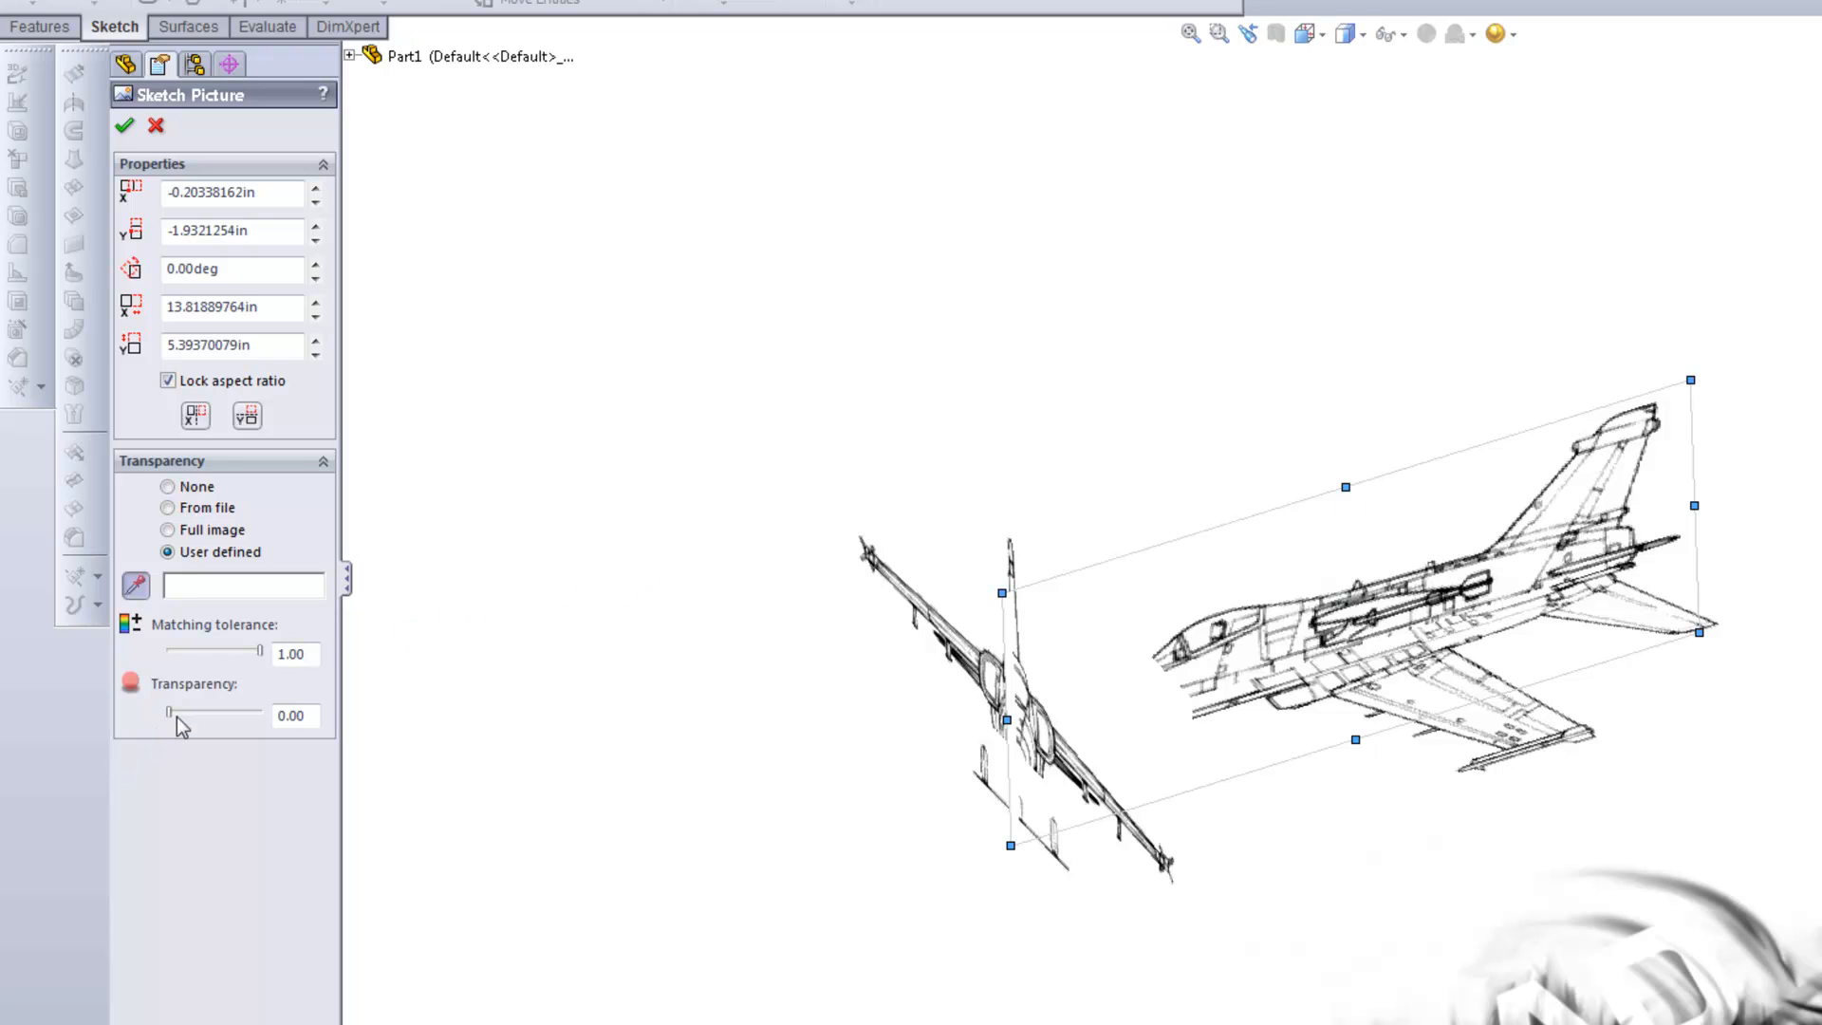
# - Raise the white's transparency to 1.00 and accept the side picture's settings
pyautogui.moveTo(169, 712); pyautogui.dragTo(207, 716)
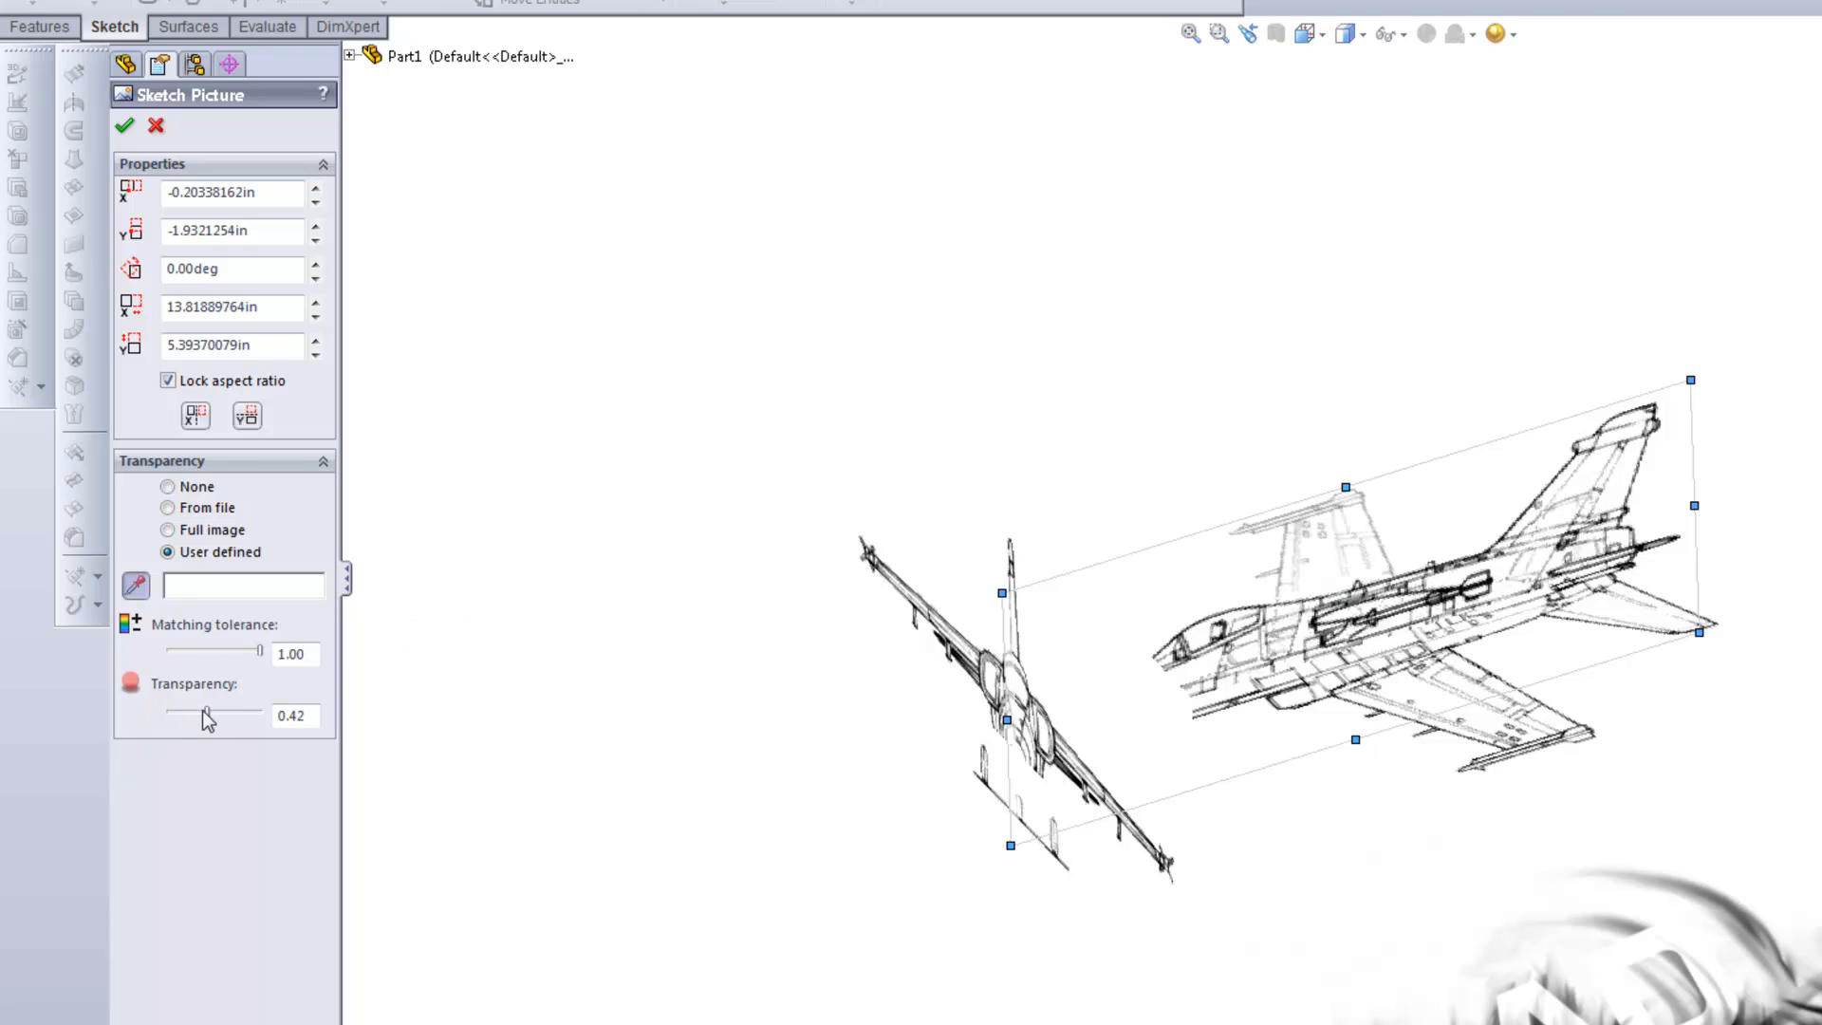
pyautogui.moveTo(203, 715); pyautogui.dragTo(245, 716)
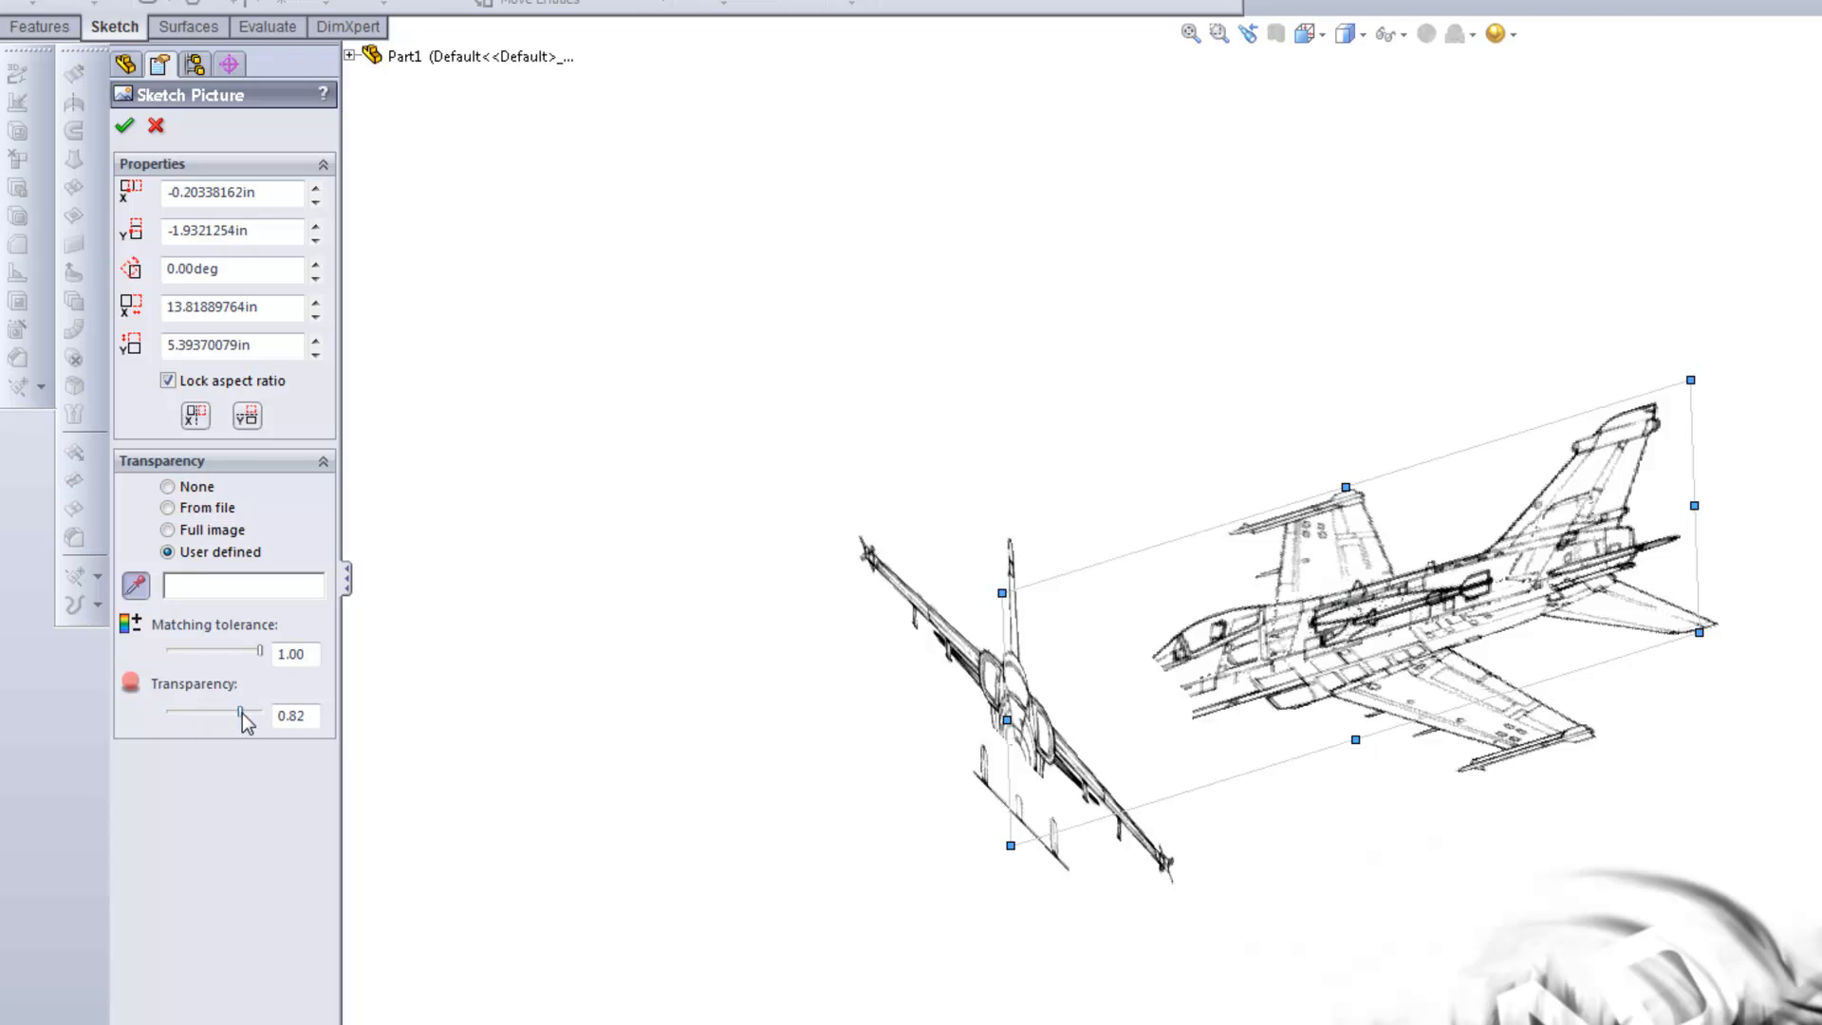
pyautogui.moveTo(239, 713); pyautogui.dragTo(229, 713)
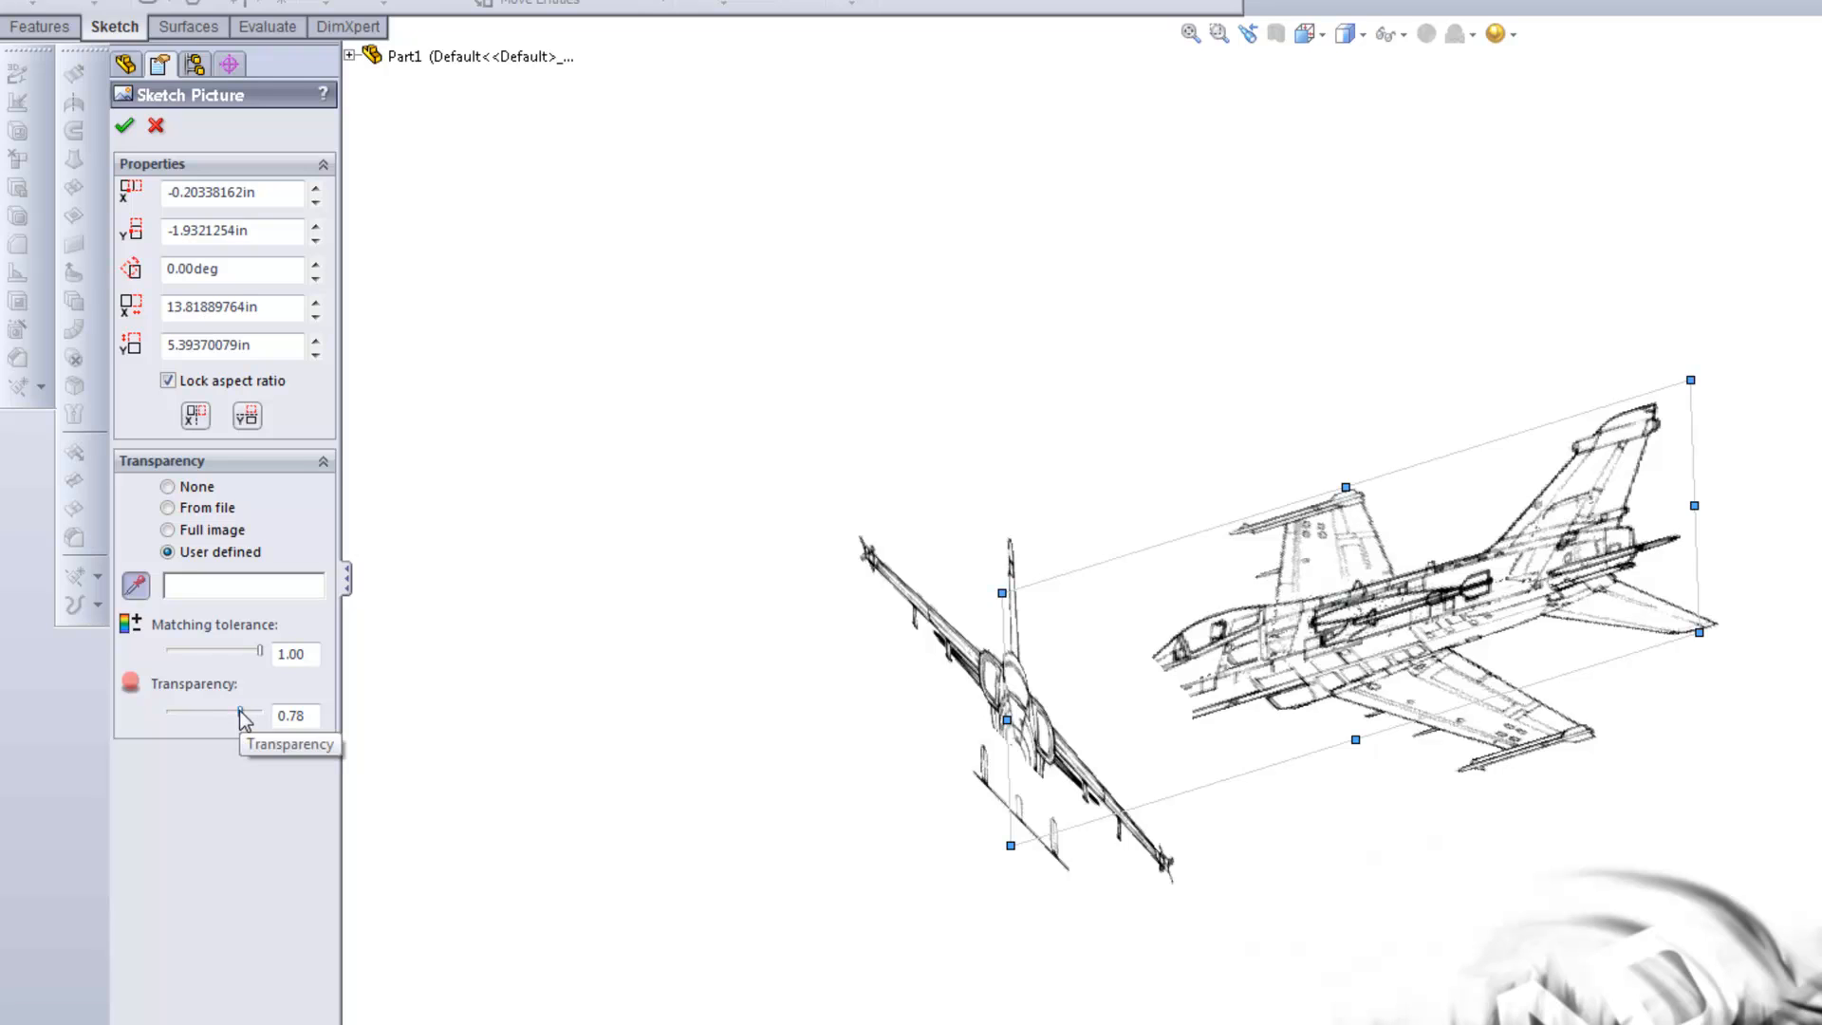
pyautogui.moveTo(239, 715); pyautogui.dragTo(261, 715)
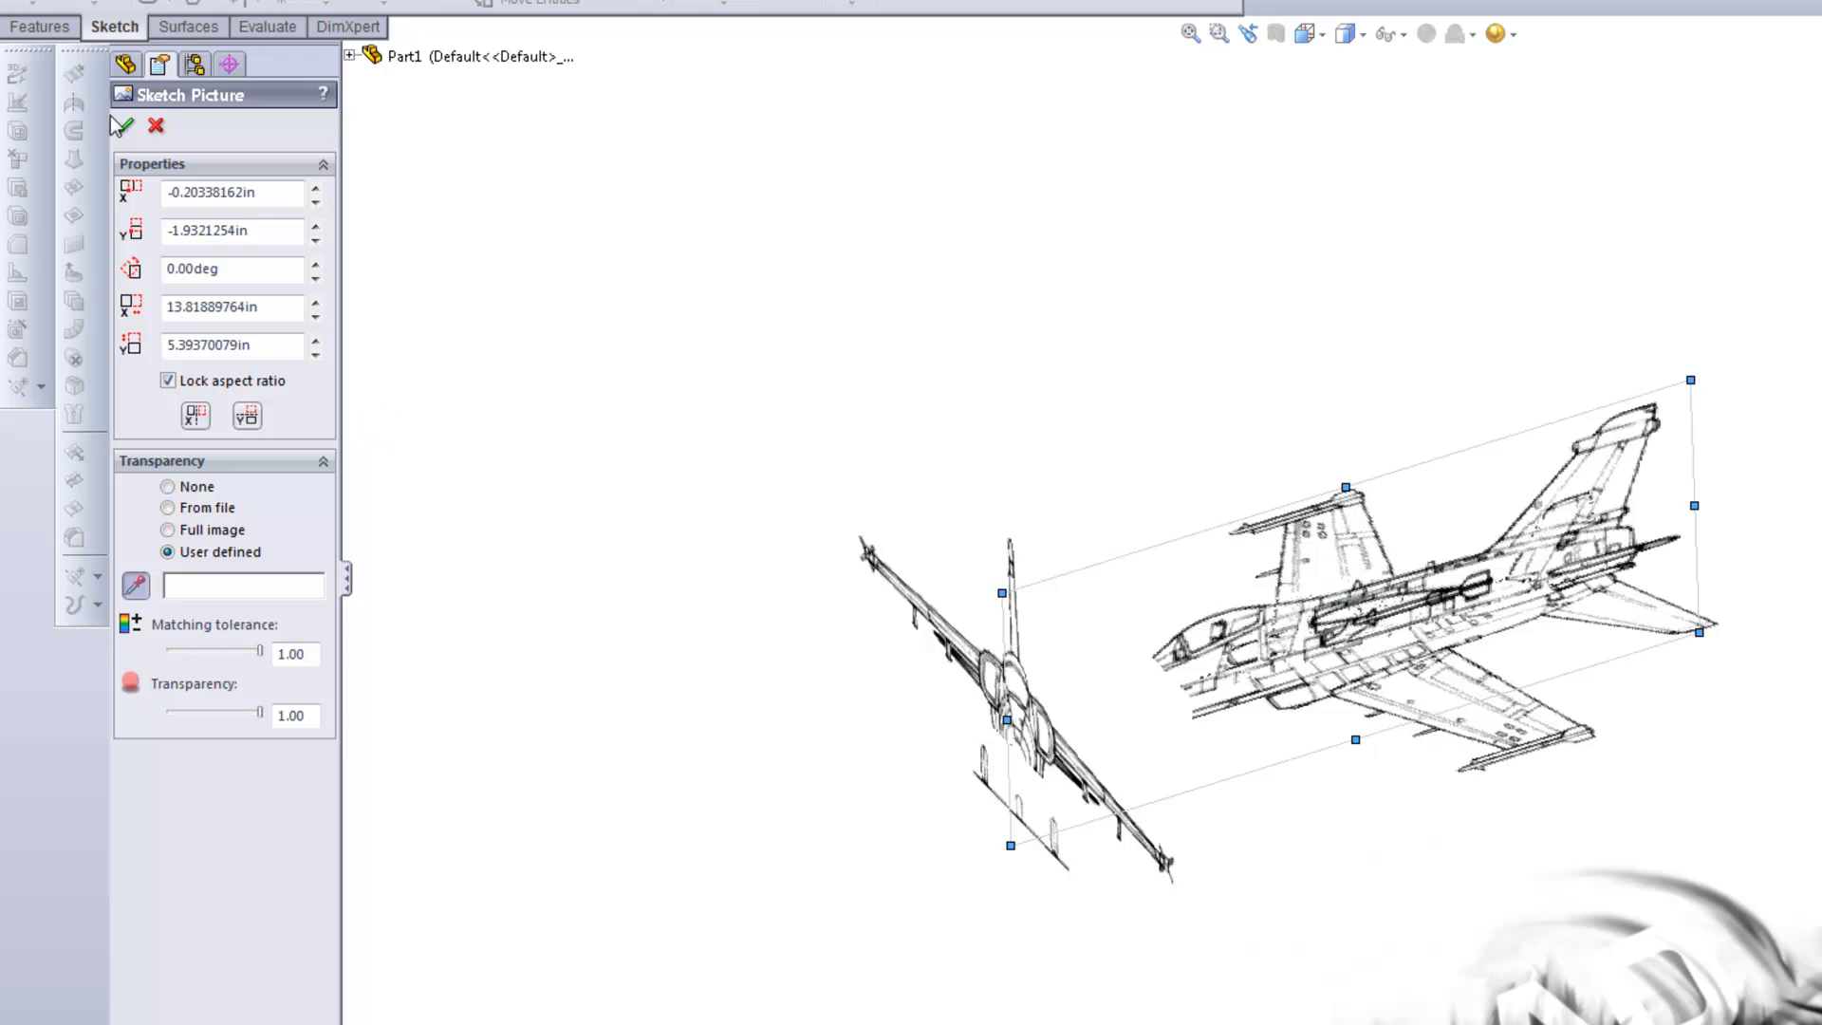
pyautogui.click(124, 129)
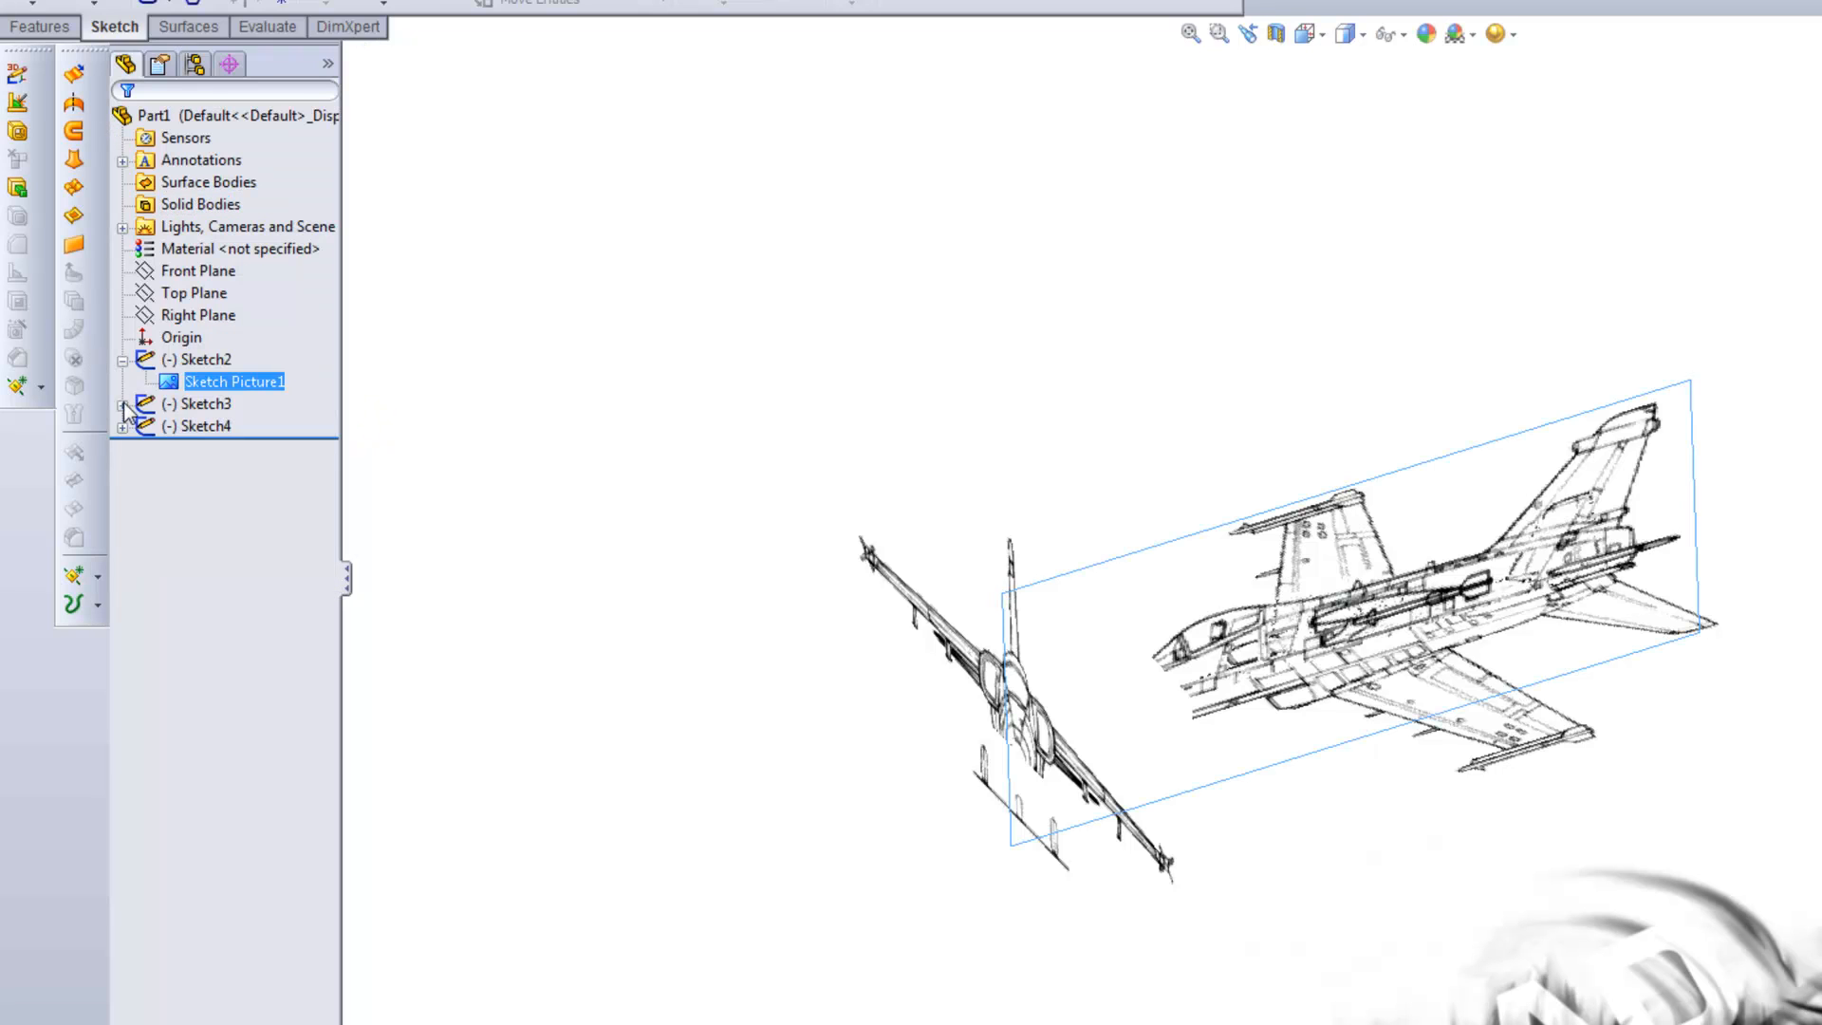
pyautogui.doubleClick(235, 381)
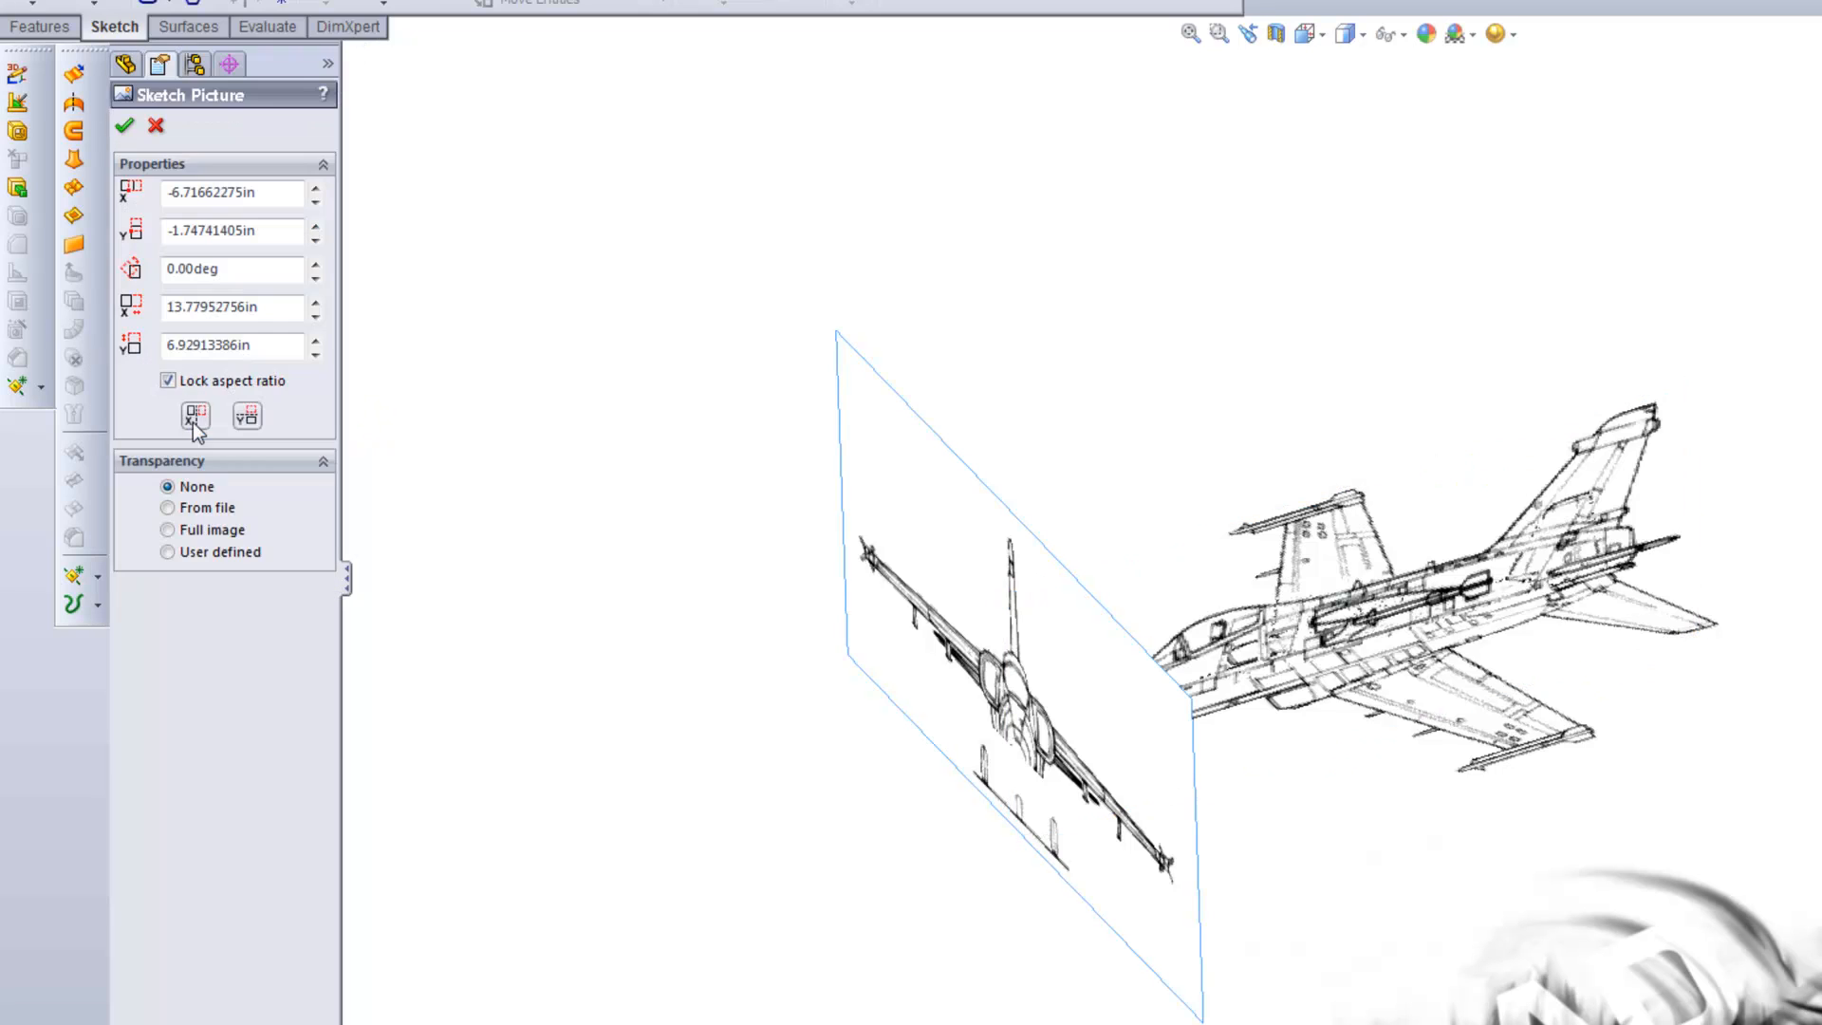
pyautogui.click(167, 551)
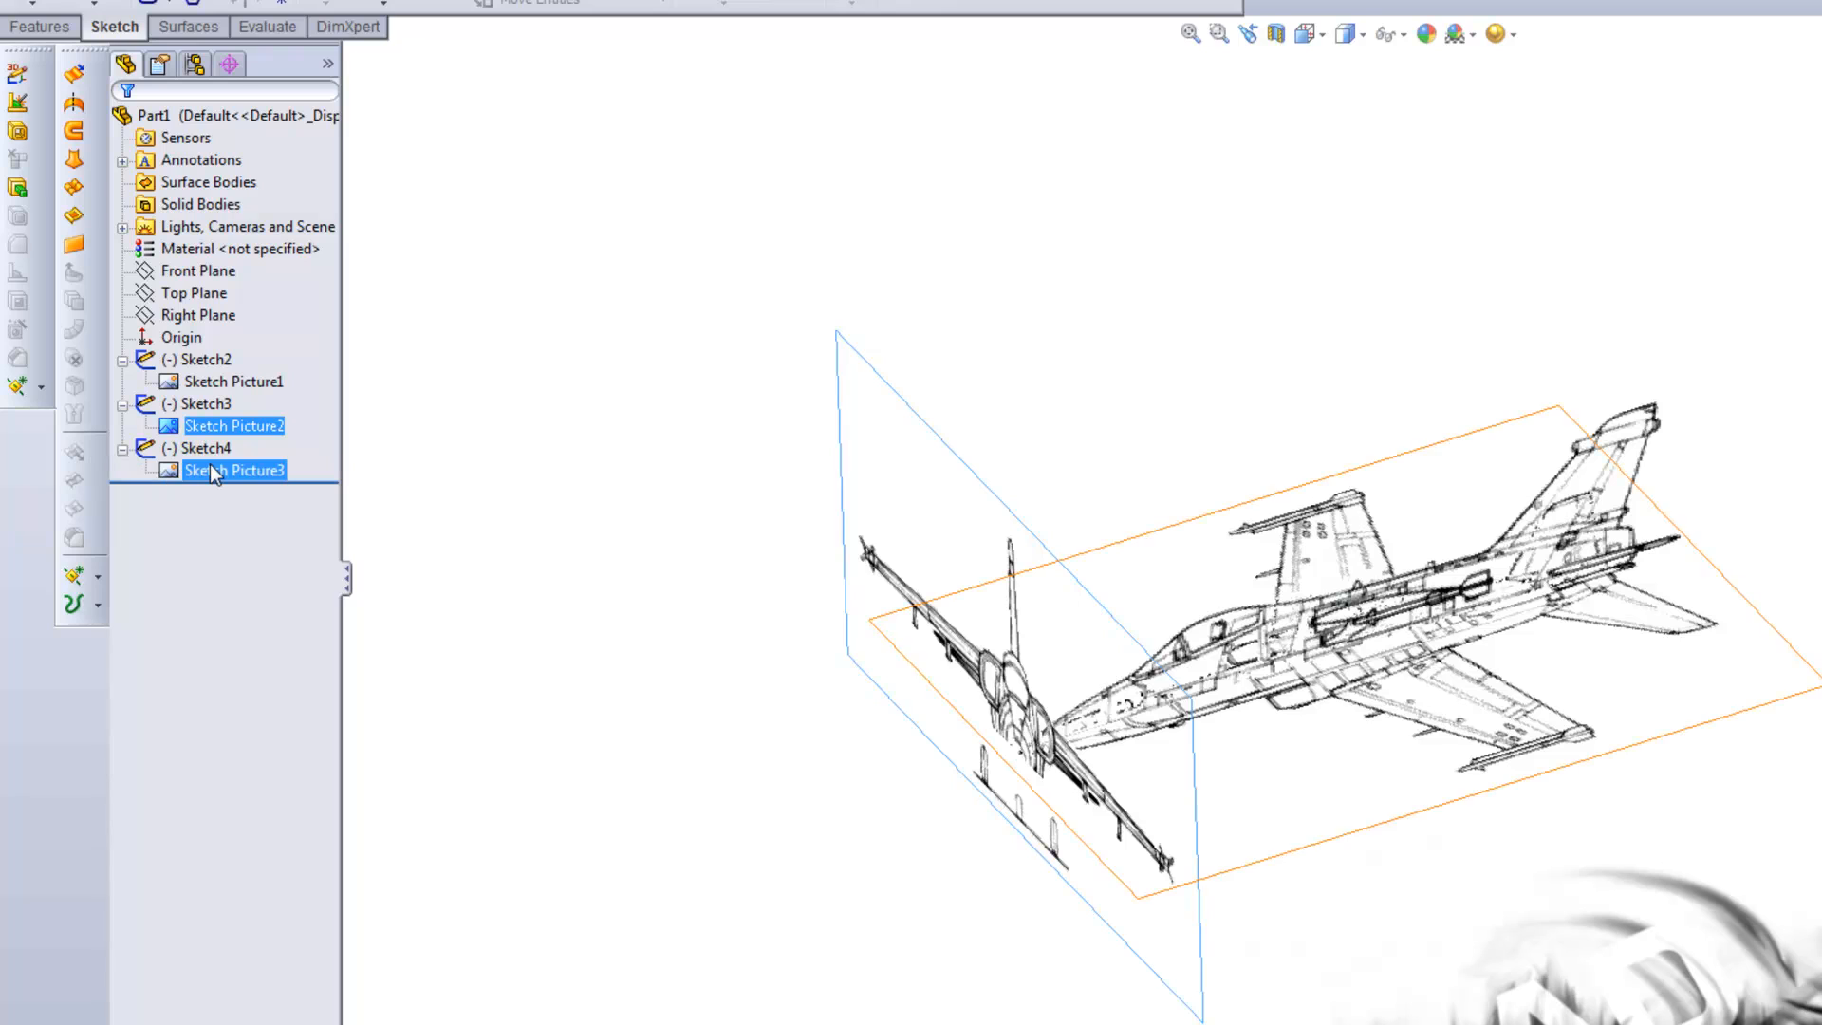
# - Give Sketch Picture3 user-defined transparency with matching tolerance 1.00 and transparency 1.00 for white
pyautogui.doubleClick(236, 470)
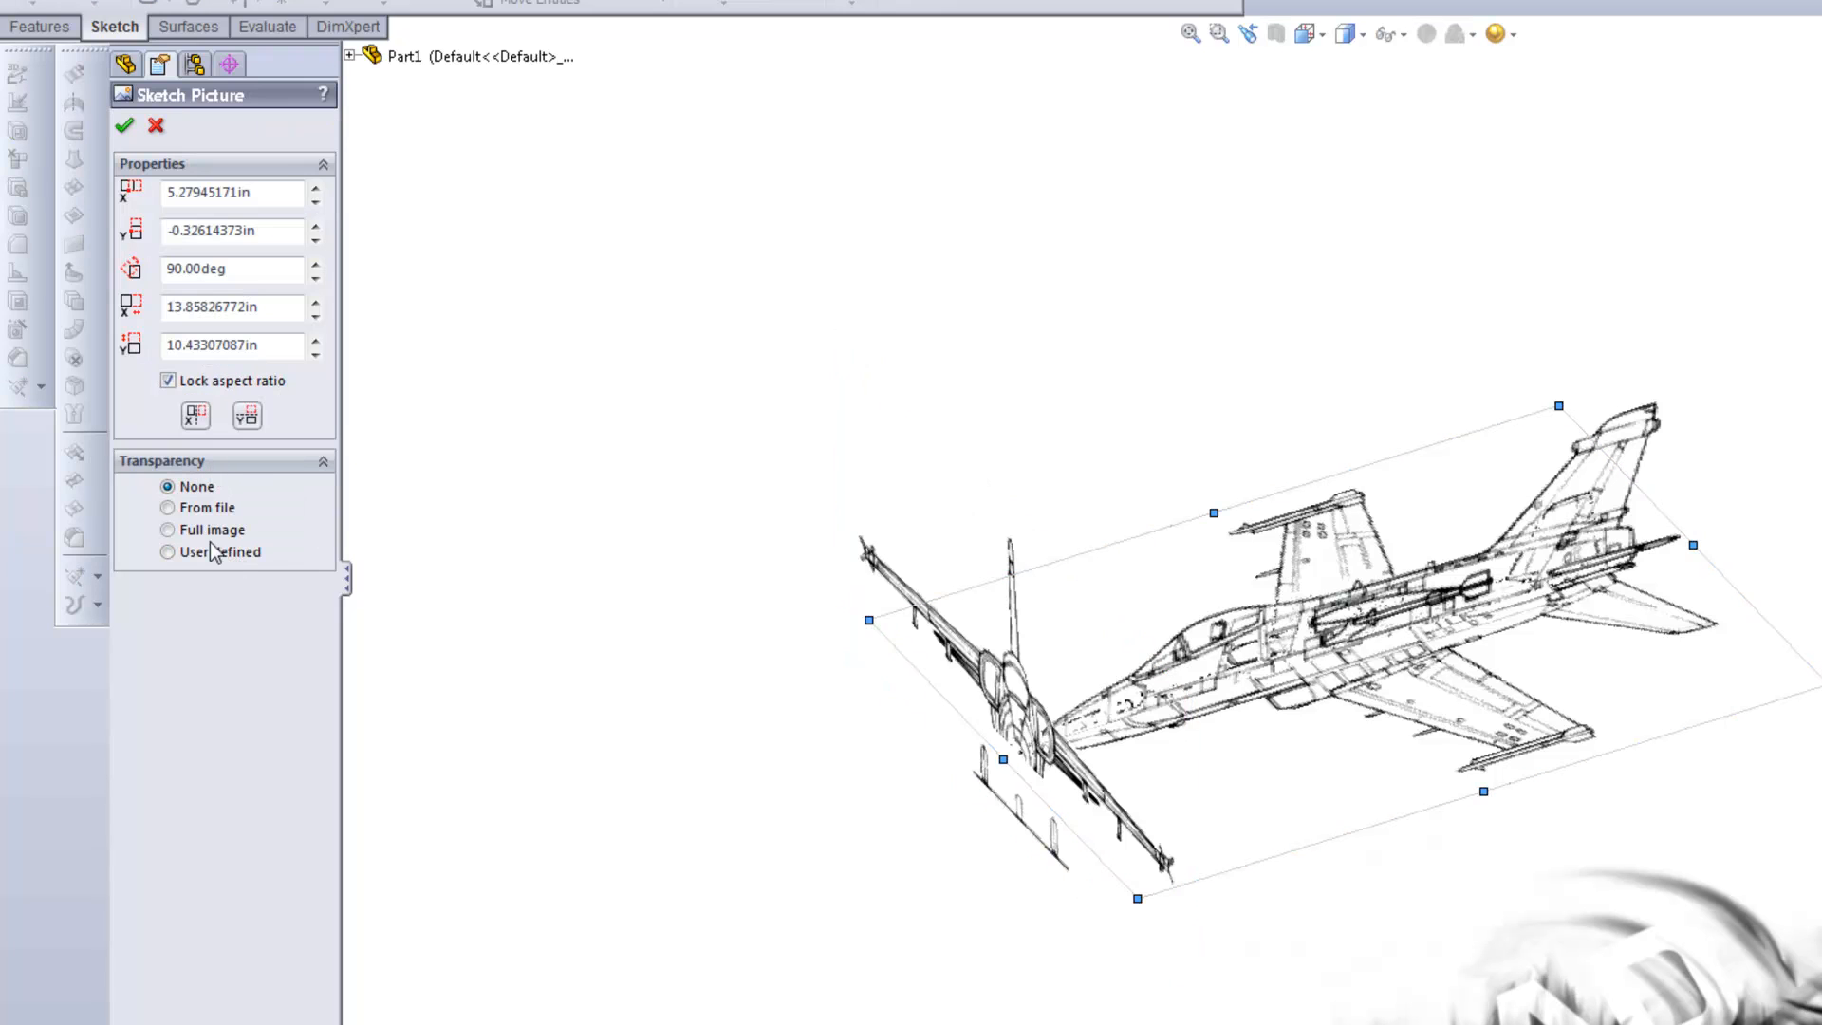
pyautogui.click(167, 551)
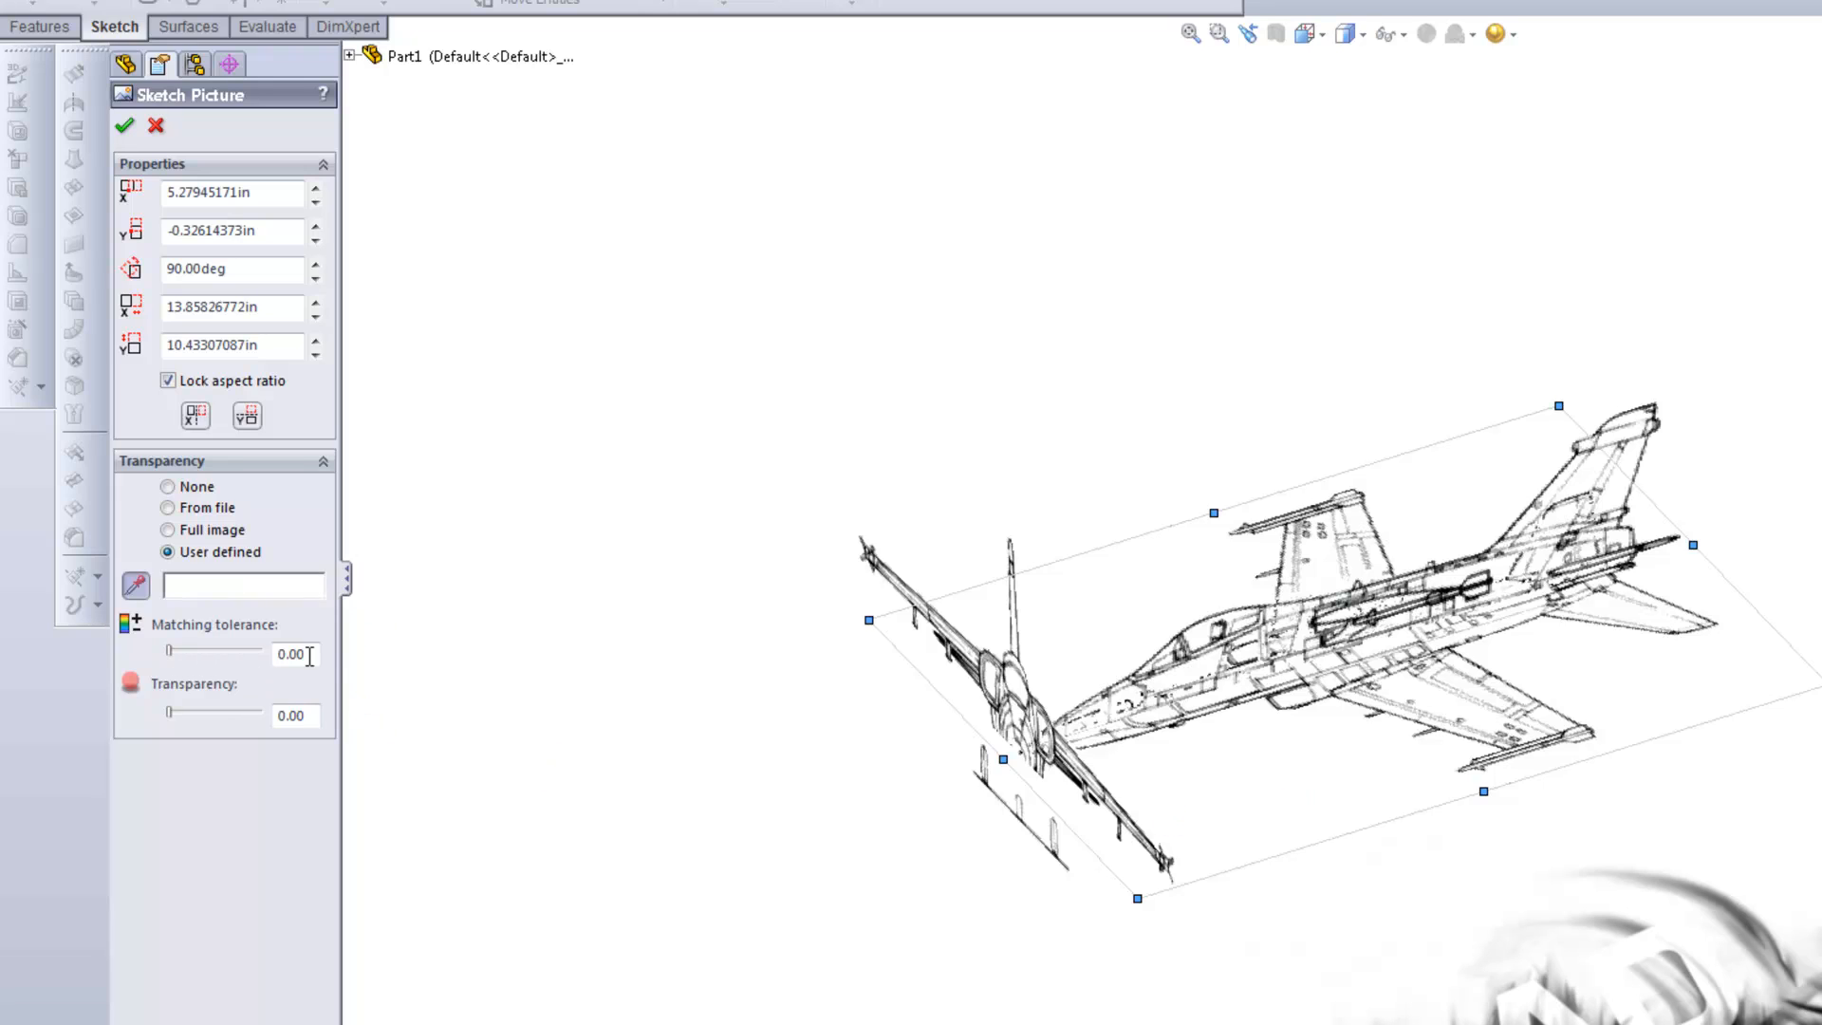
pyautogui.moveTo(169, 651); pyautogui.dragTo(260, 651)
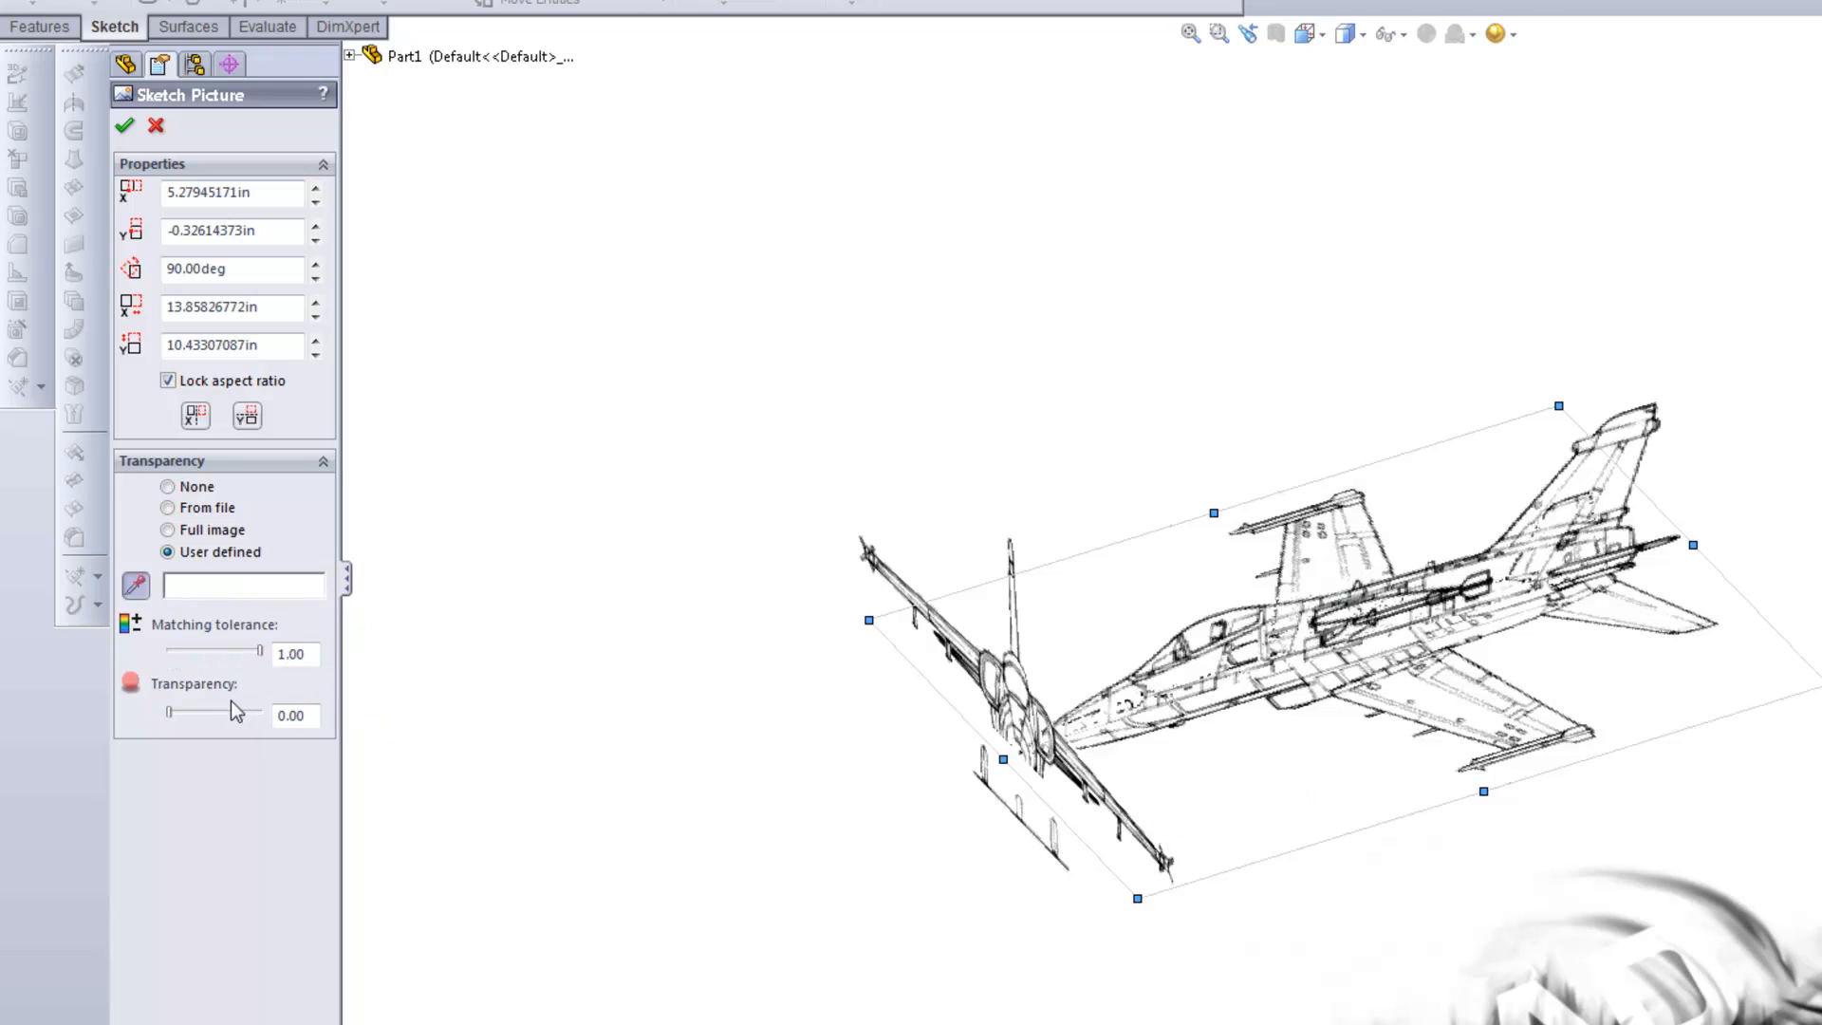
pyautogui.moveTo(168, 714); pyautogui.dragTo(186, 714)
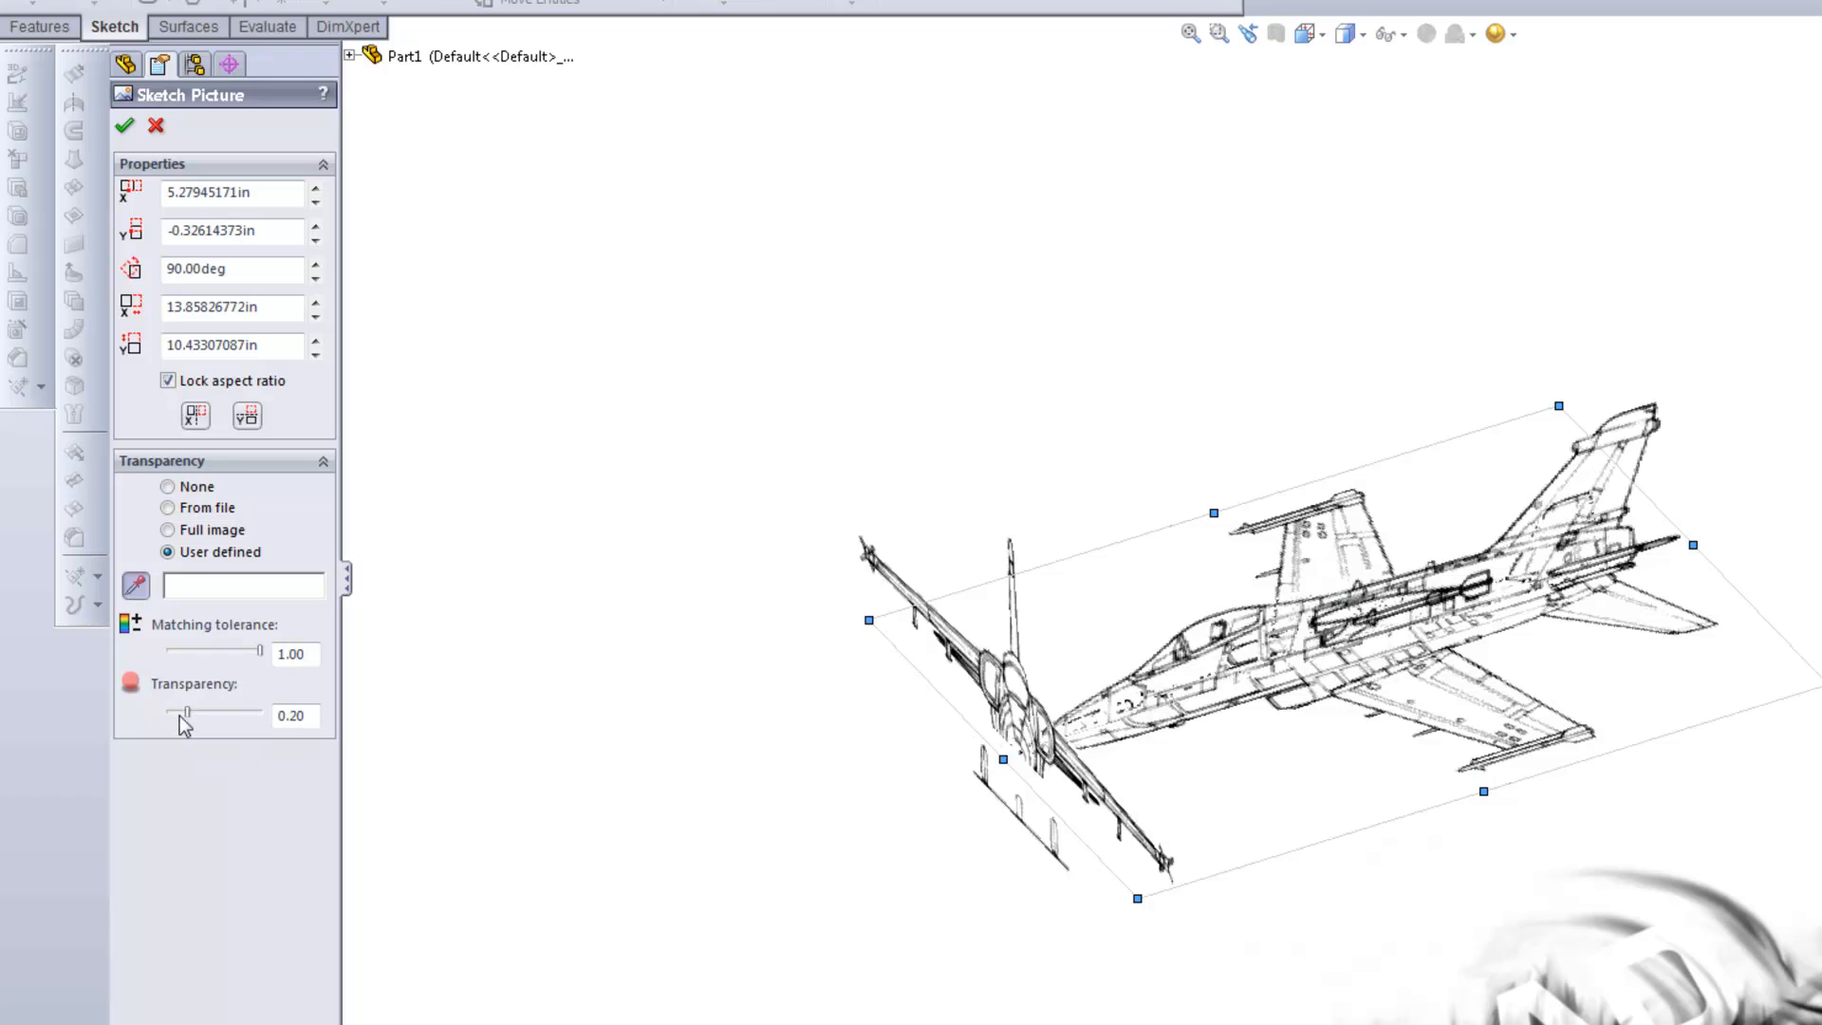
pyautogui.moveTo(186, 711); pyautogui.dragTo(262, 712)
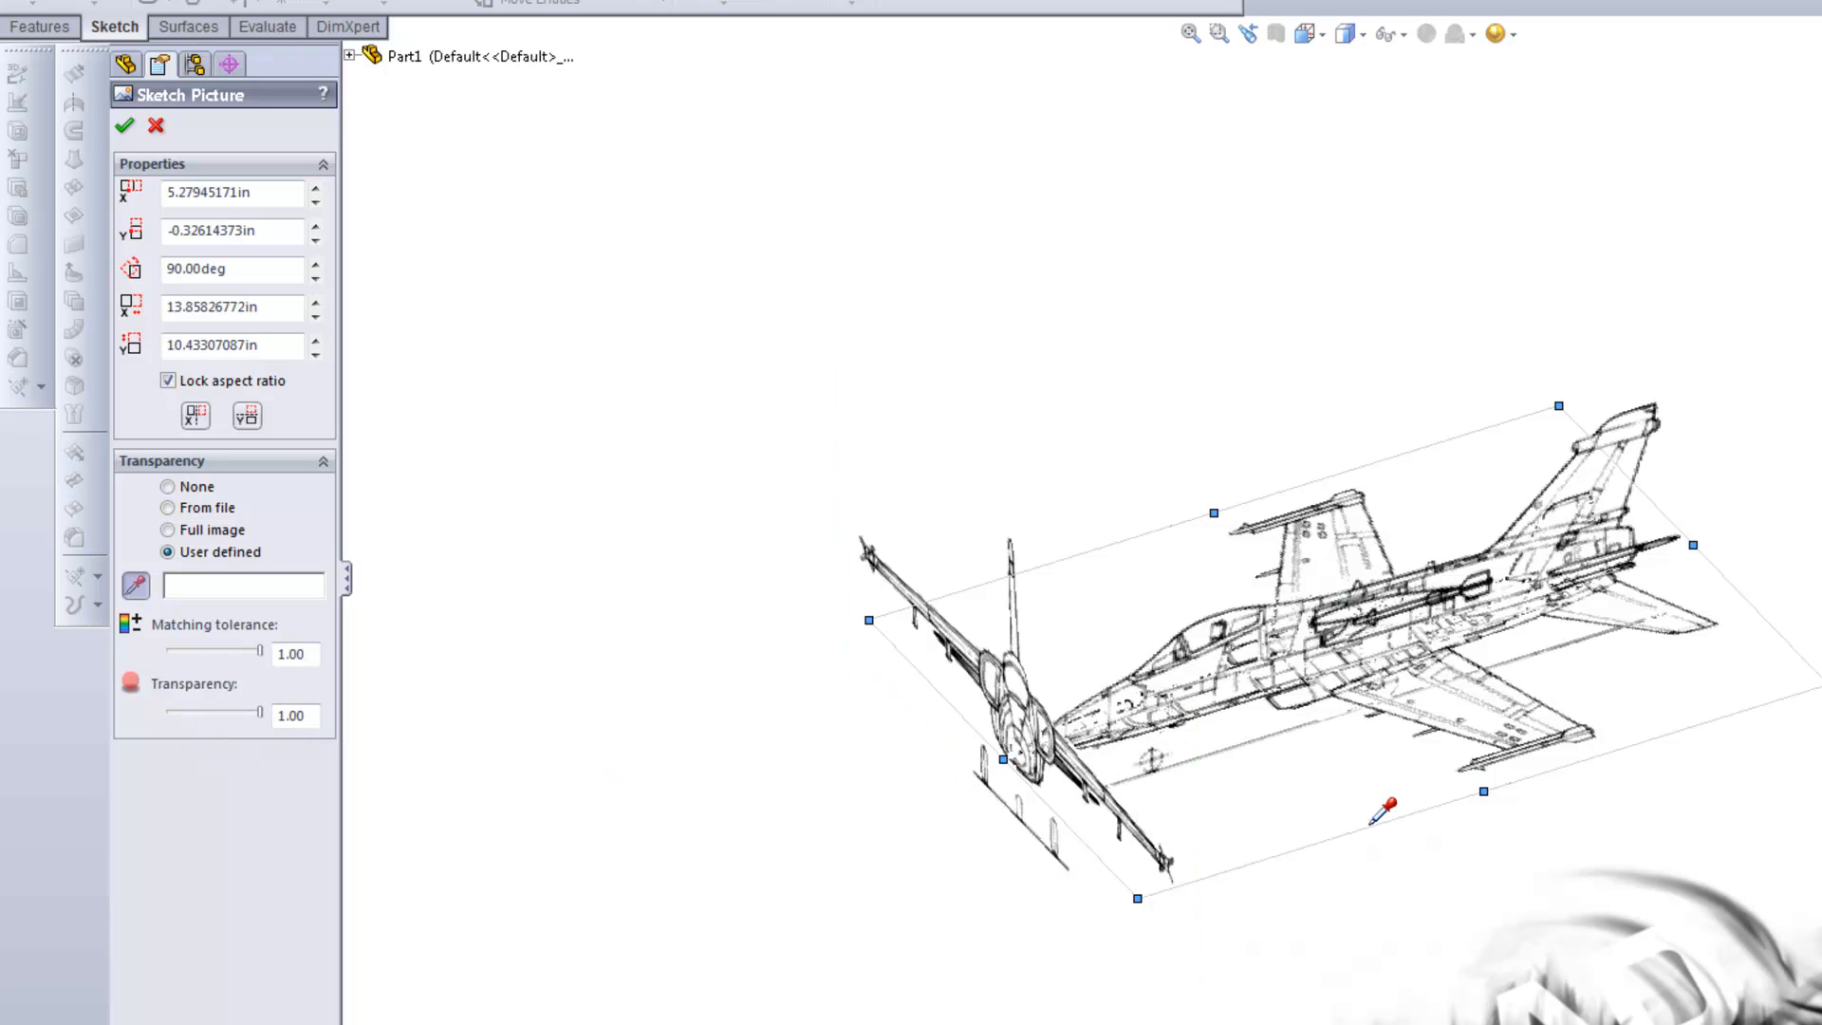
pyautogui.moveTo(1323, 794)
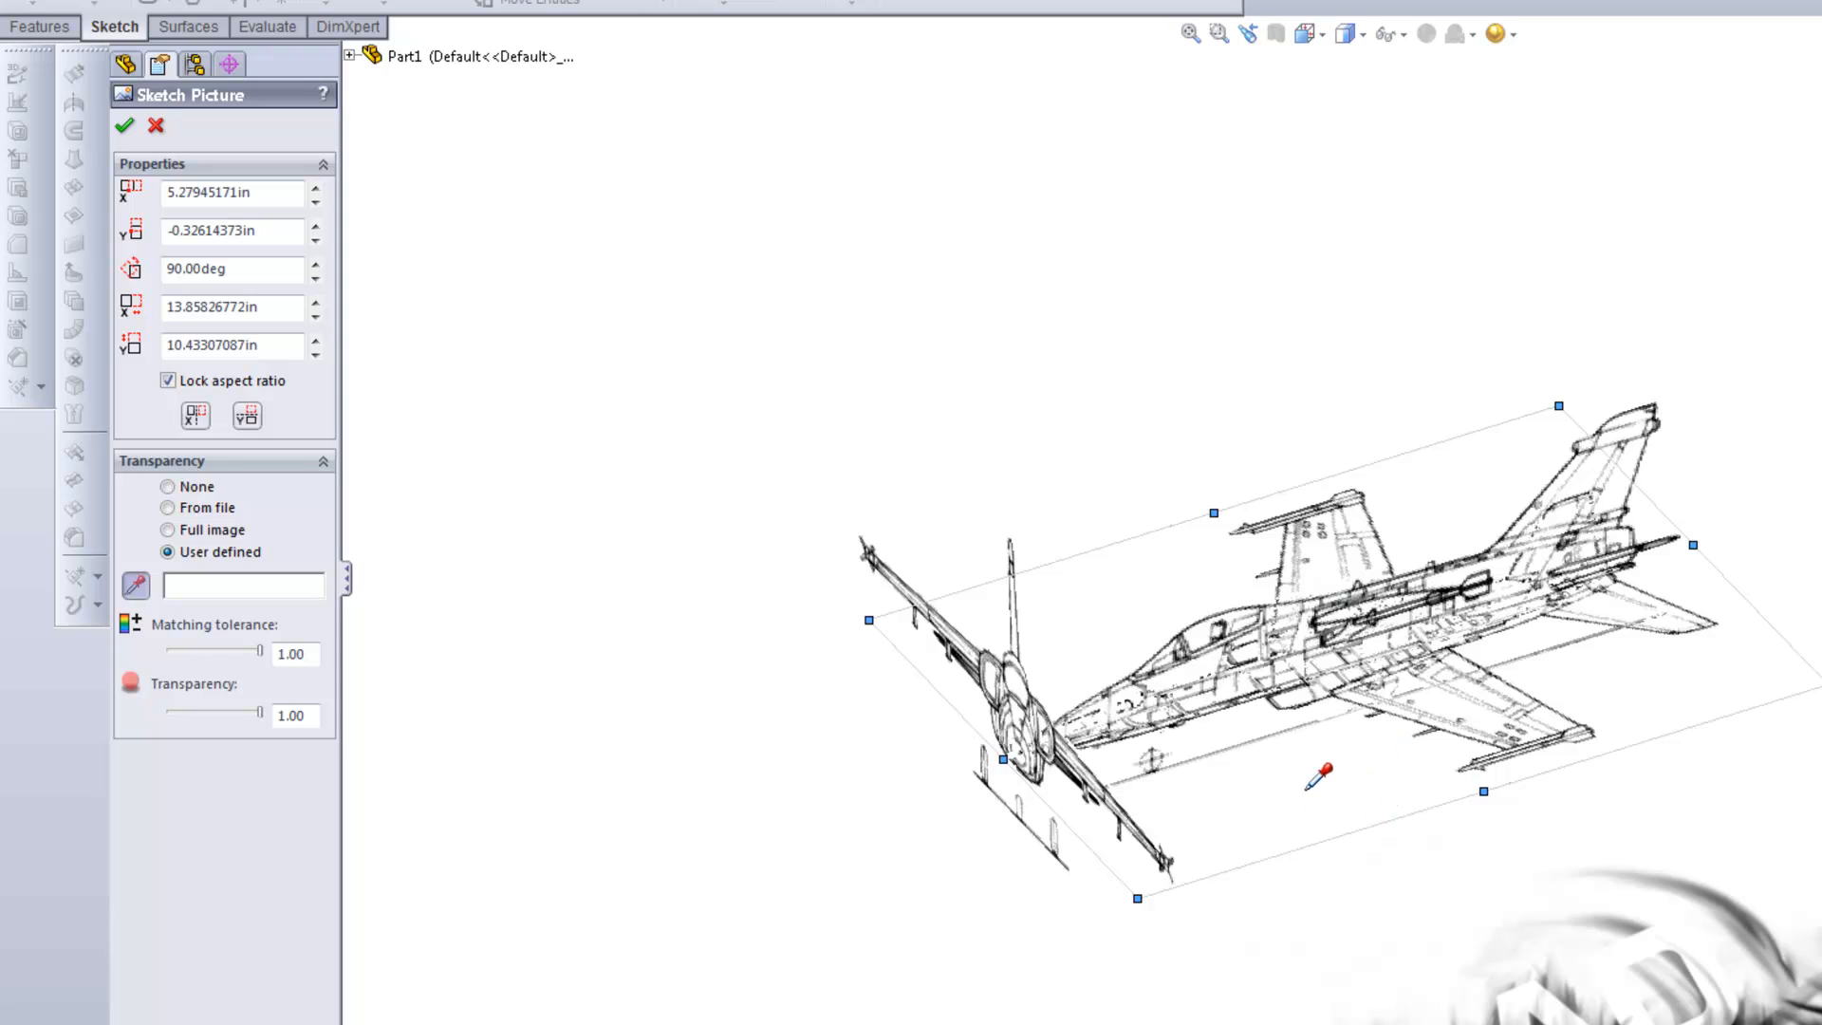
pyautogui.moveTo(1408, 756)
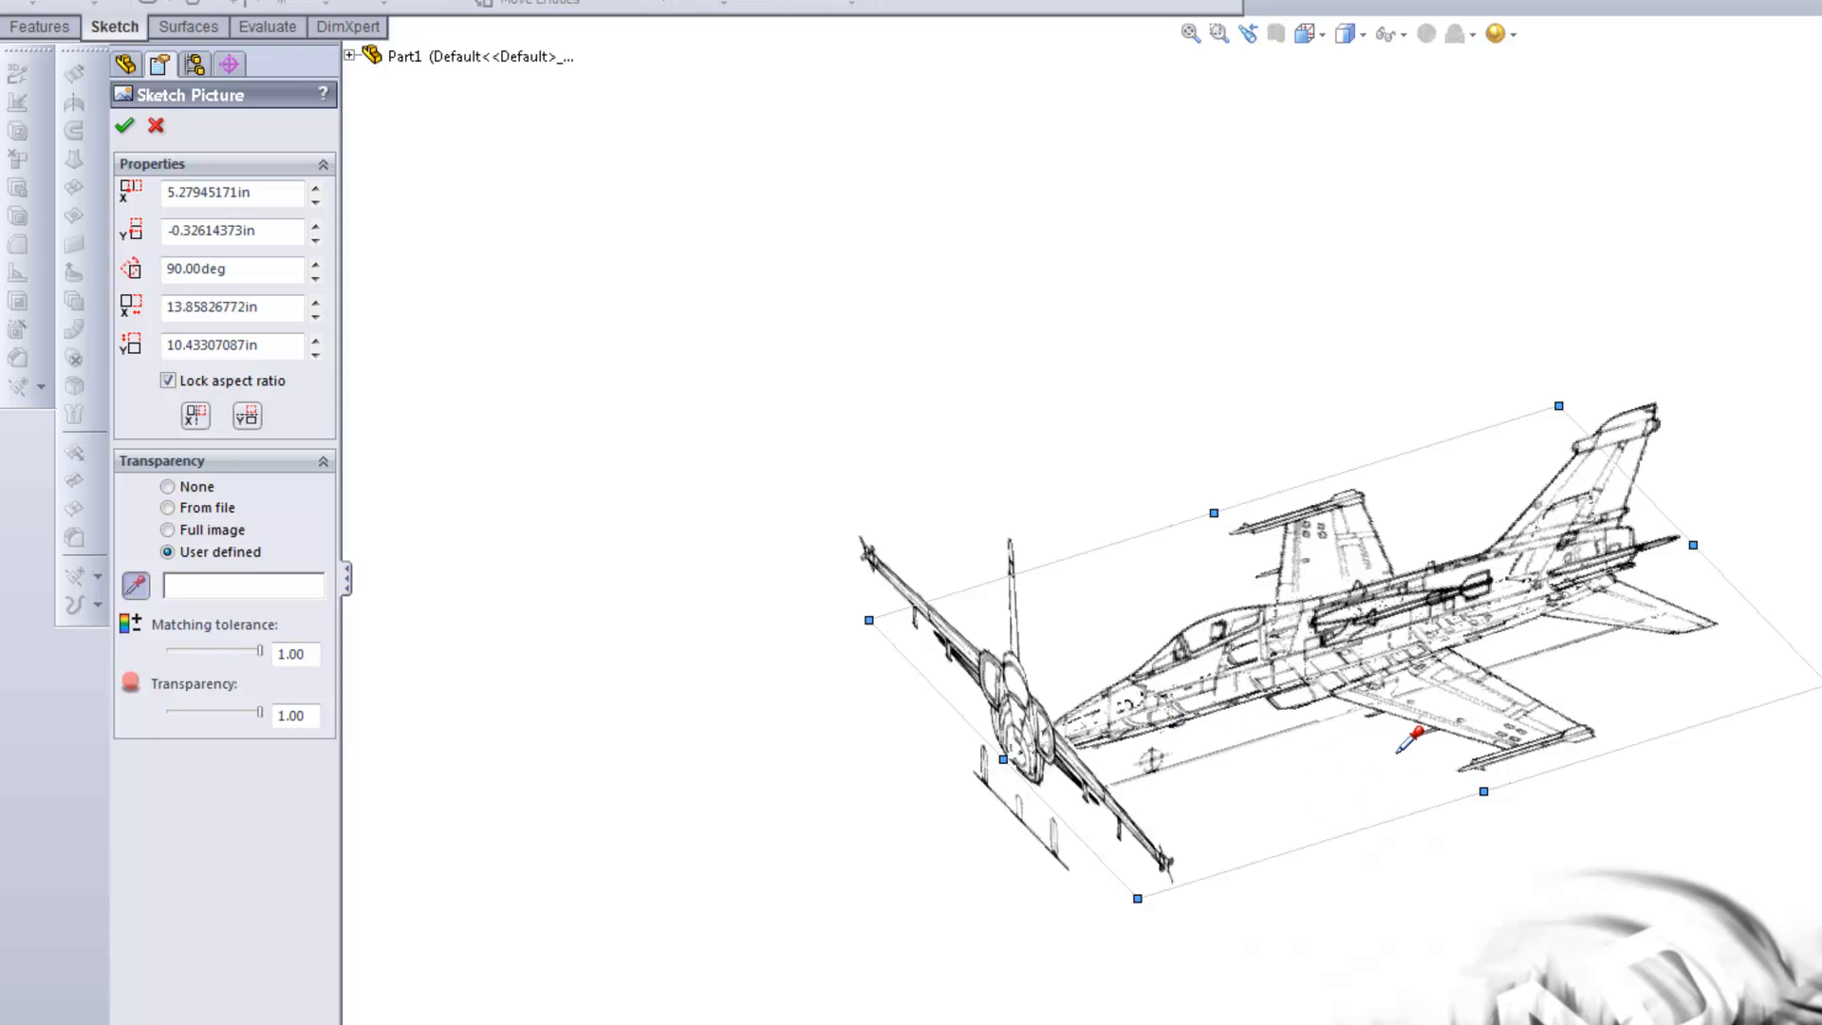
pyautogui.moveTo(1286, 668)
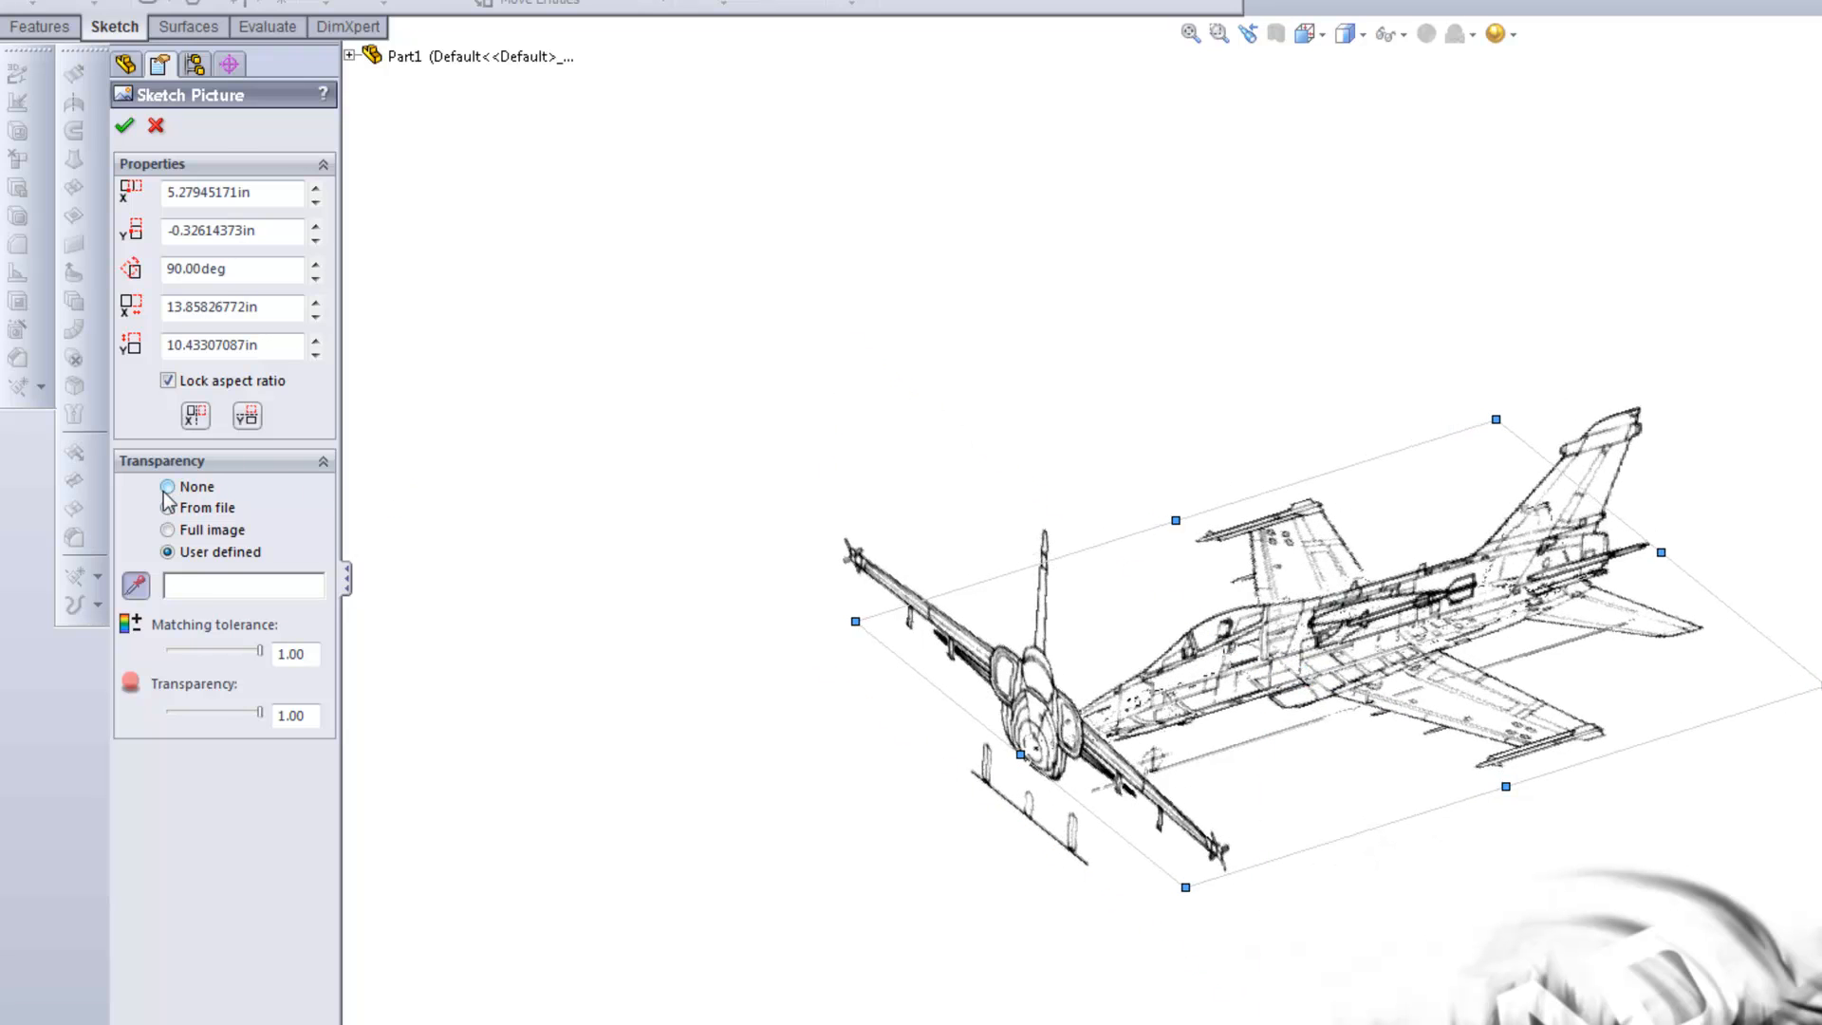
pyautogui.click(125, 129)
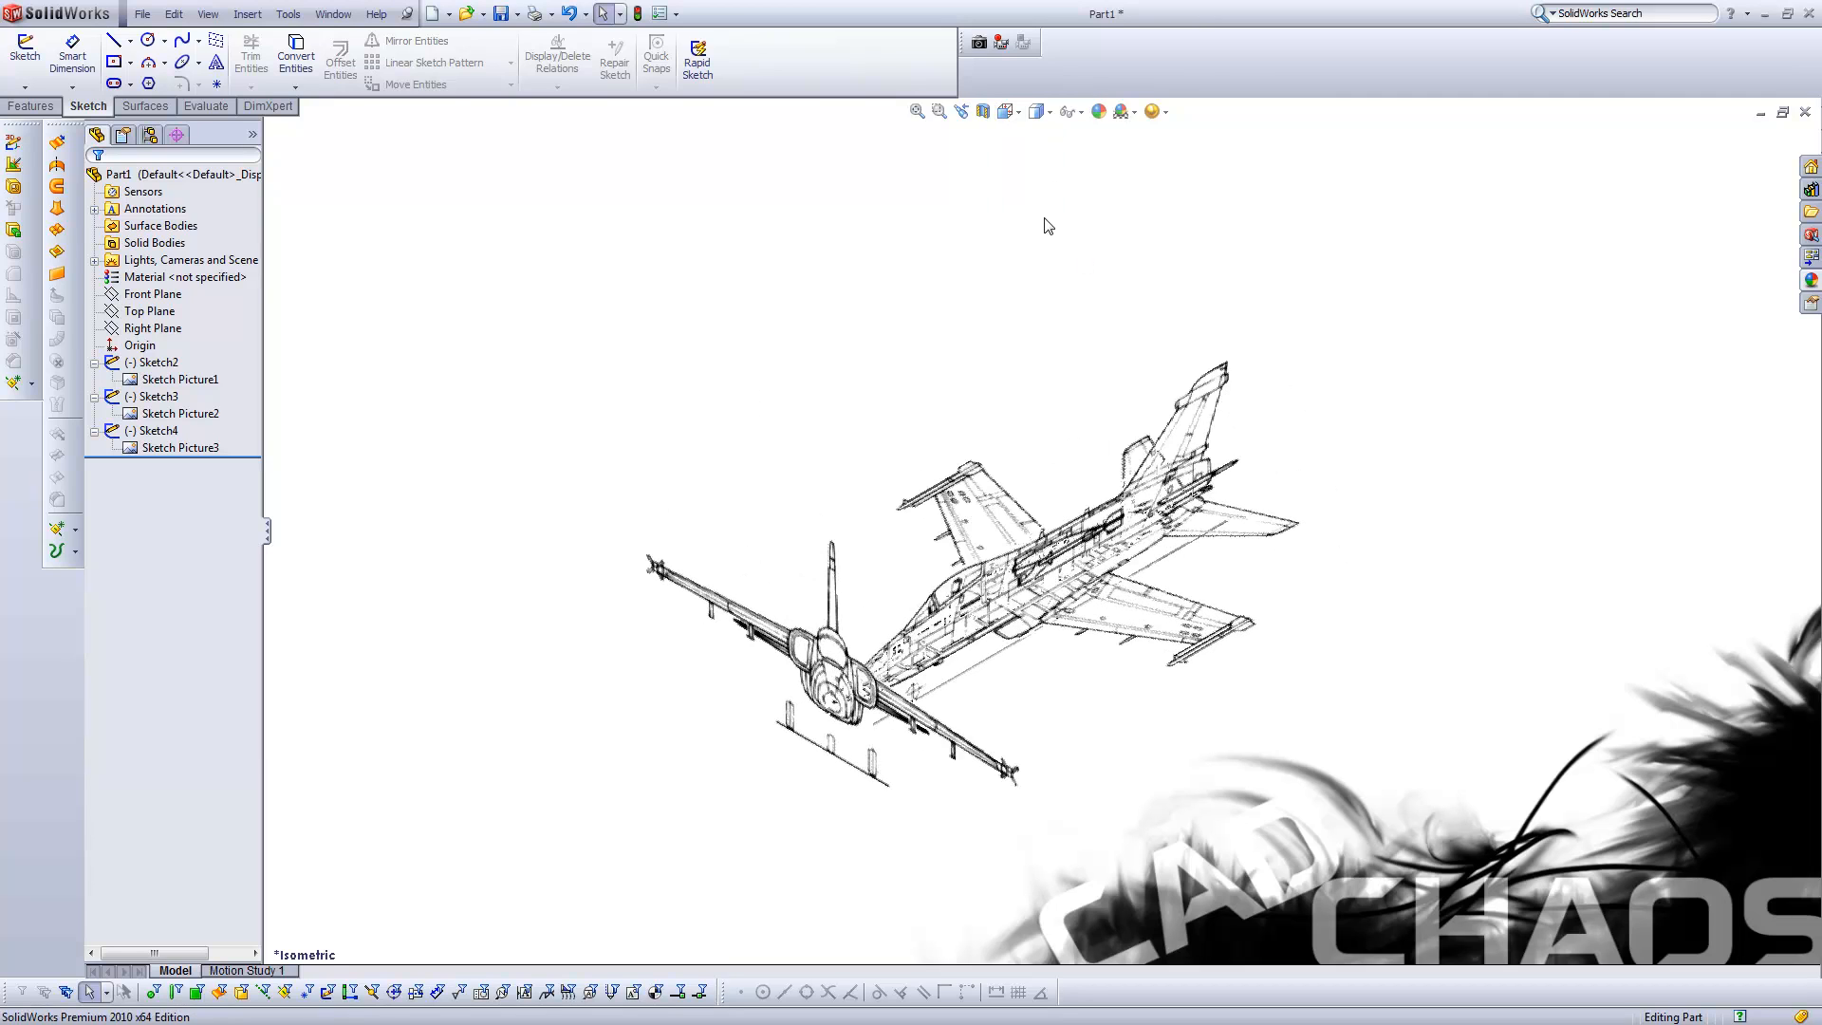
pyautogui.moveTo(410, 444)
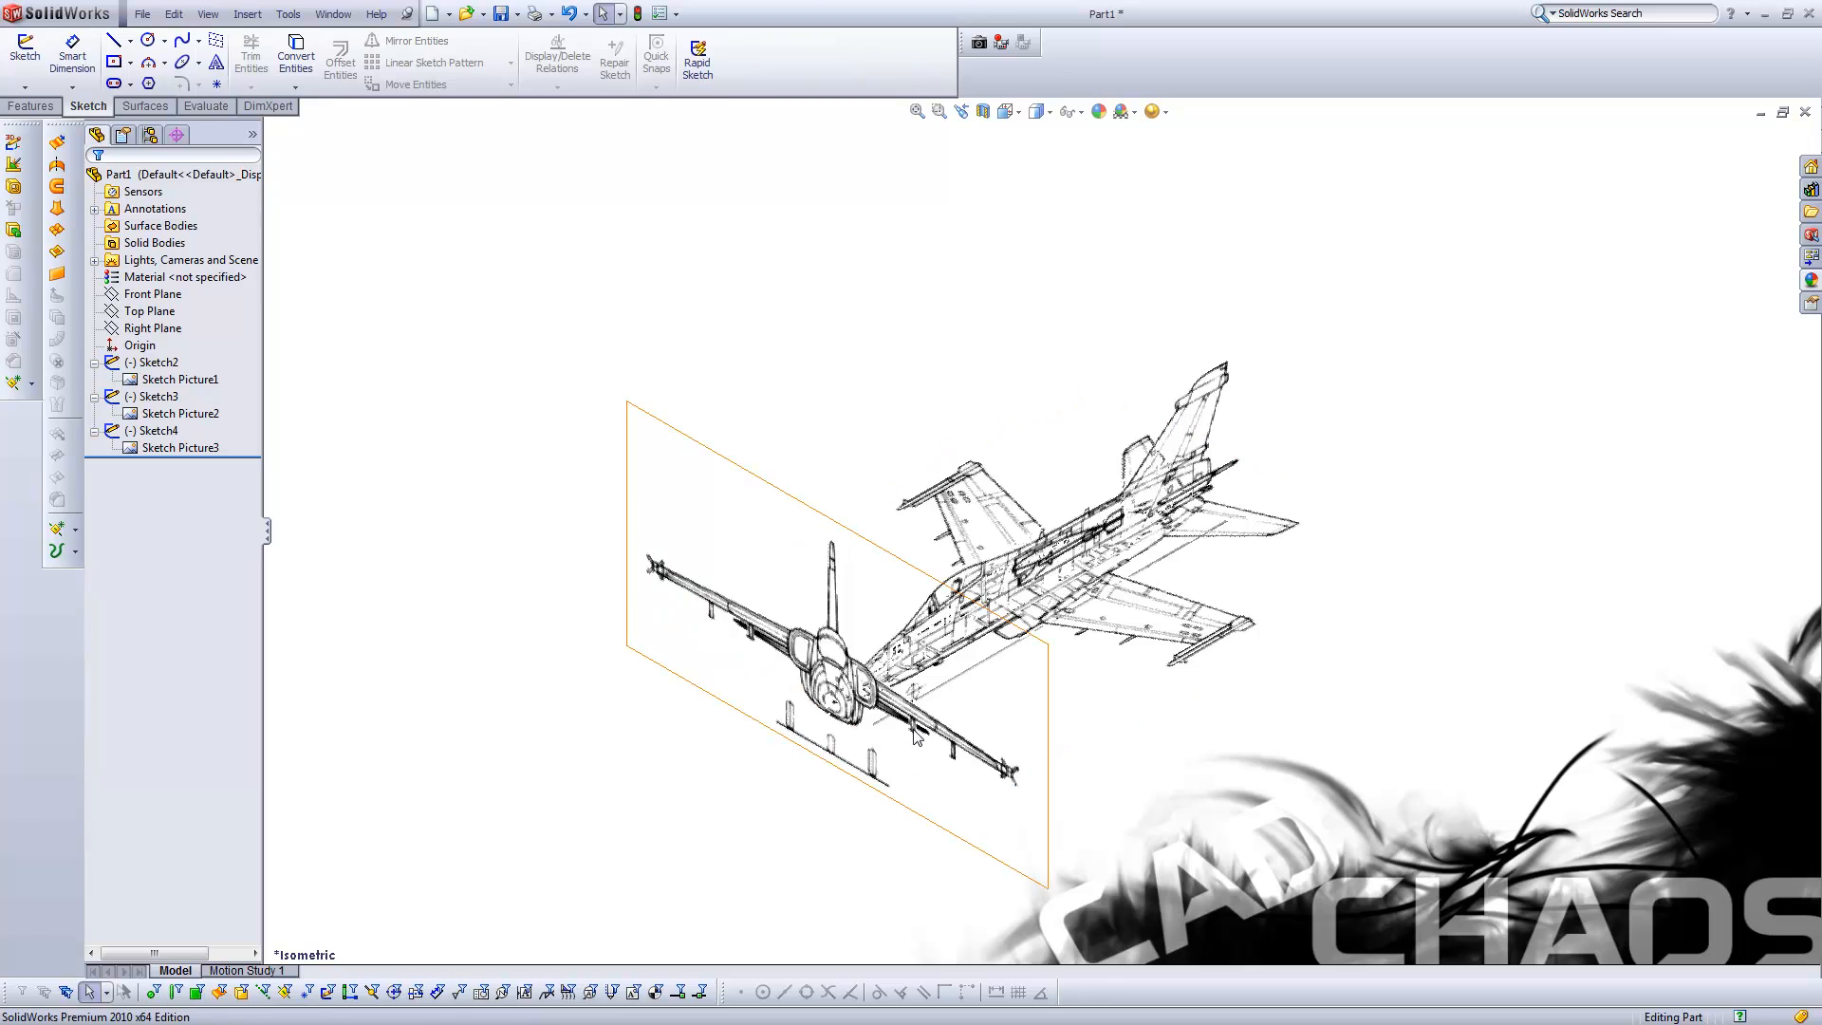
pyautogui.moveTo(930, 755)
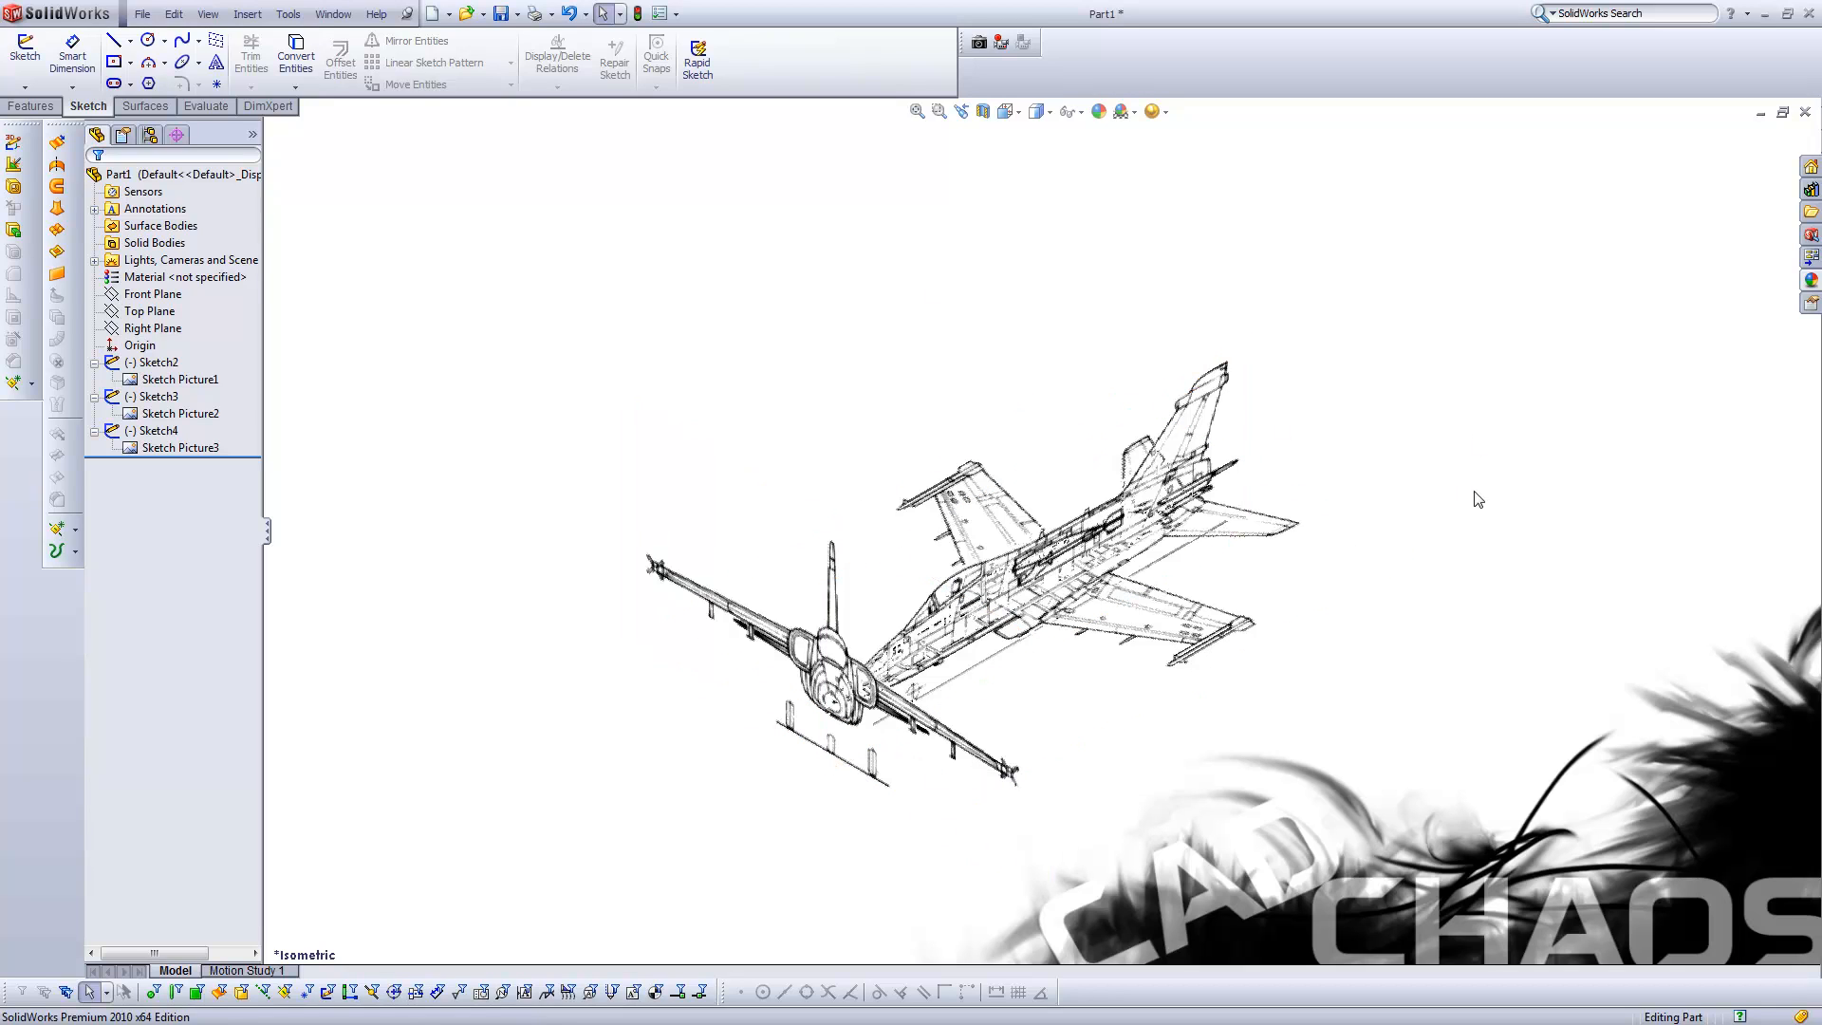
pyautogui.moveTo(1093, 657)
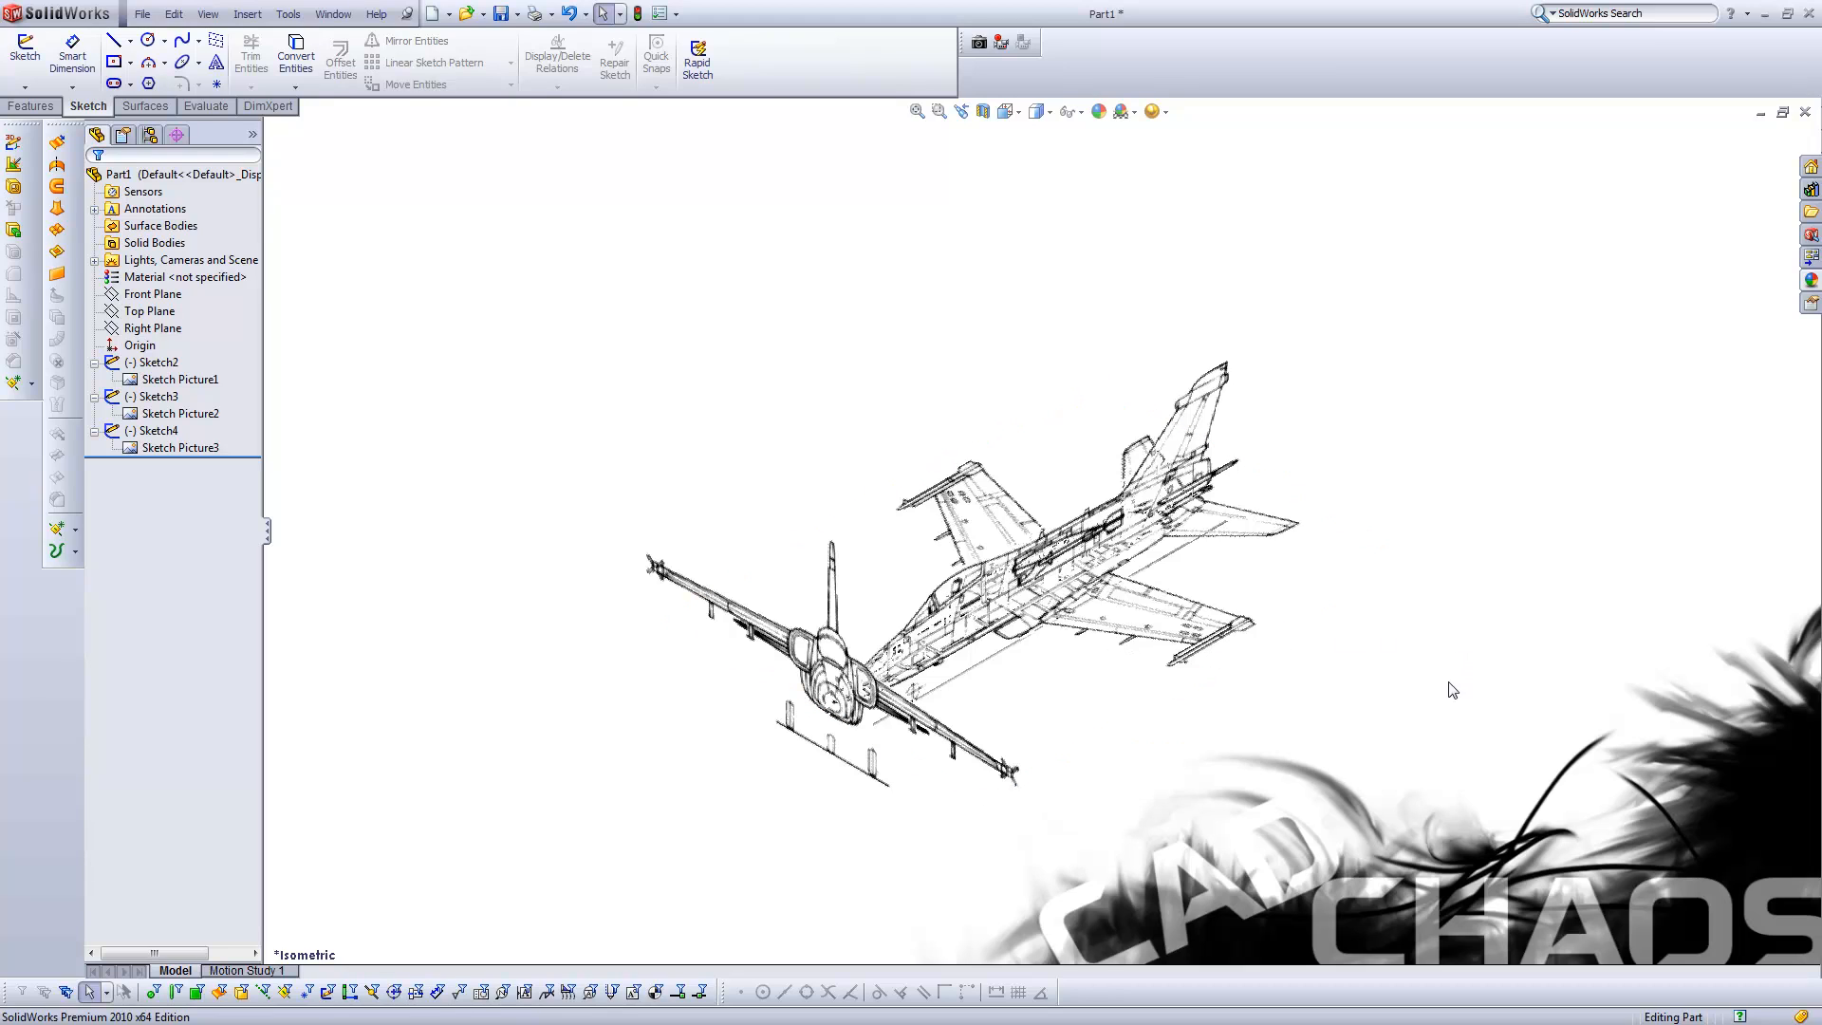
pyautogui.moveTo(1310, 623)
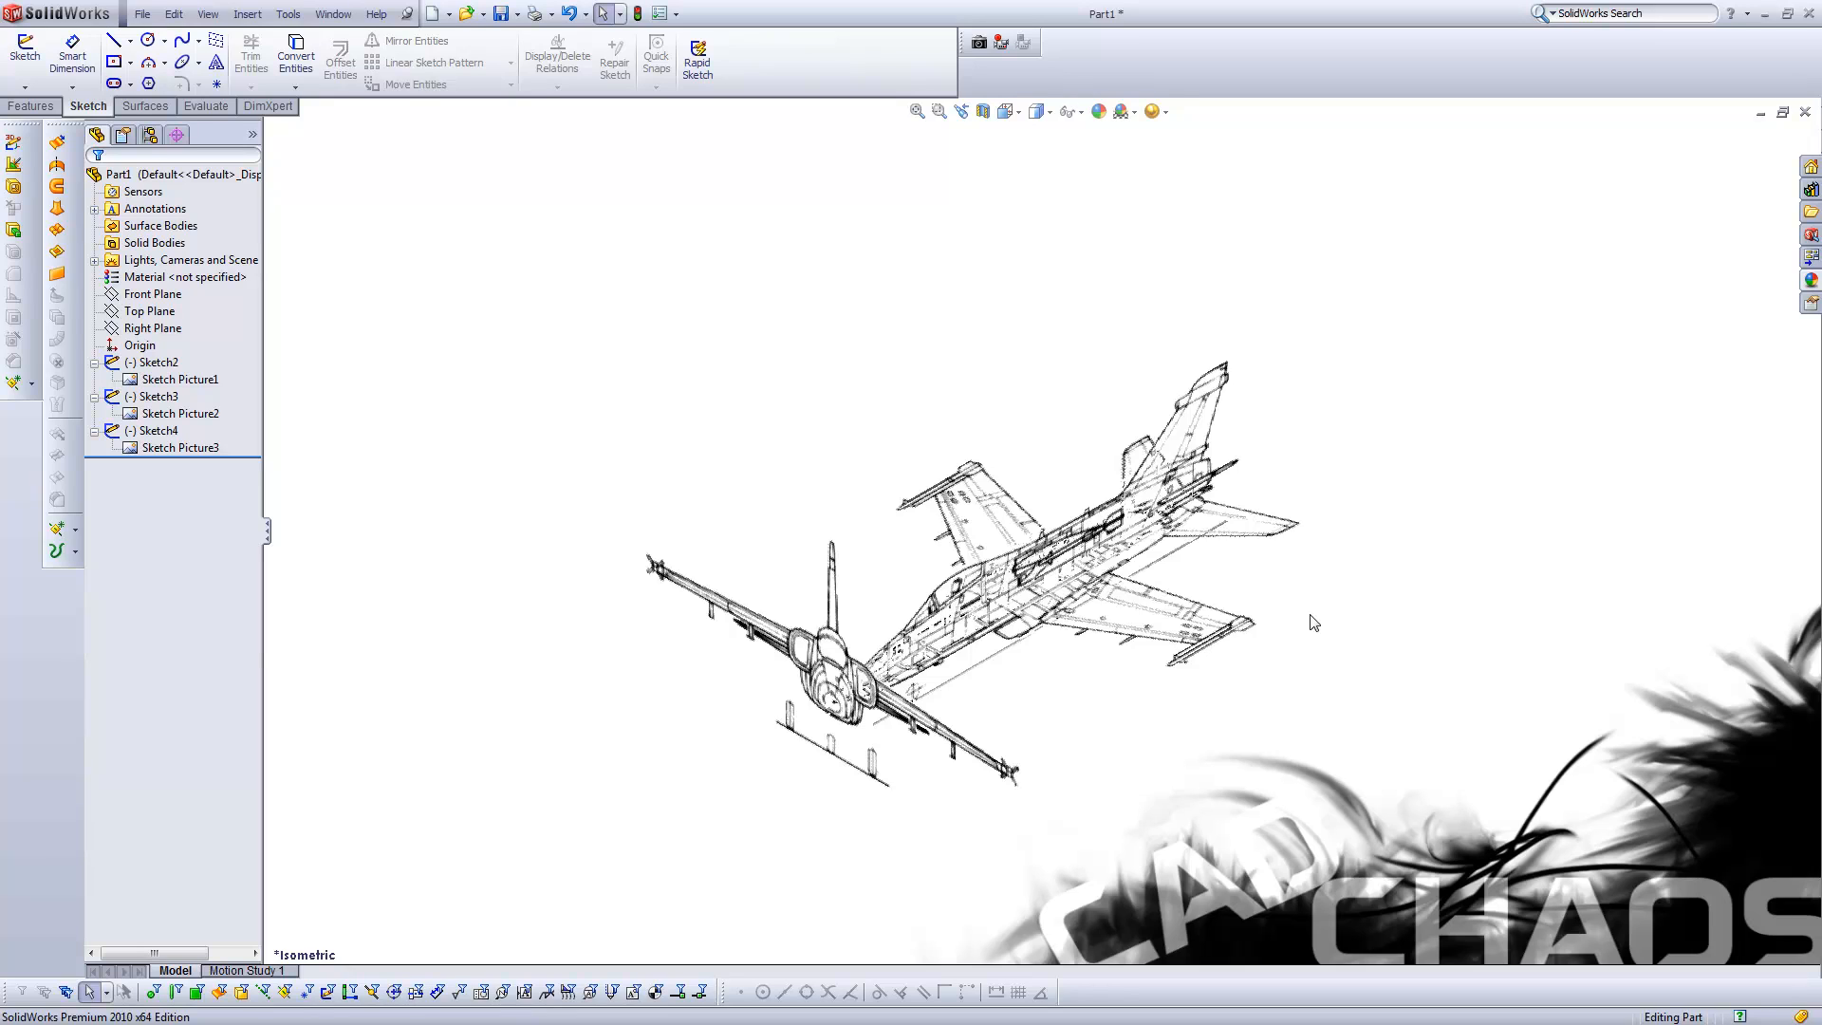
pyautogui.moveTo(1355, 612)
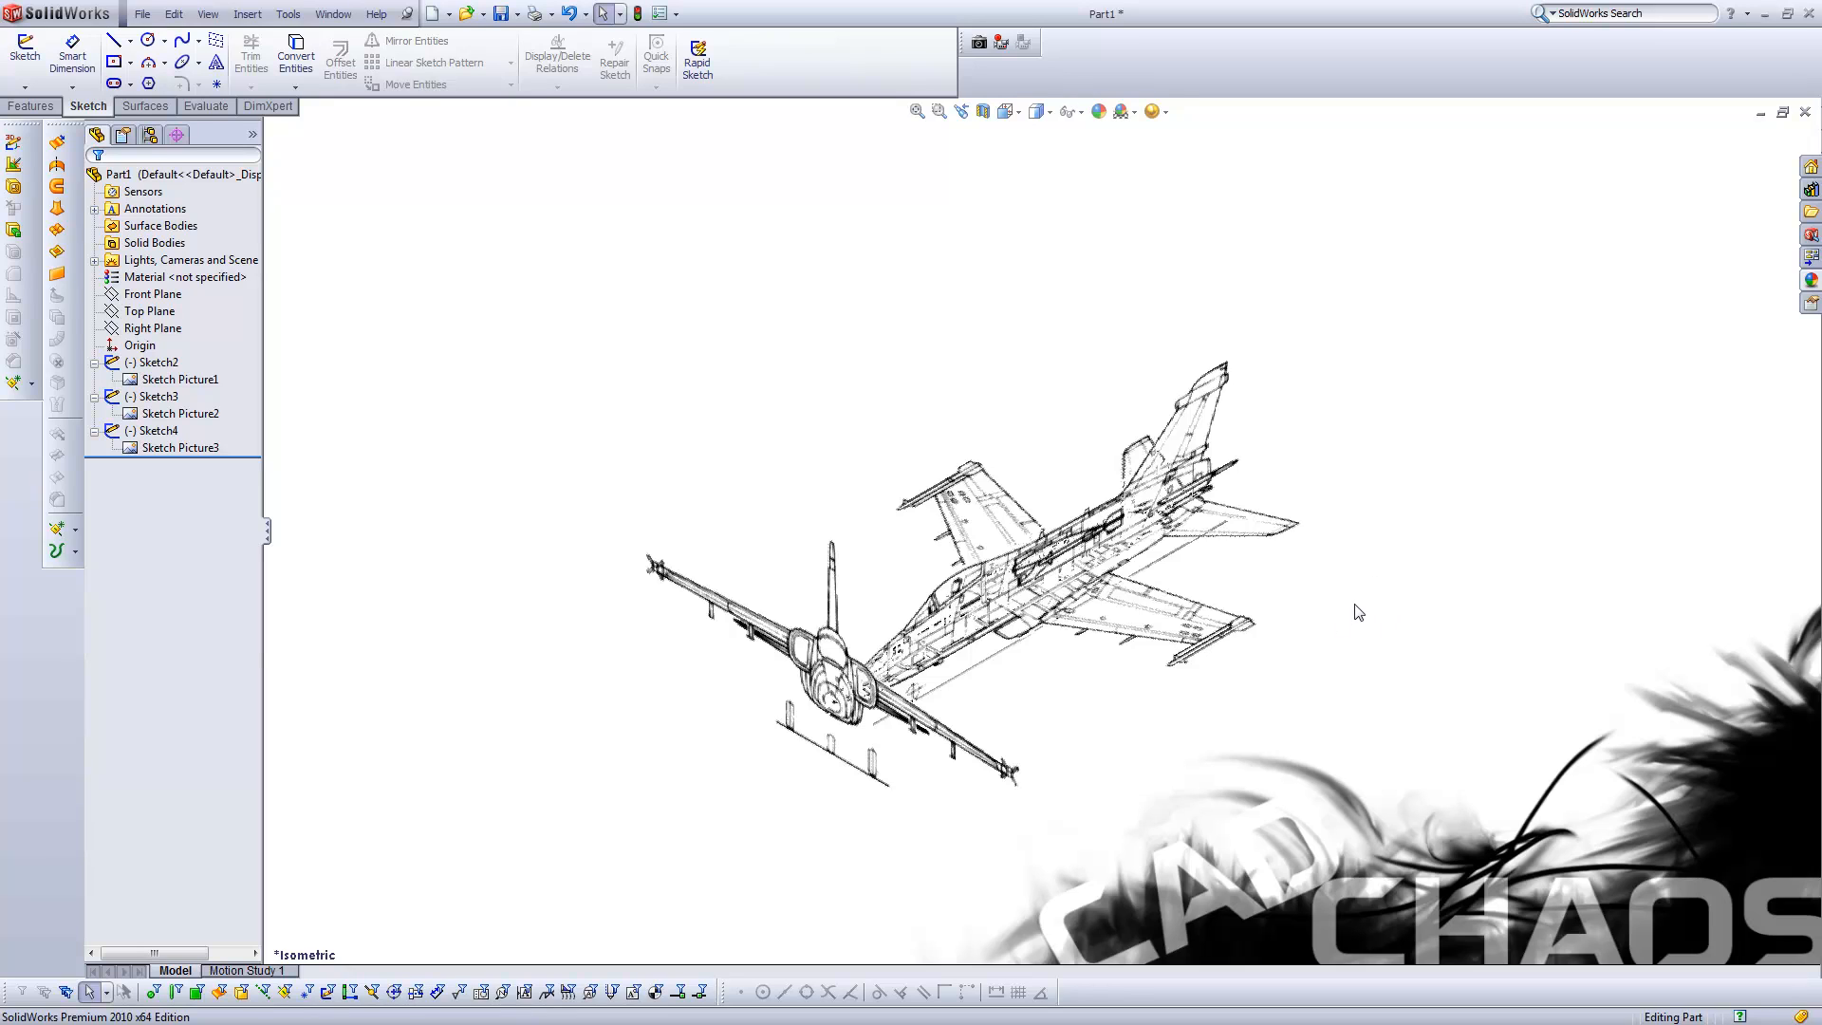